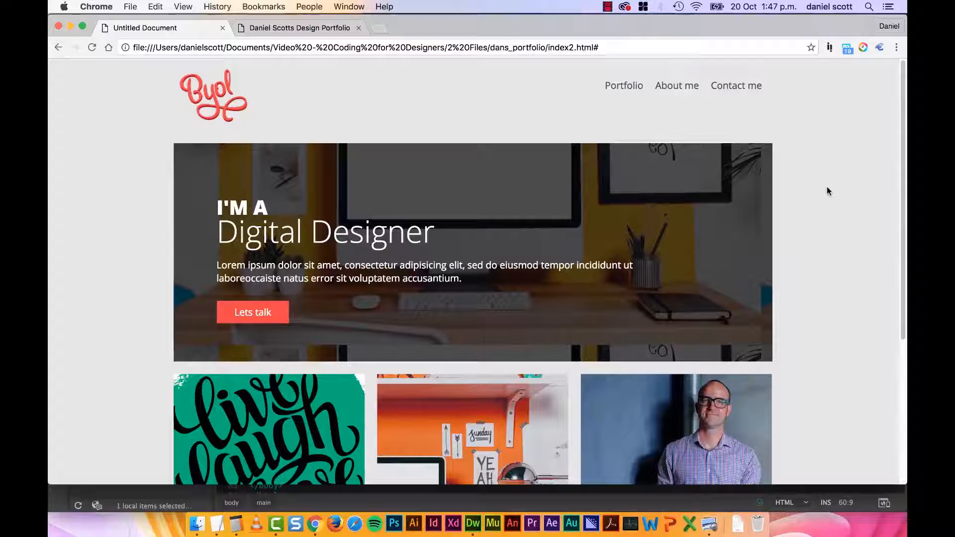
# Add an img tag in the first col div with src starting at images/.
pyautogui.scroll(-3)
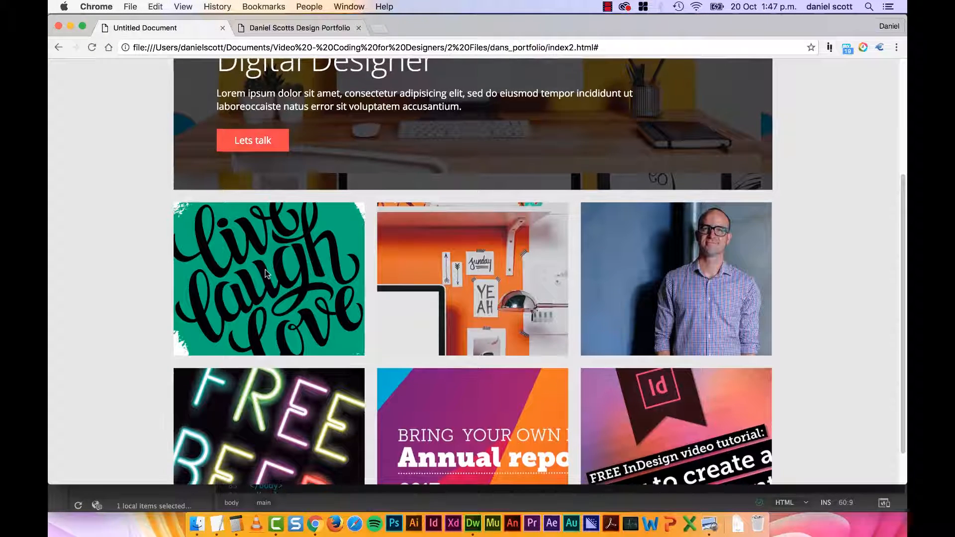
pyautogui.scroll(-3)
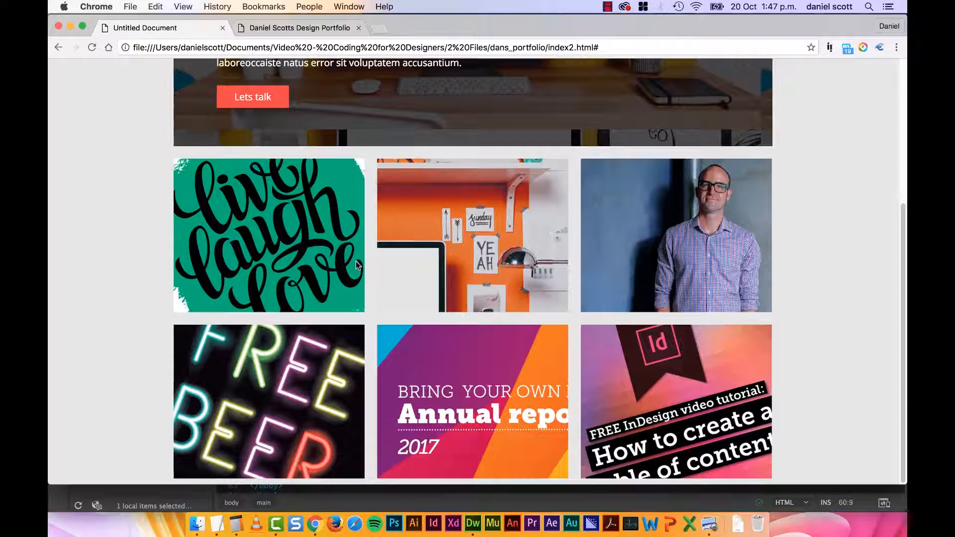
pyautogui.click(473, 524)
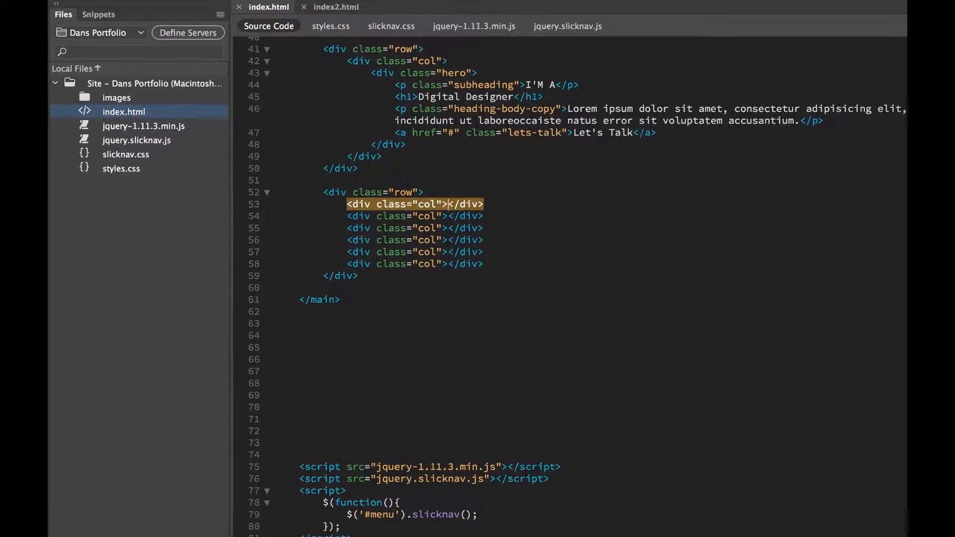
pyautogui.write('img')
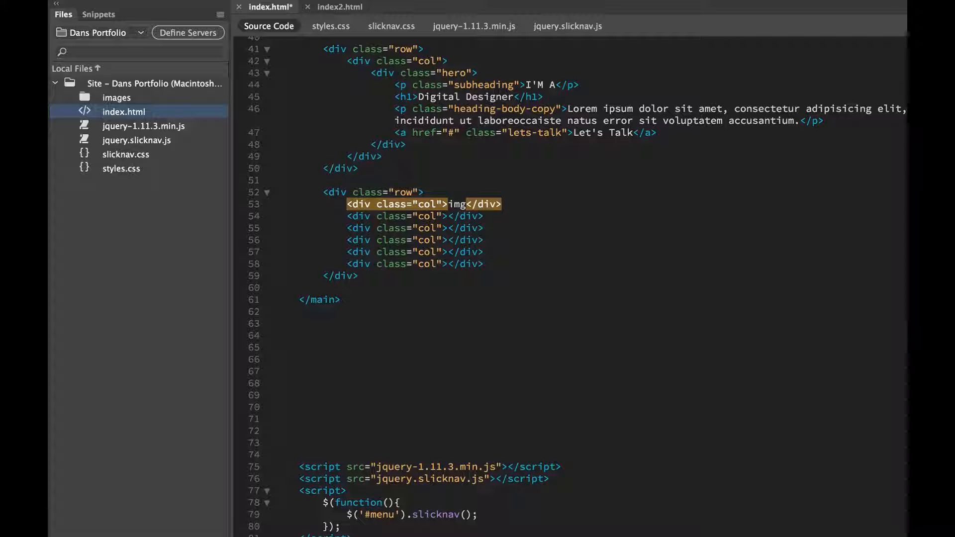
pyautogui.write('<img src="" alt="">')
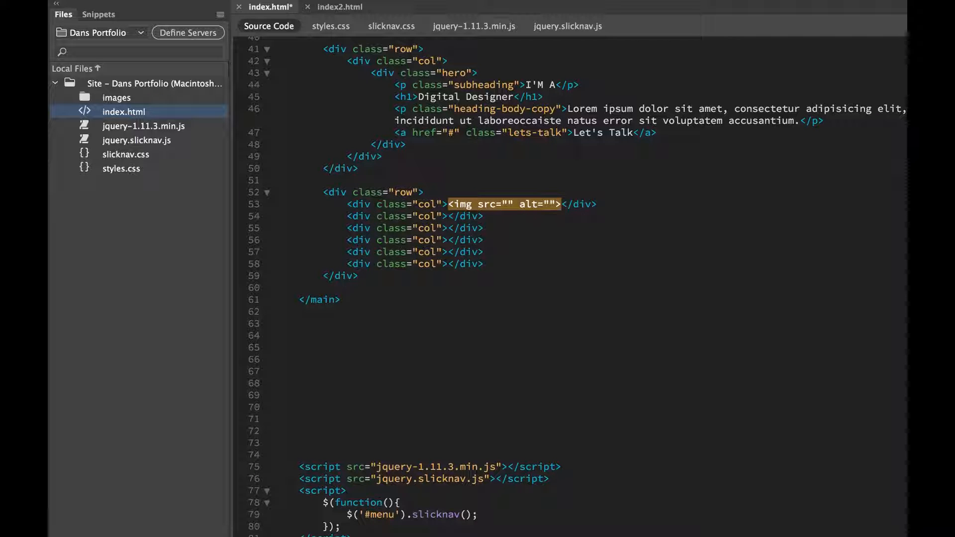
pyautogui.write('images/')
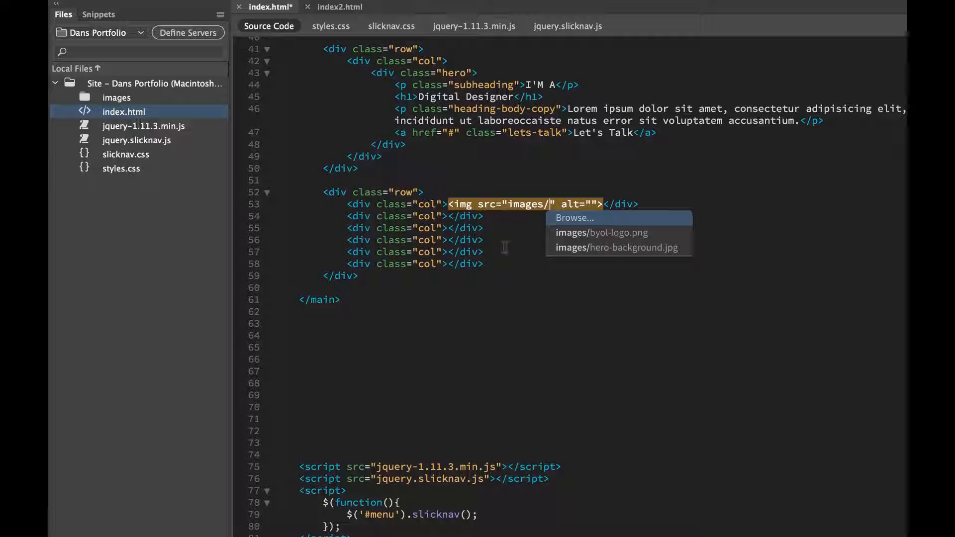
# Browse to images/thumbnail1-love.png as the source and begin the alt text 'Love'.
pyautogui.click(574, 218)
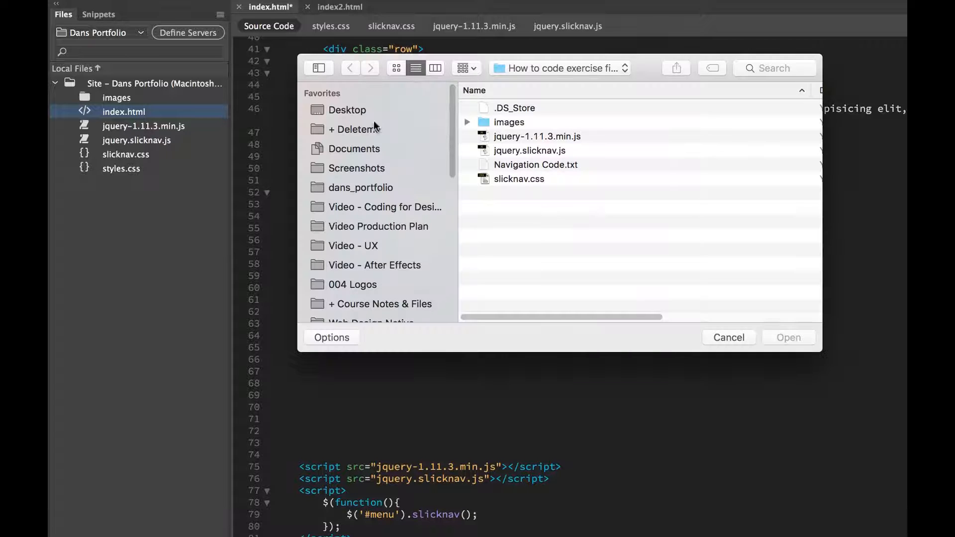
pyautogui.click(346, 110)
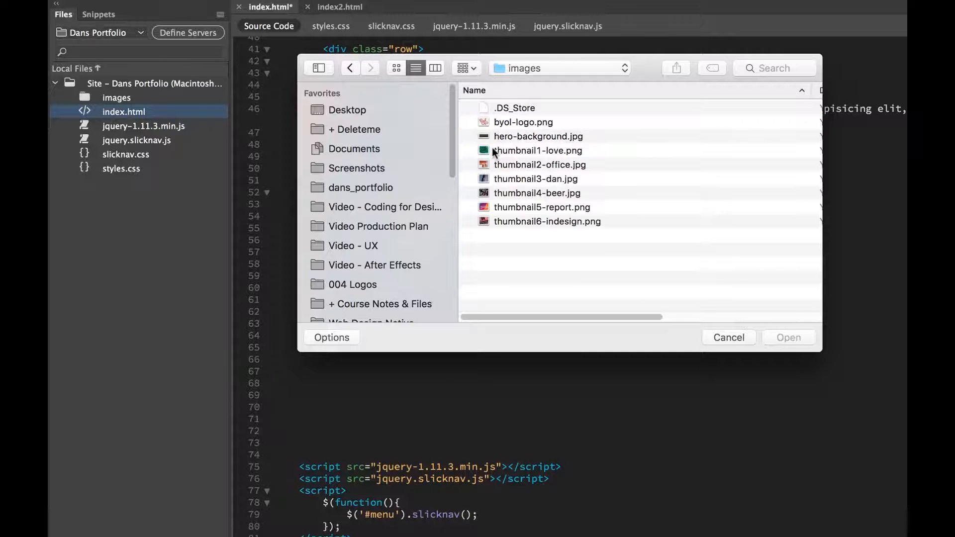
pyautogui.click(538, 150)
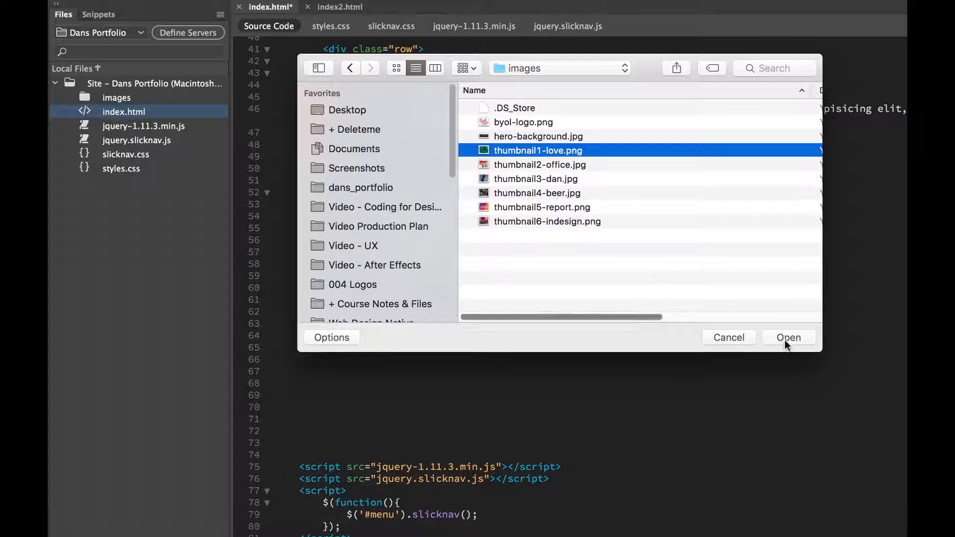
pyautogui.click(788, 337)
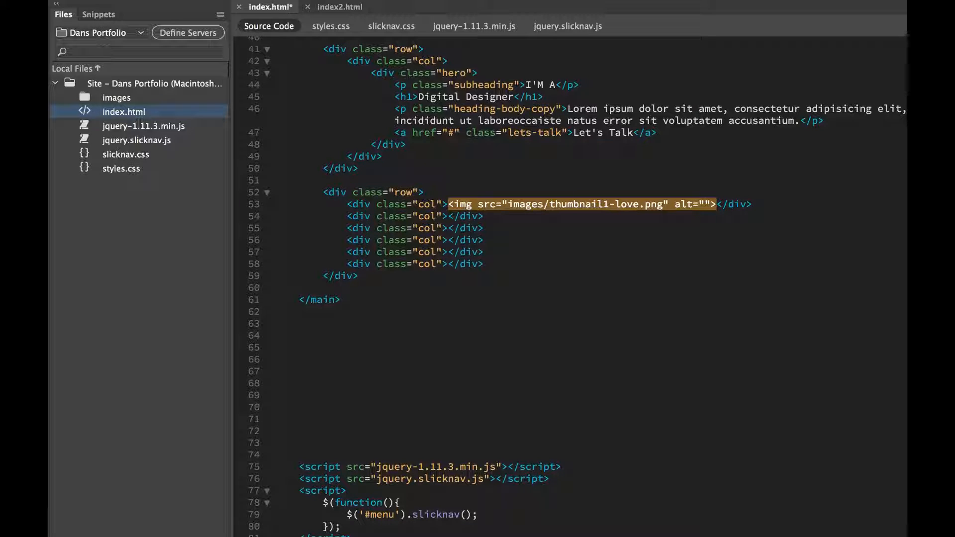
pyautogui.write('Love')
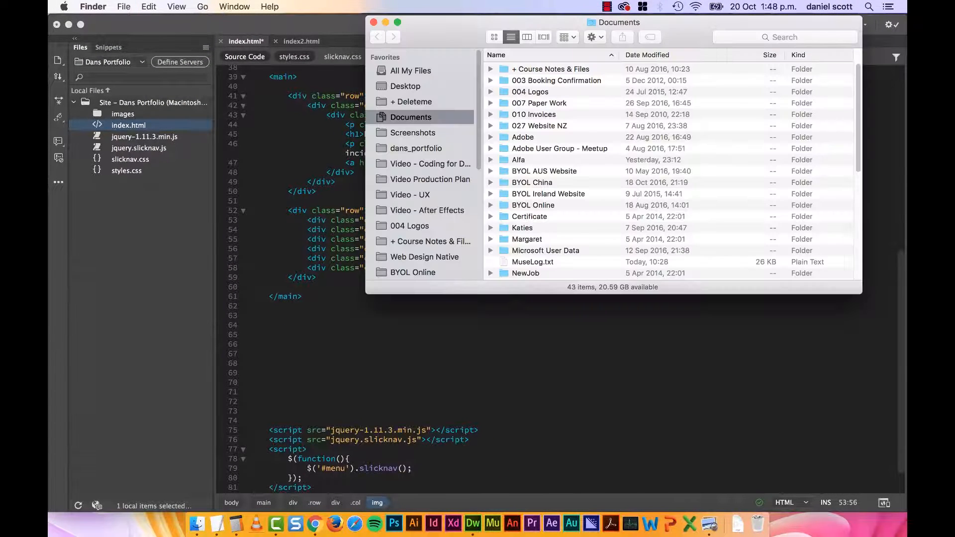
# In Finder, drag thumbnails 2–6 from the exercise files into dans-portfolio/images.
pyautogui.click(405, 86)
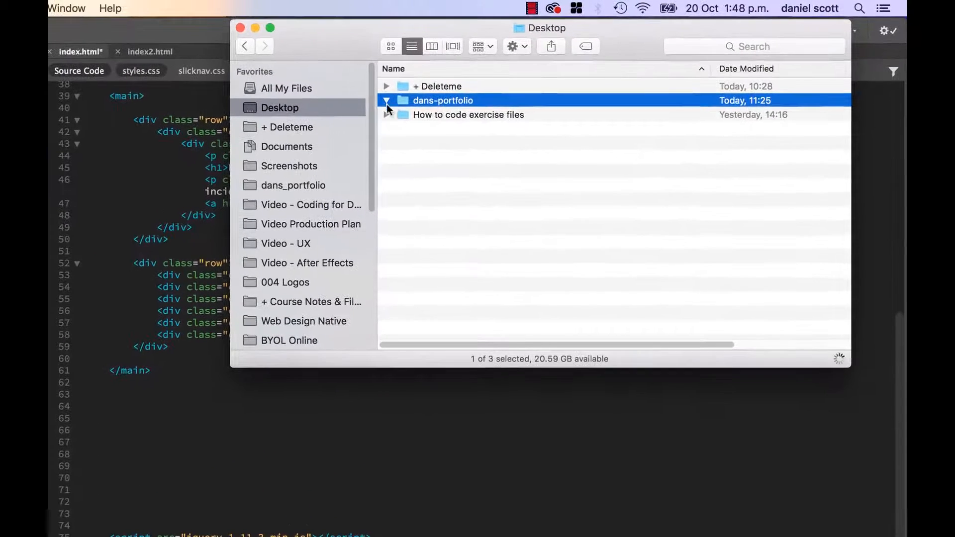
pyautogui.click(386, 101)
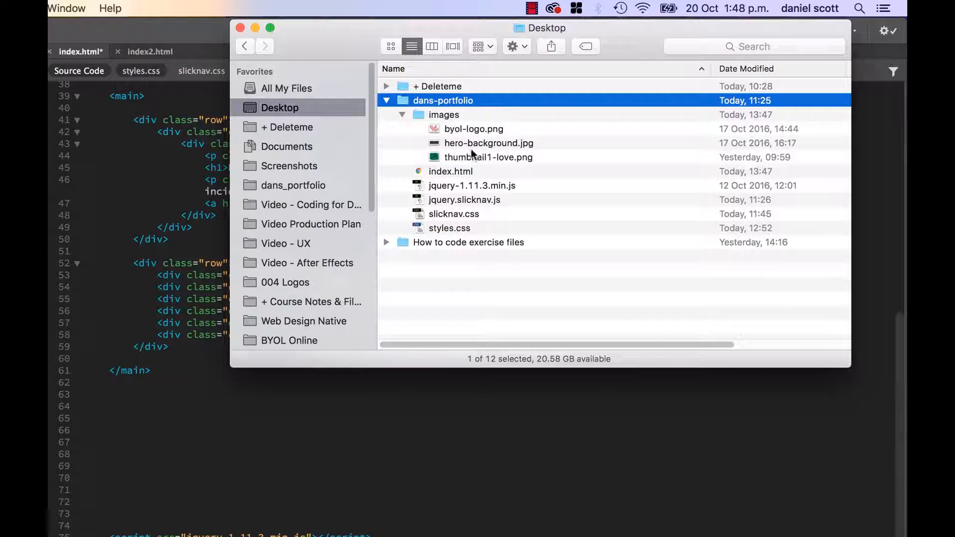
pyautogui.click(487, 158)
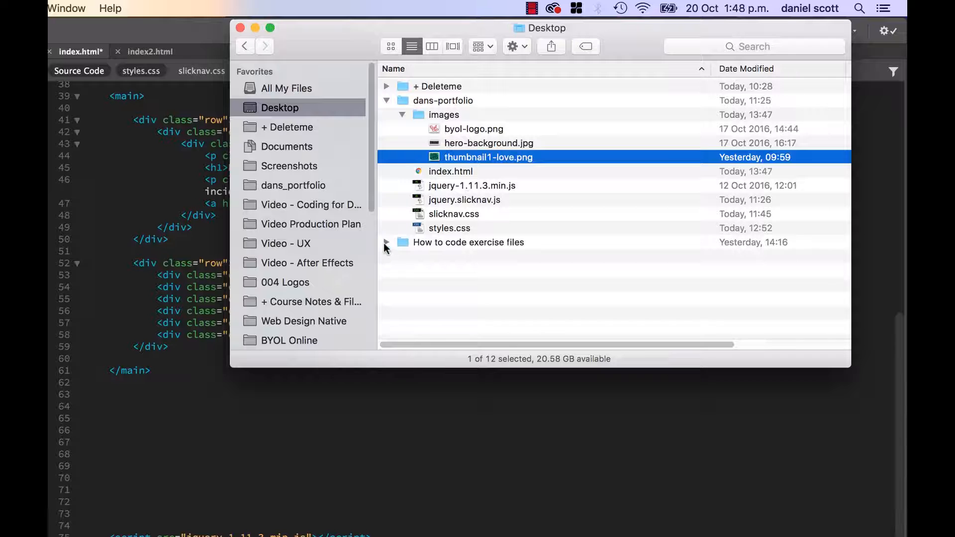
pyautogui.click(386, 241)
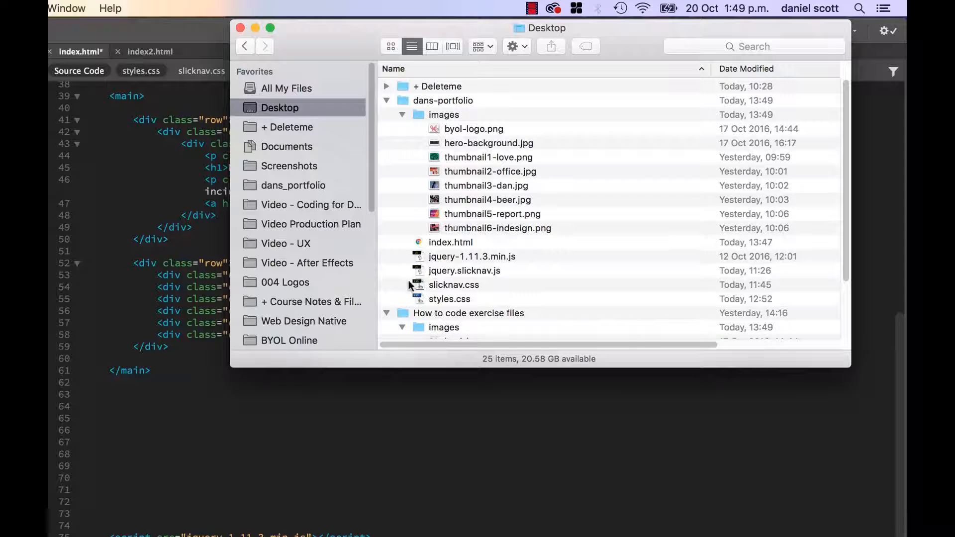
pyautogui.click(444, 115)
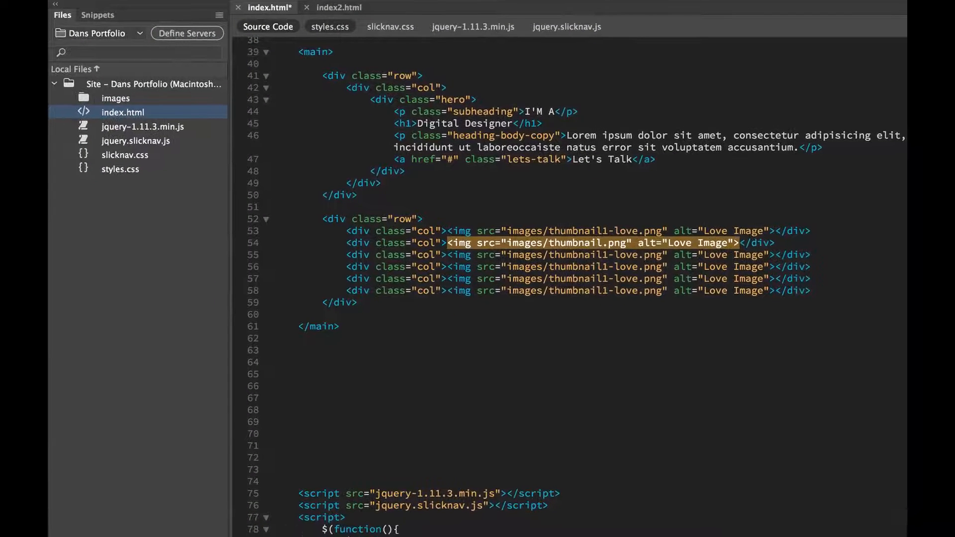
# Repoint the column images to thumbnail2 through thumbnail6, including thumbnail4-beer.jpg, and save index.html.
pyautogui.press('Backspace')
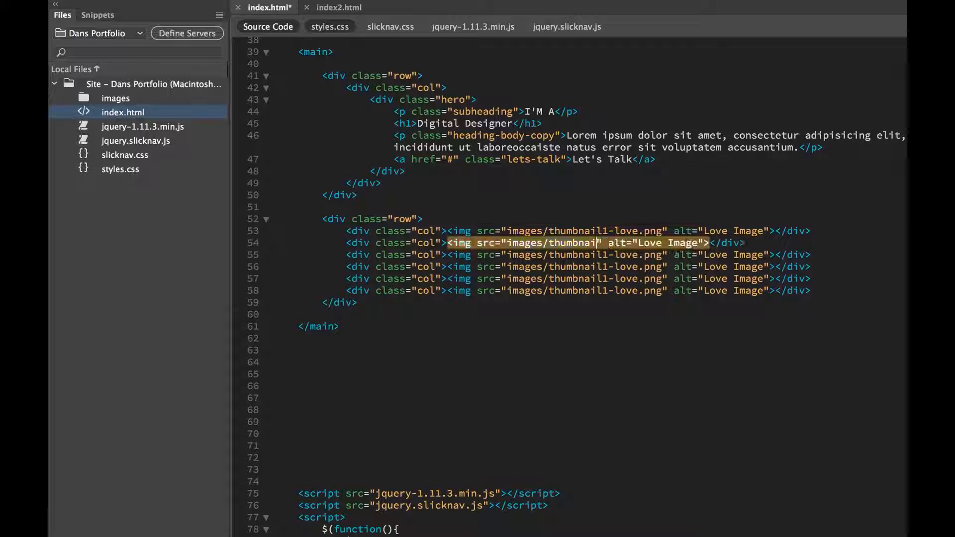
pyautogui.press('backspace')
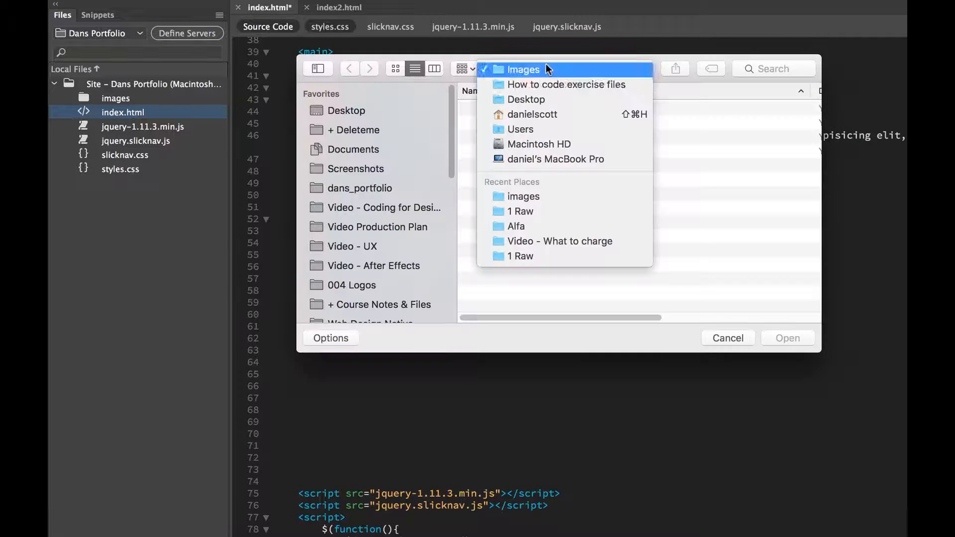
pyautogui.click(523, 70)
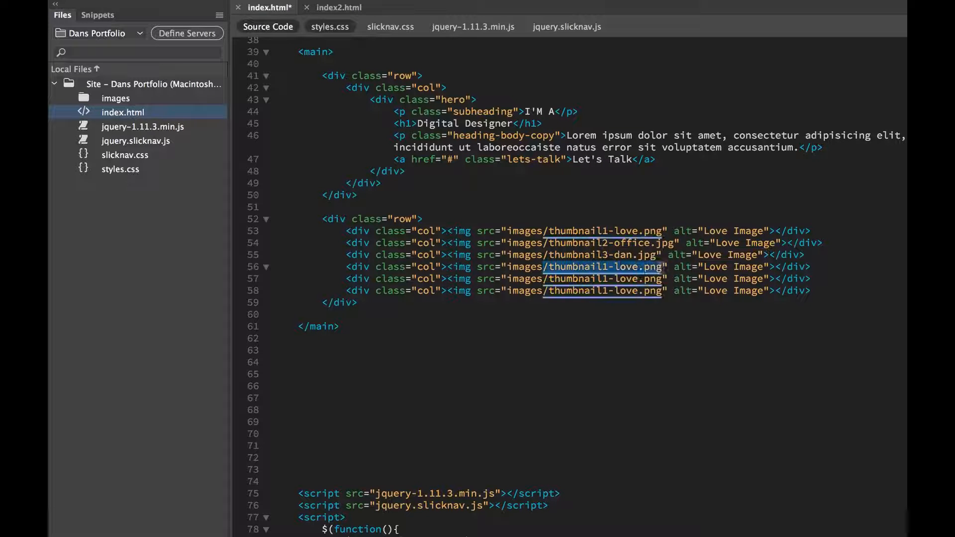
pyautogui.write('thumbnail4-beer.jpg')
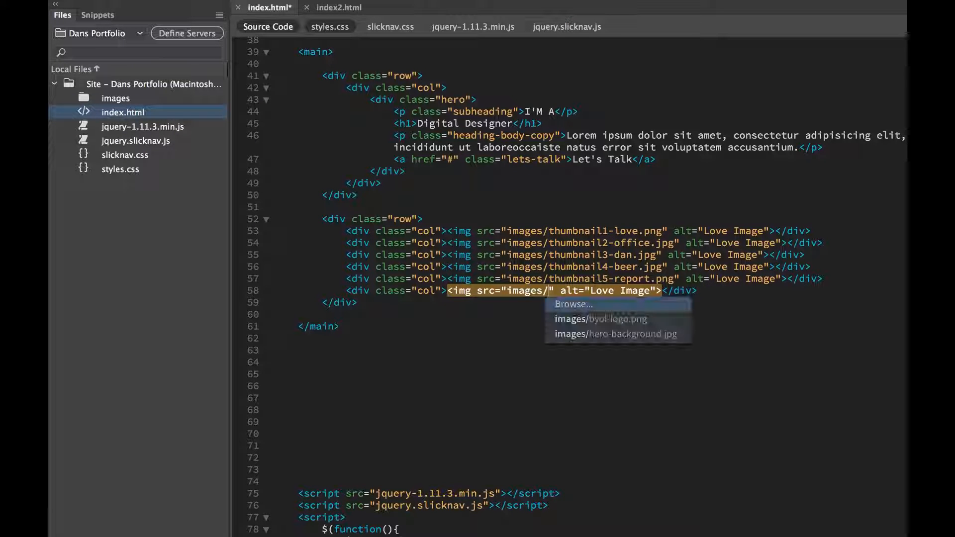
pyautogui.click(572, 304)
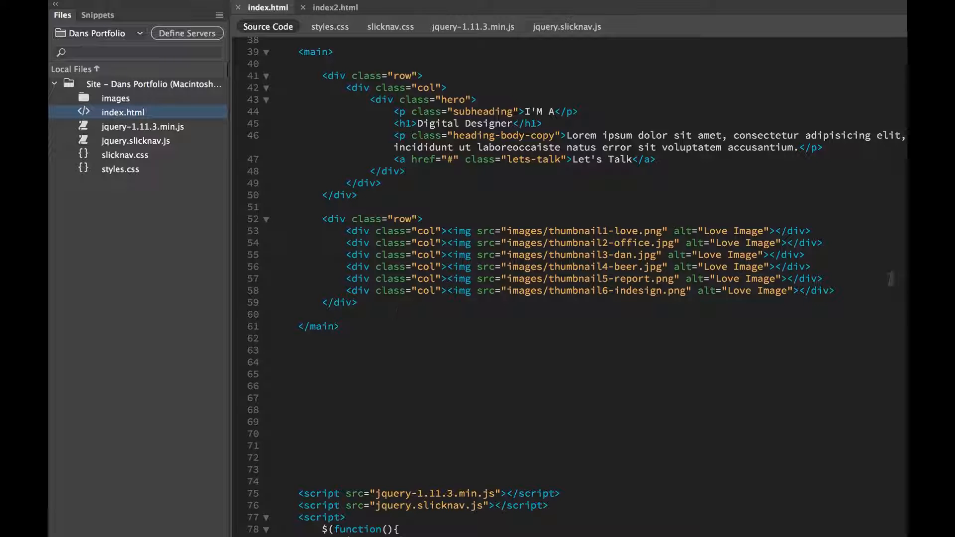
pyautogui.click(823, 278)
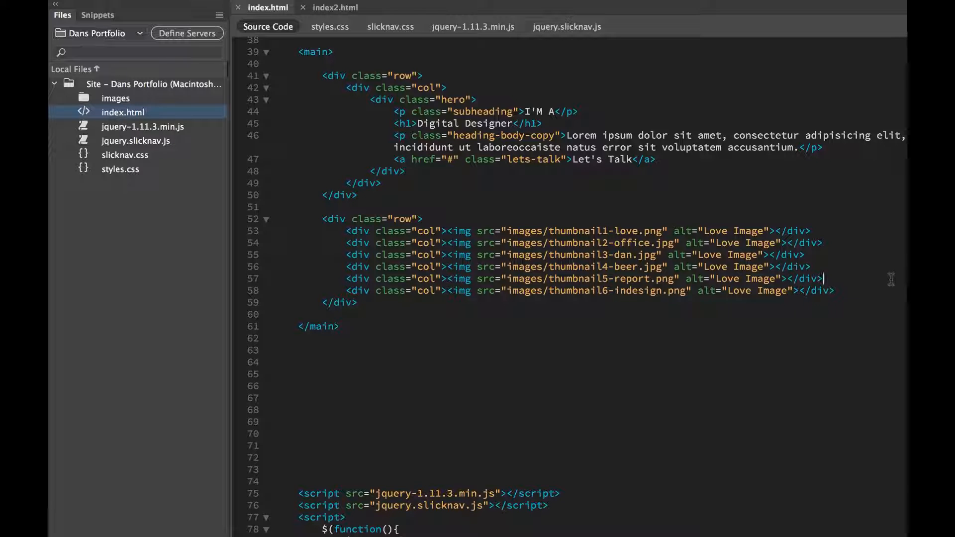
pyautogui.moveTo(751, 299)
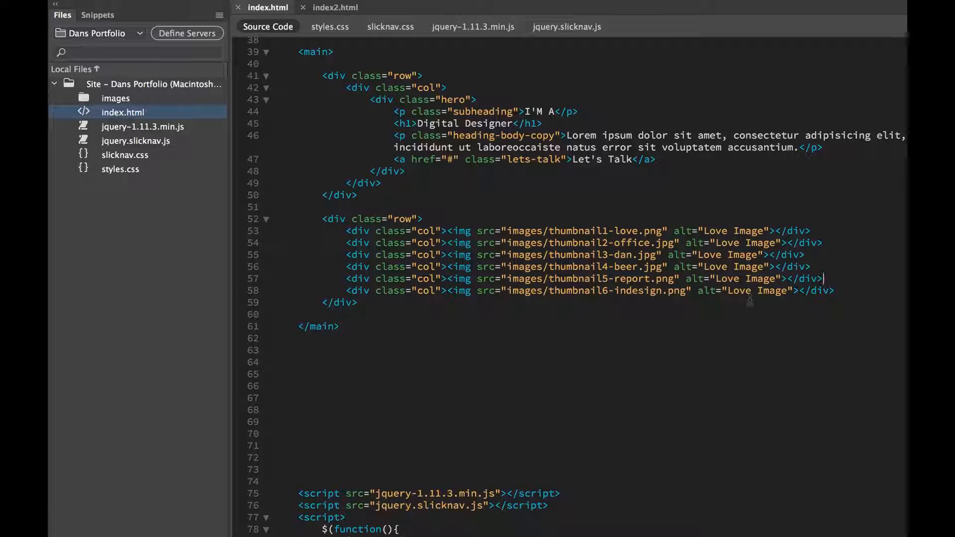
# Switch to Chrome's live preview and scroll down to see the thumbnails stacked in one column.
pyautogui.press('cmd+tab')
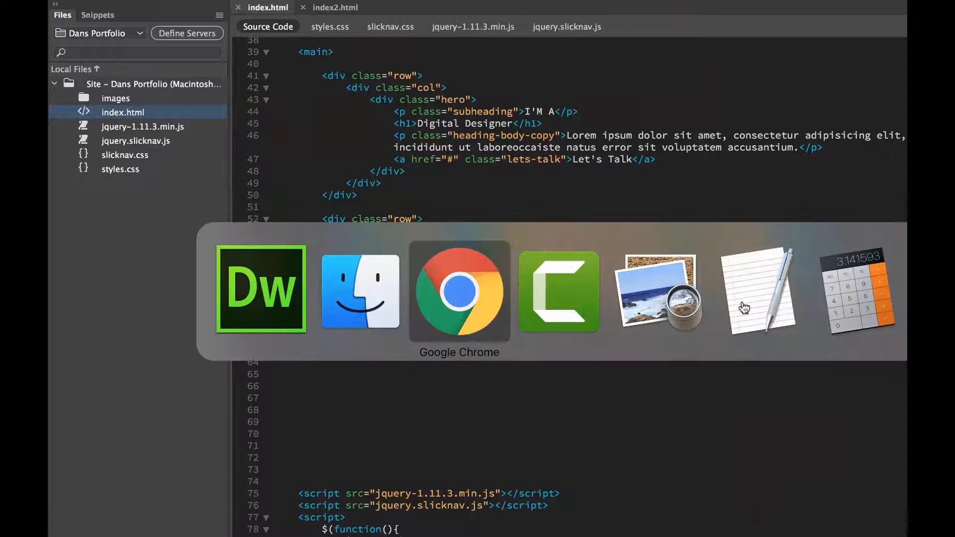
pyautogui.click(459, 292)
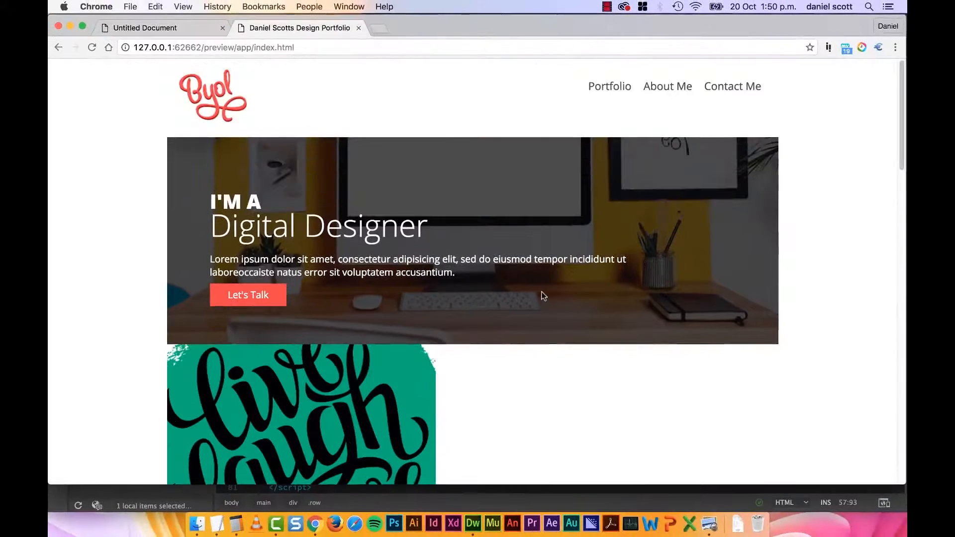
pyautogui.scroll(-3)
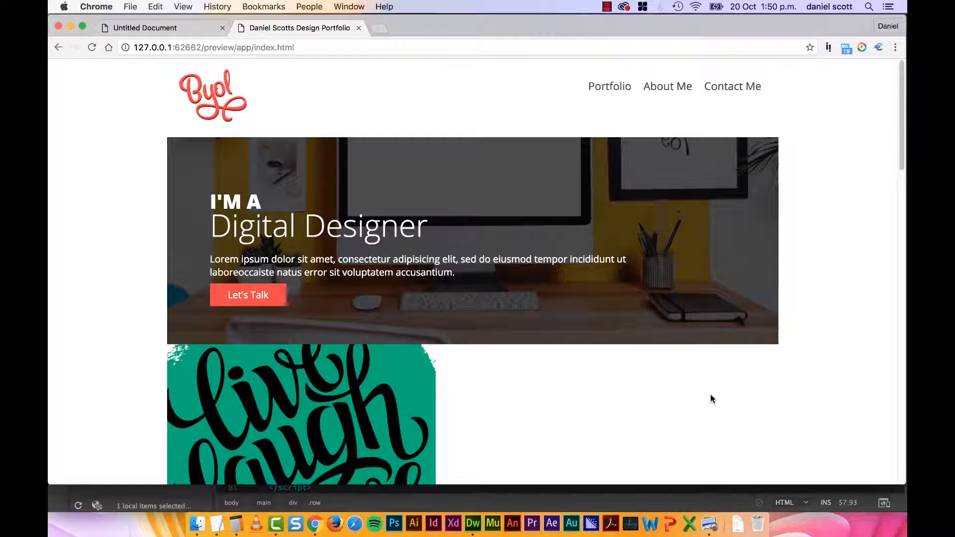
pyautogui.scroll(-3)
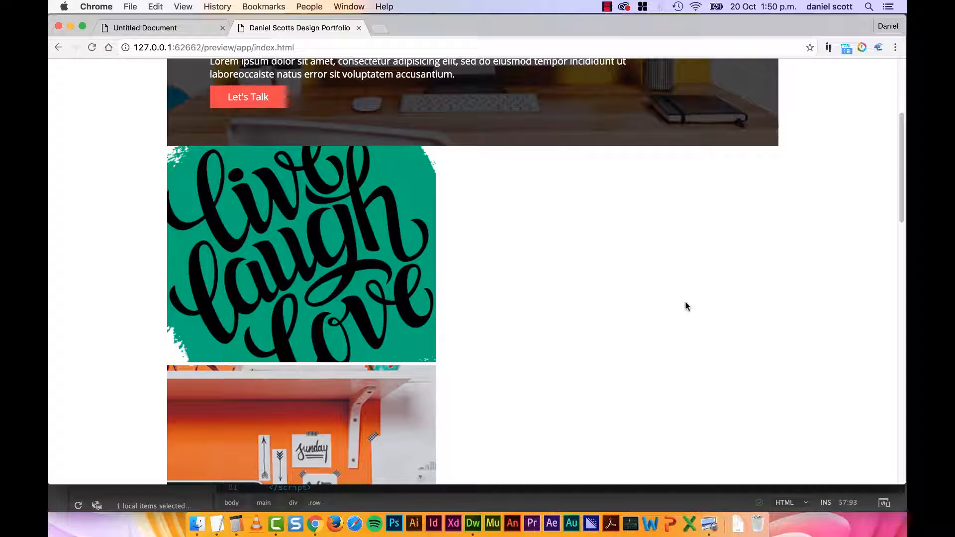
pyautogui.click(454, 524)
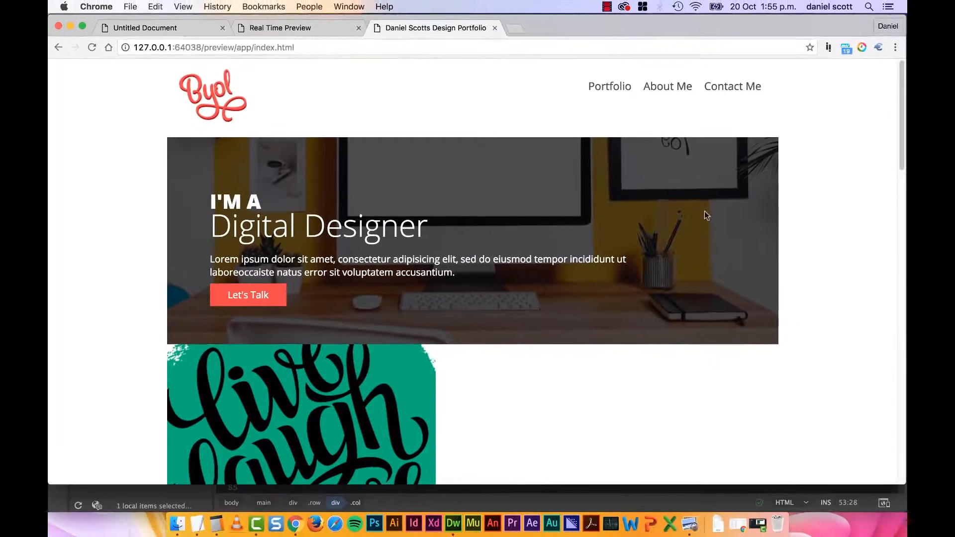
pyautogui.scroll(-3)
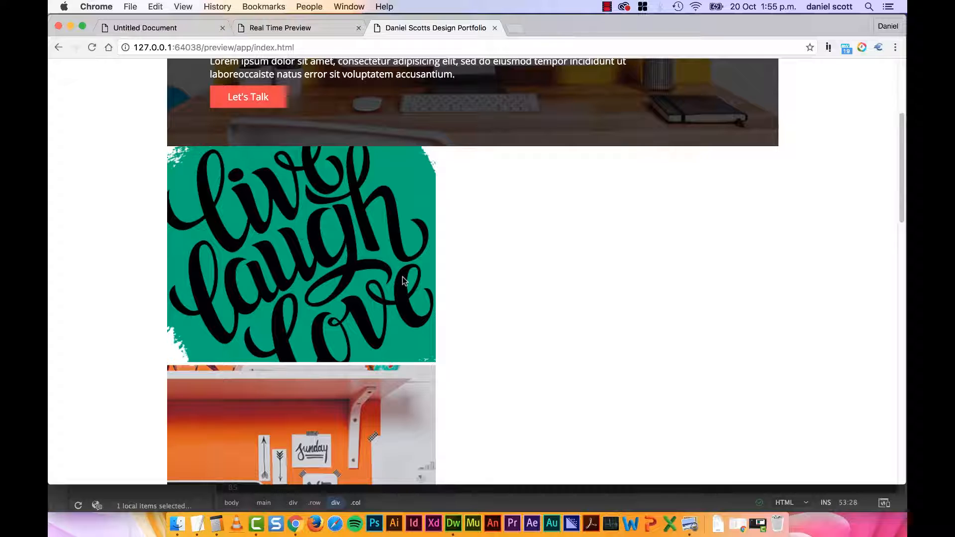
pyautogui.scroll(-3)
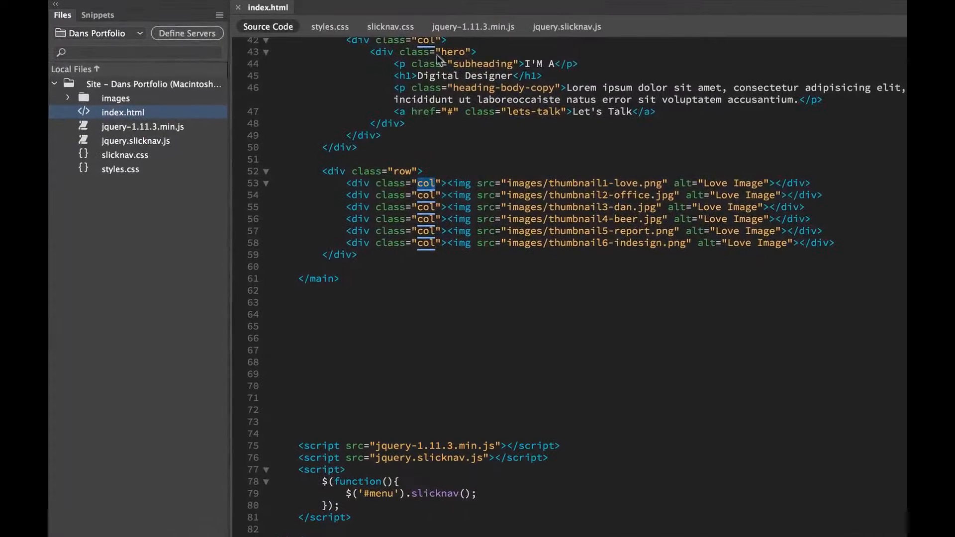
# In styles.css, add a .col rule with float: left below the body rule.
pyautogui.click(329, 26)
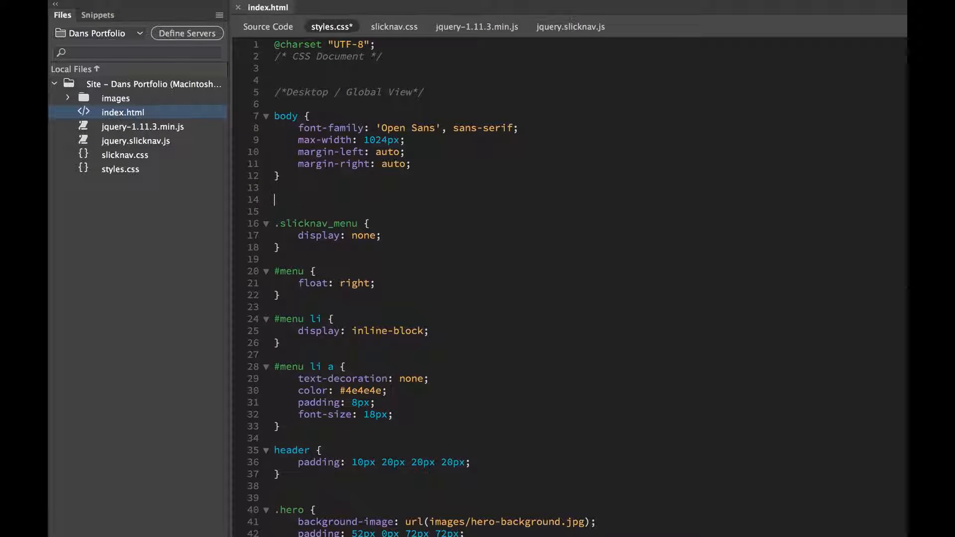
pyautogui.write('col')
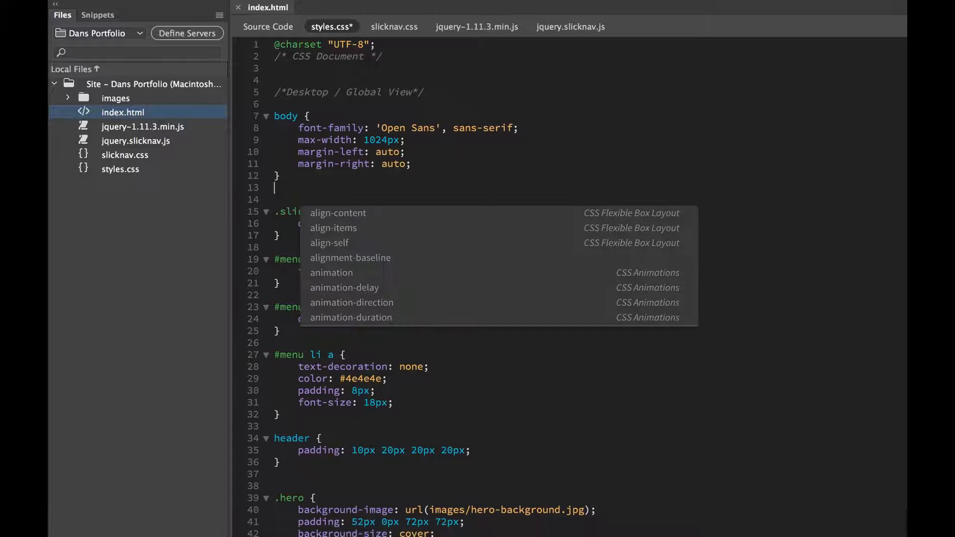
pyautogui.write('.col')
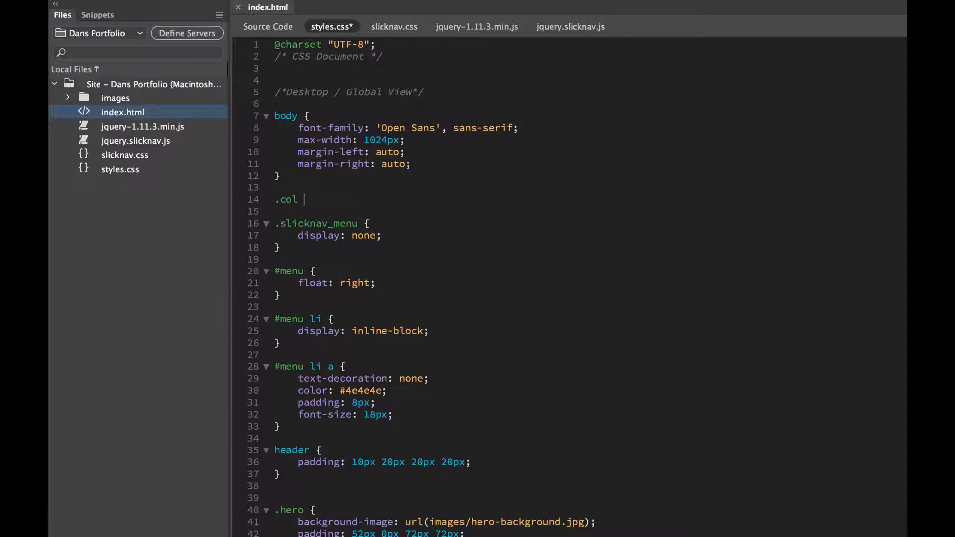
pyautogui.write('{')
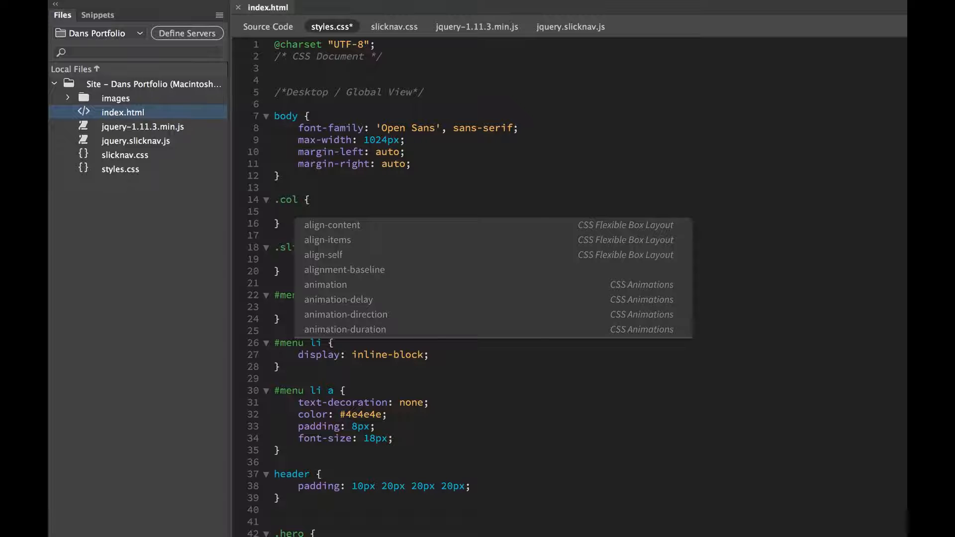
pyautogui.write('float: left;')
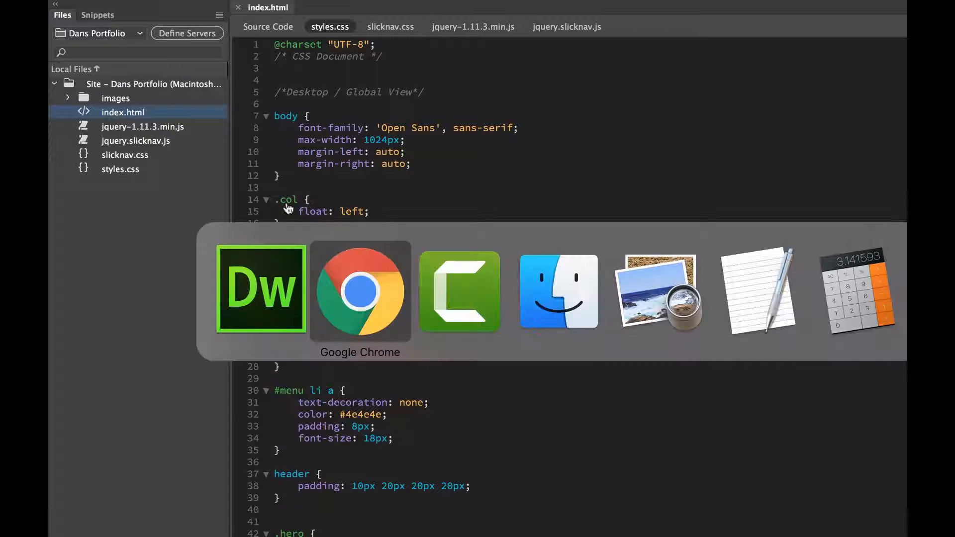
# Scroll Chrome's refreshed preview to check the thumbnails now sit two per row.
pyautogui.click(360, 292)
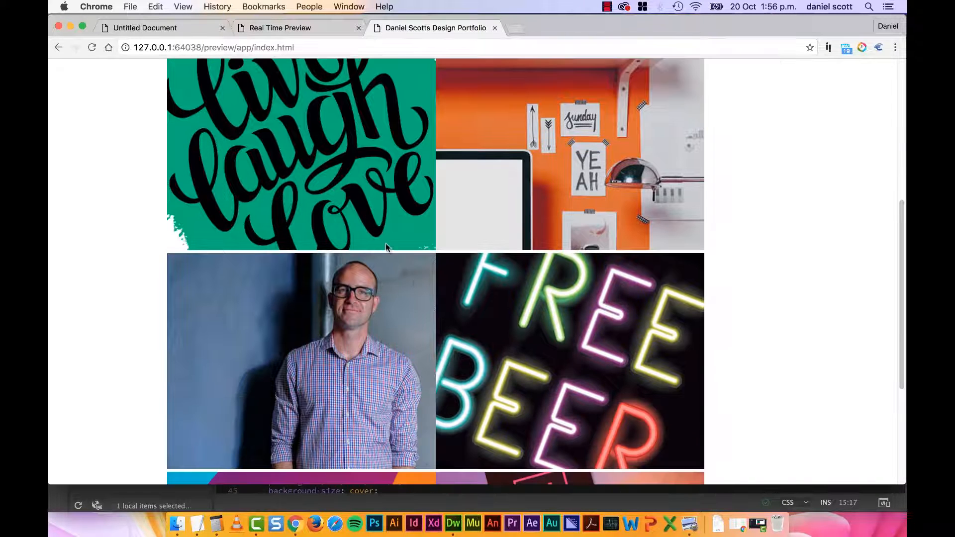
pyautogui.scroll(3)
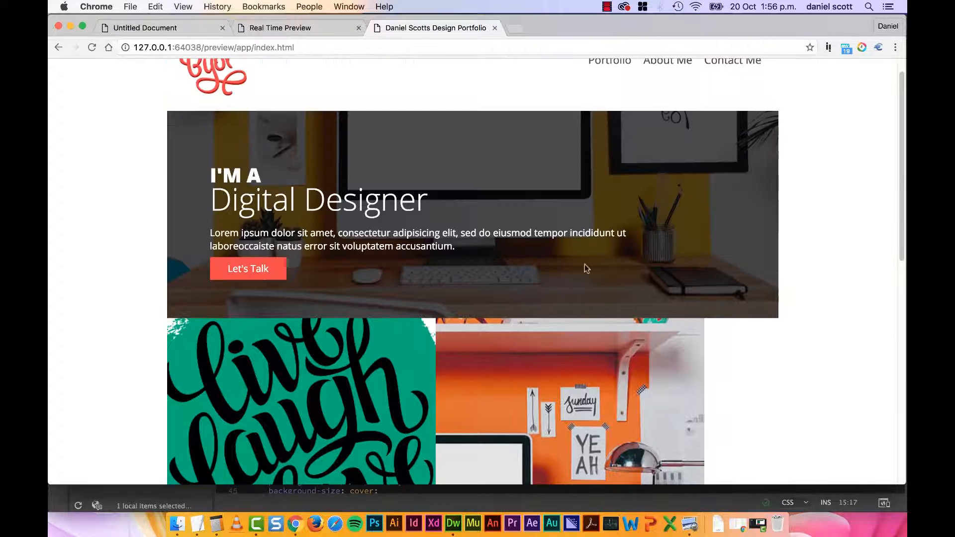
pyautogui.scroll(-3)
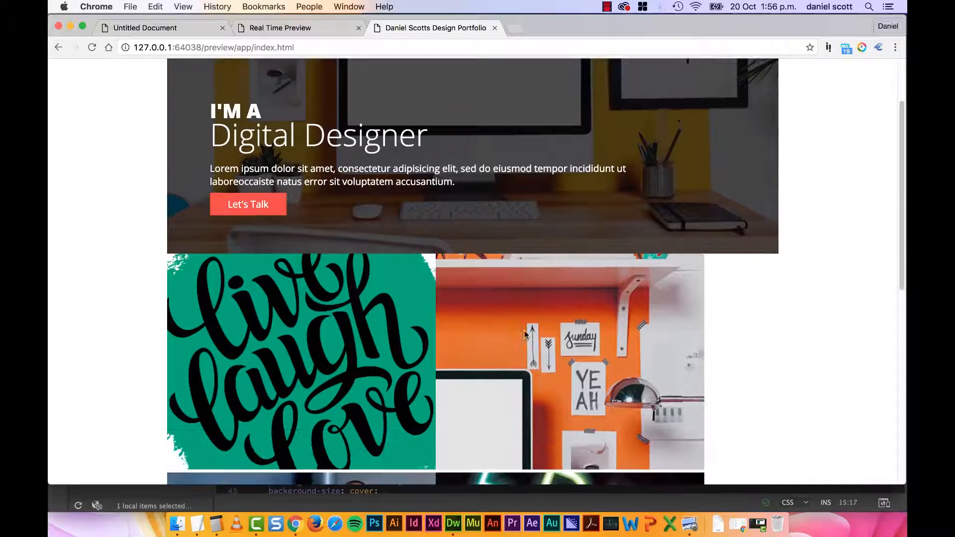
pyautogui.scroll(-3)
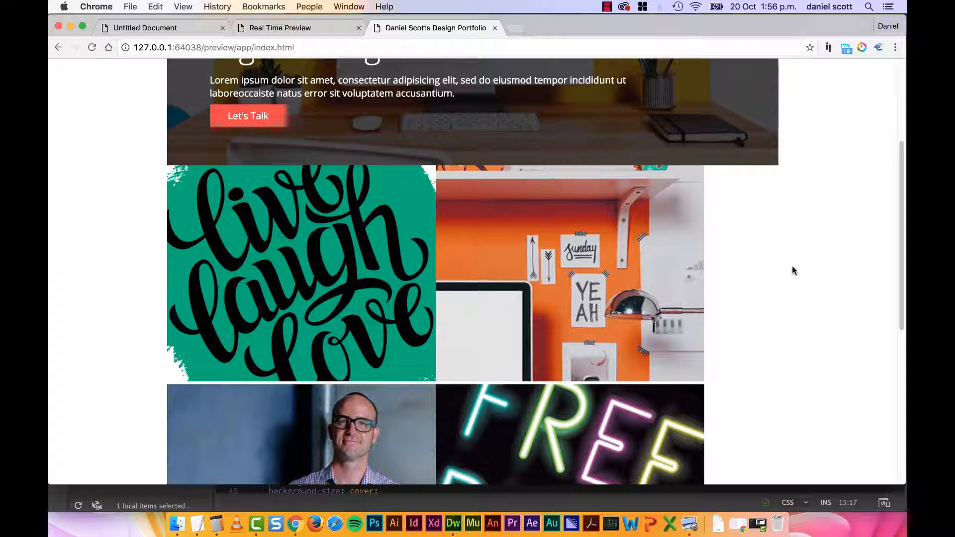
pyautogui.click(453, 524)
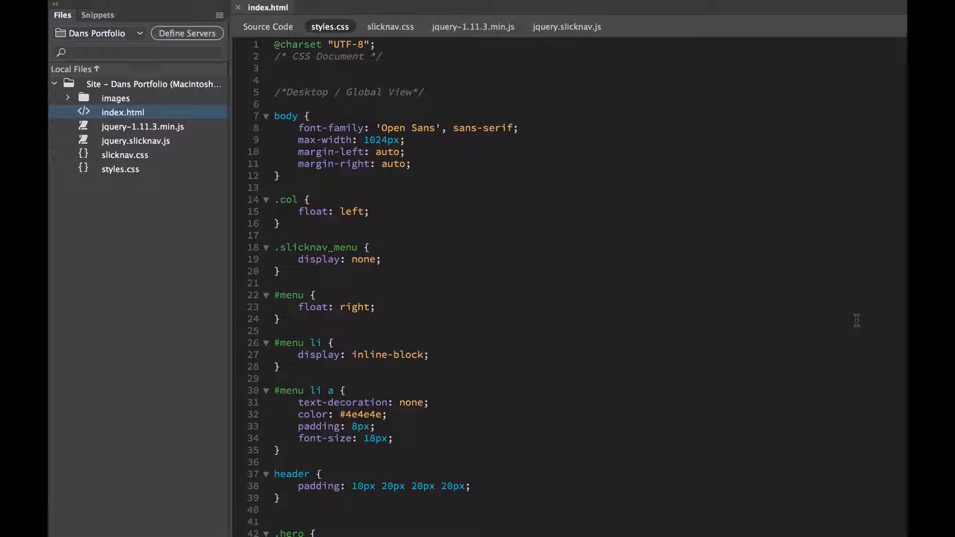
# Below .col in styles.css, add a .col-lg rule with width: 33.3% and save.
pyautogui.click(369, 211)
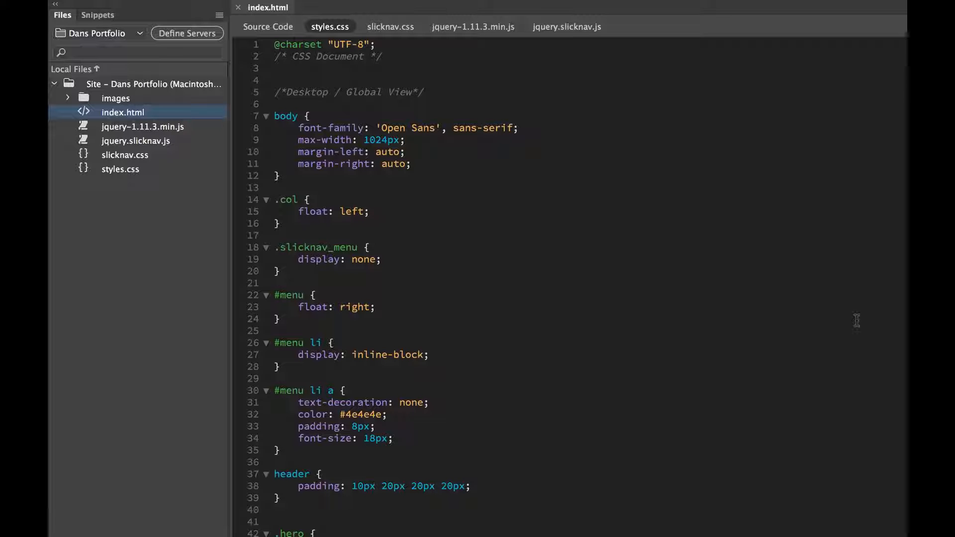
pyautogui.click(370, 211)
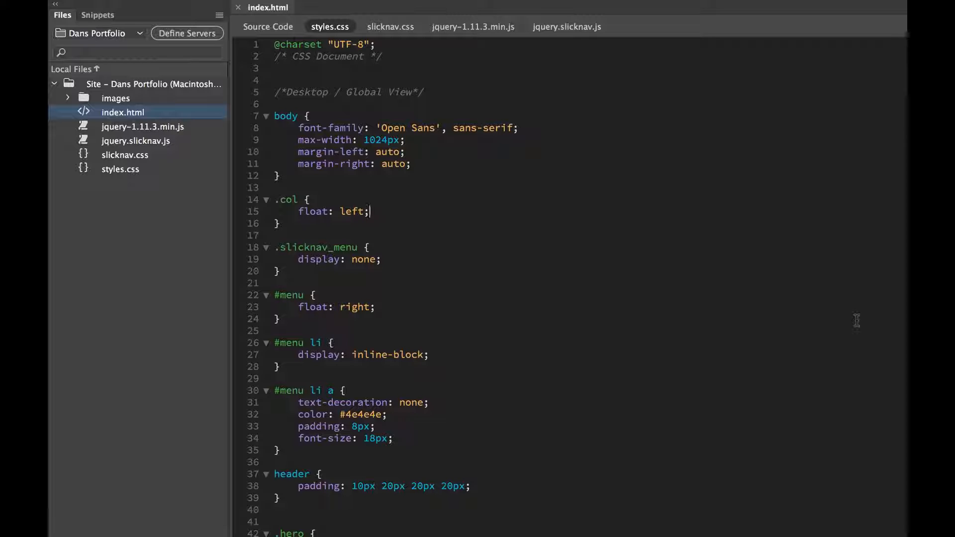
pyautogui.moveTo(835, 373)
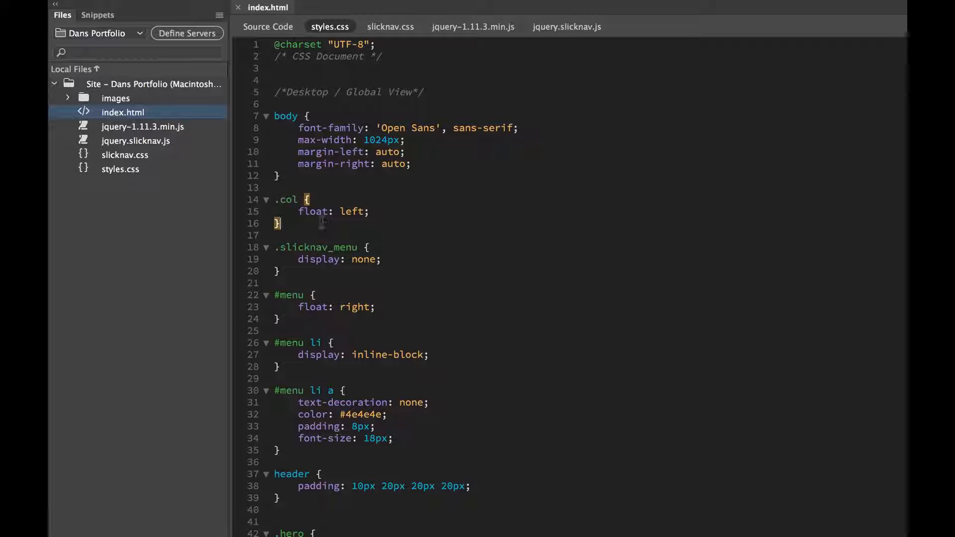
pyautogui.write('.col')
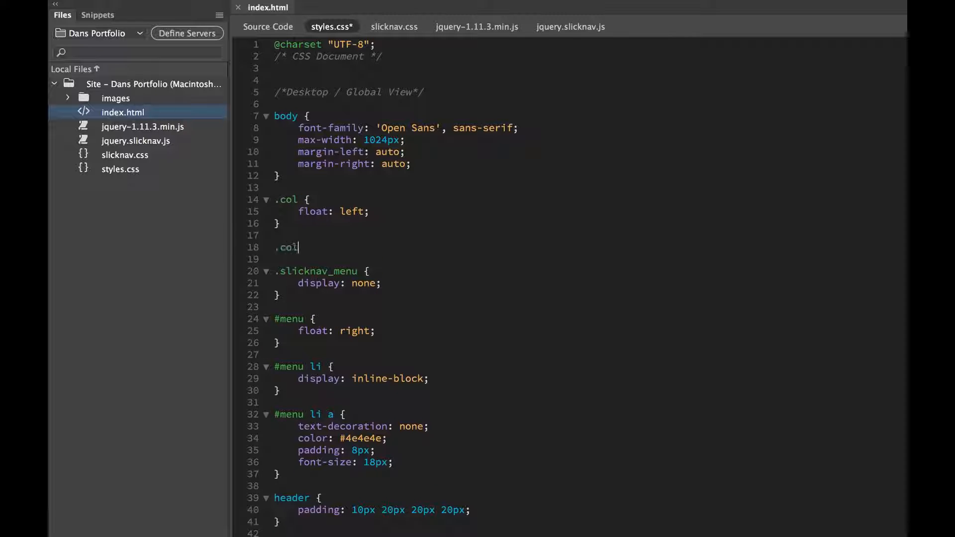
pyautogui.write('-lg')
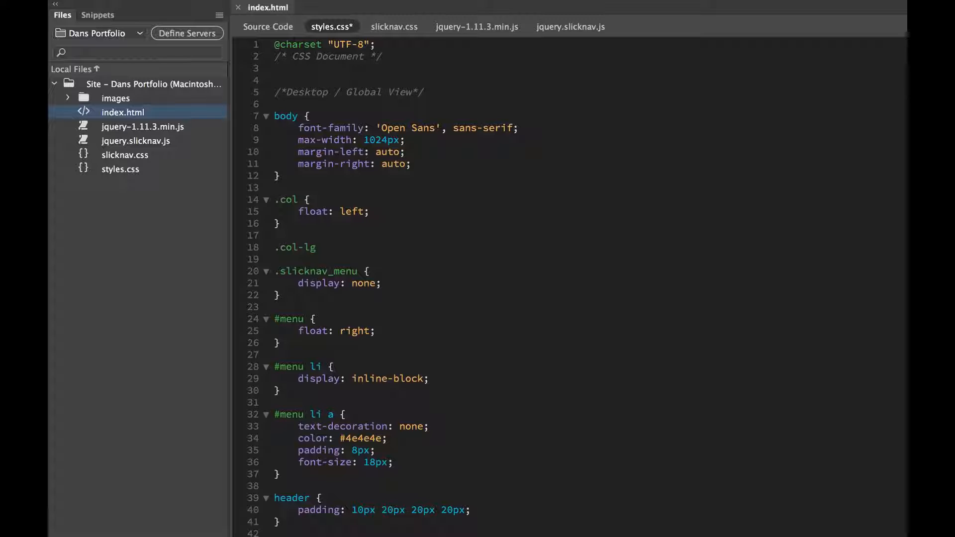
pyautogui.write('{')
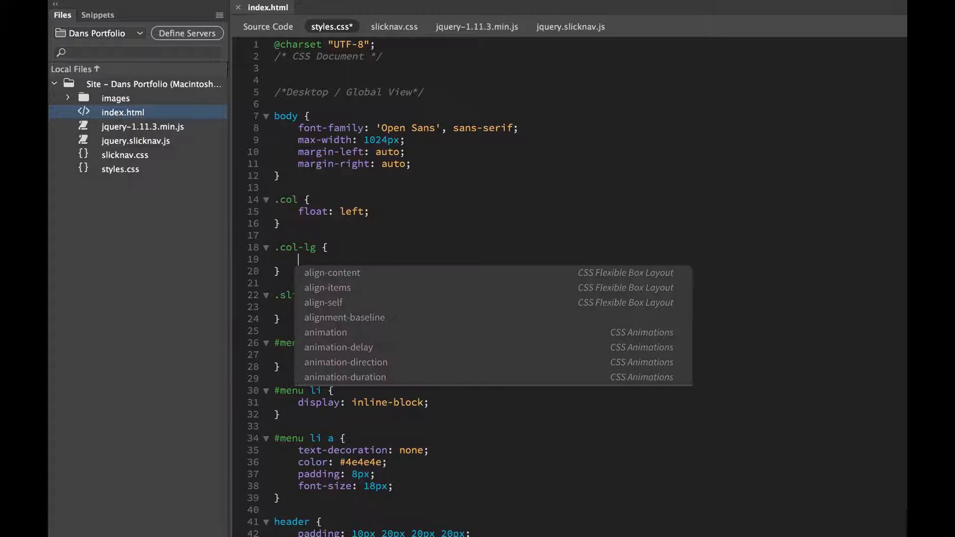
pyautogui.write('w')
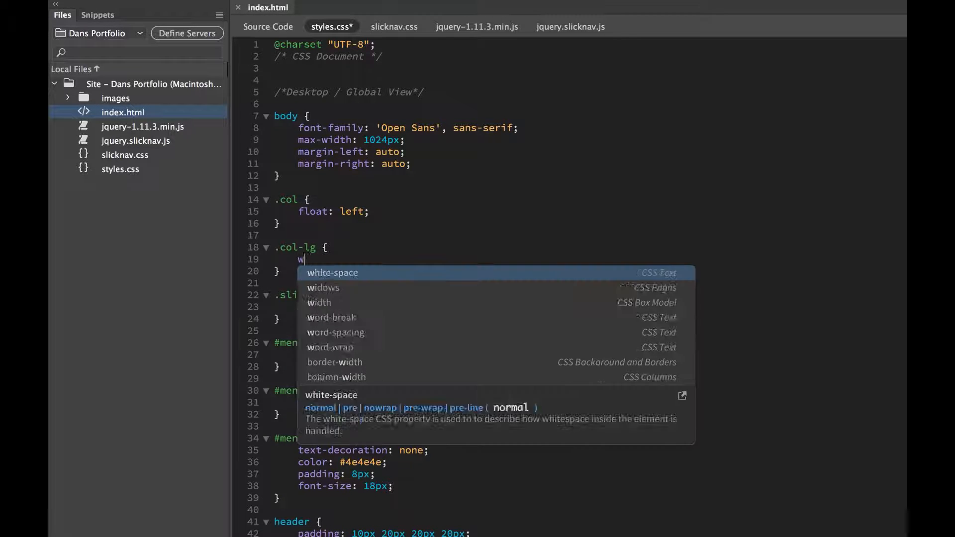
pyautogui.write('idth:')
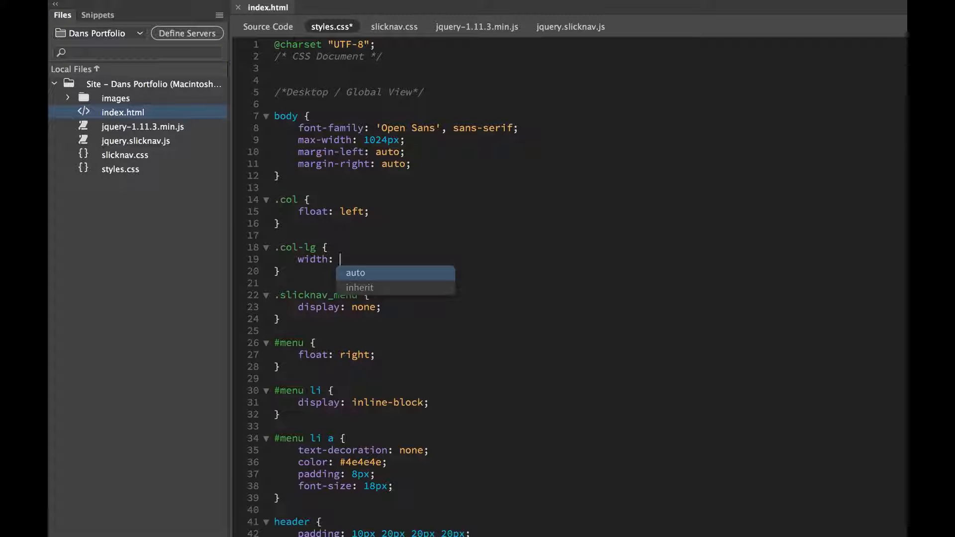
pyautogui.write('33.3')
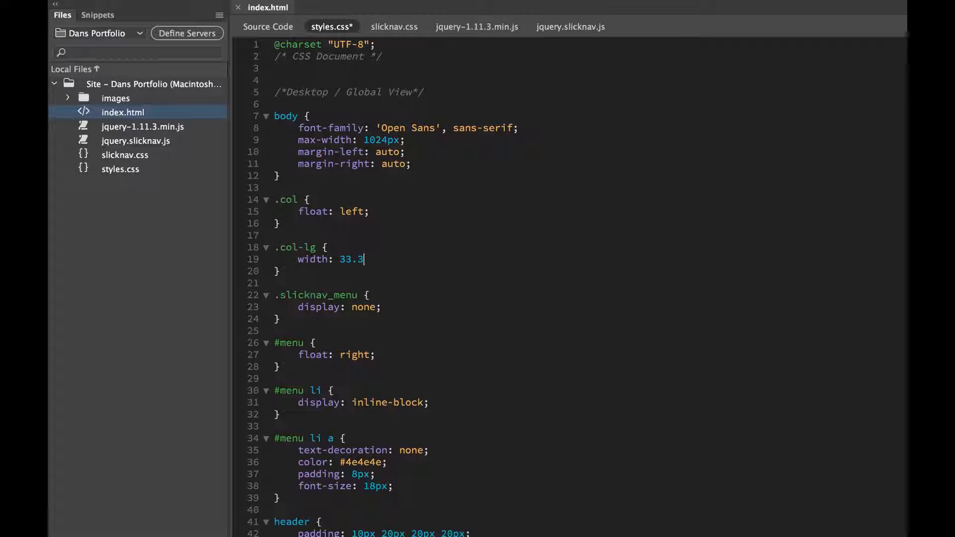
pyautogui.write('%;')
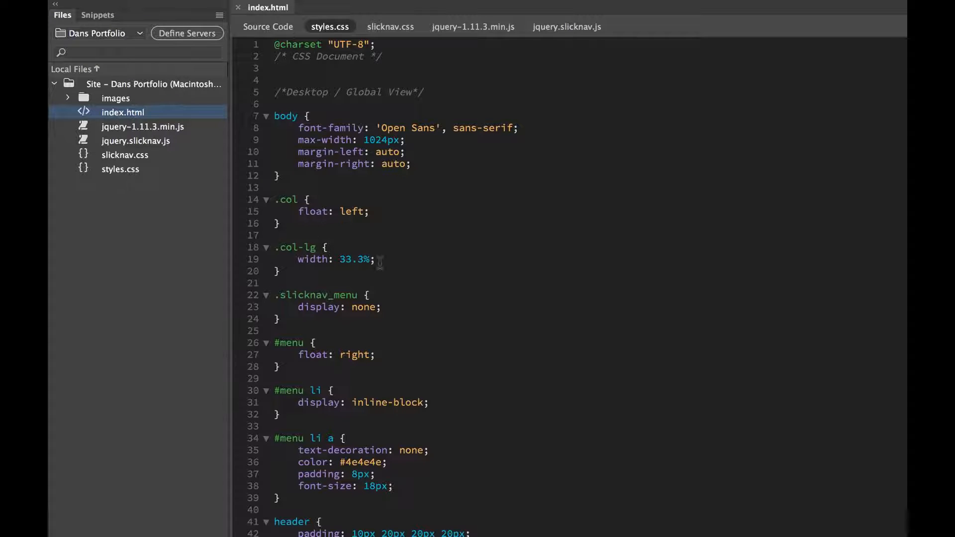
# In index.html, add the col-lg class to each thumbnail div and save.
pyautogui.click(268, 26)
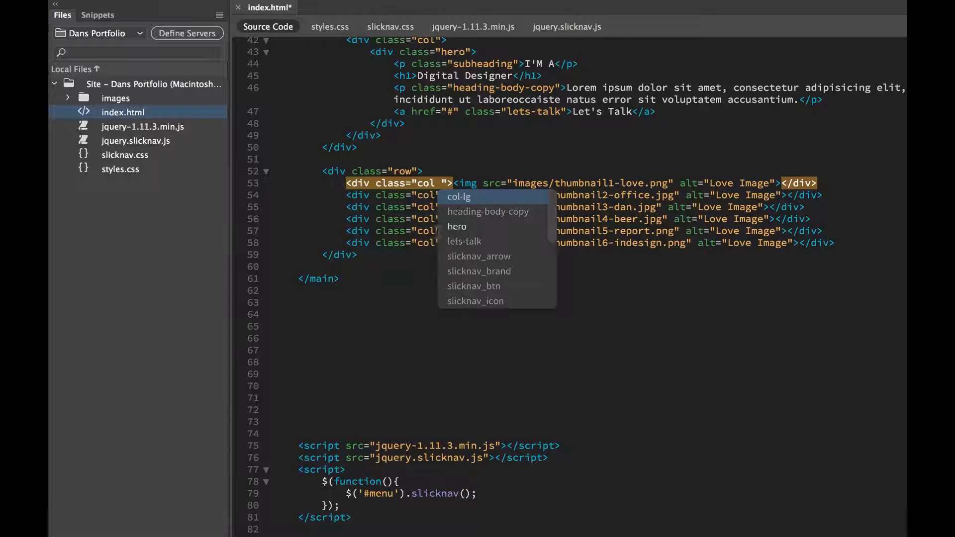
pyautogui.click(458, 196)
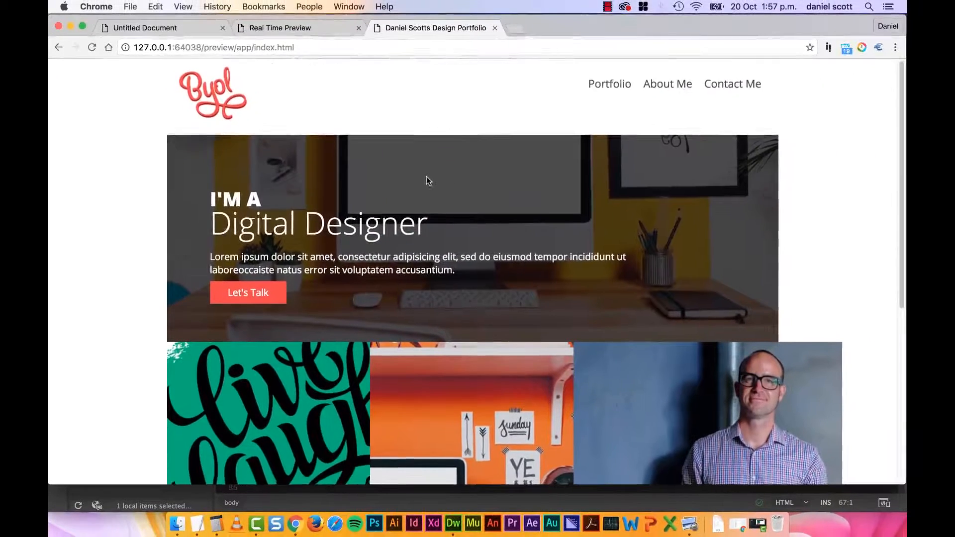
# Scroll Chrome's preview to inspect the six thumbnails in two rows of three.
pyautogui.scroll(-3)
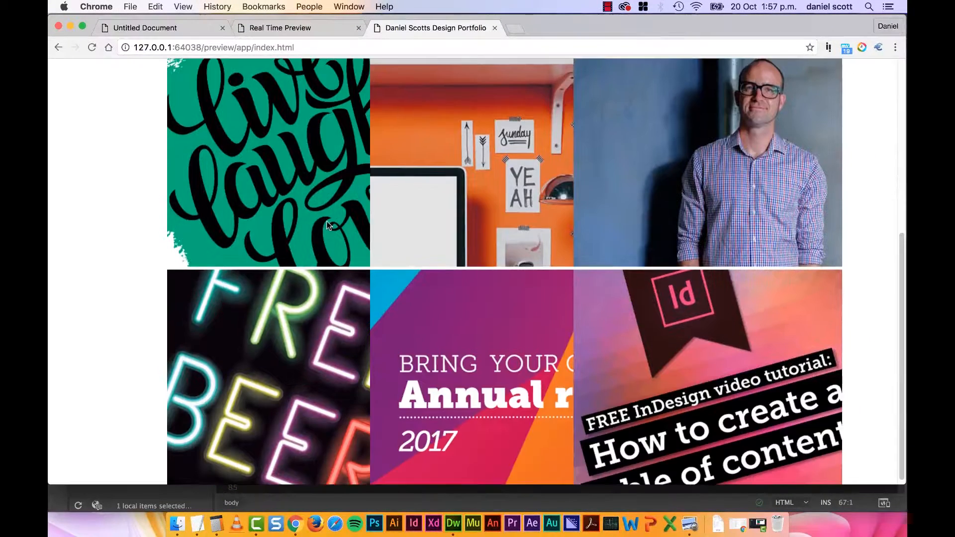
pyautogui.scroll(3)
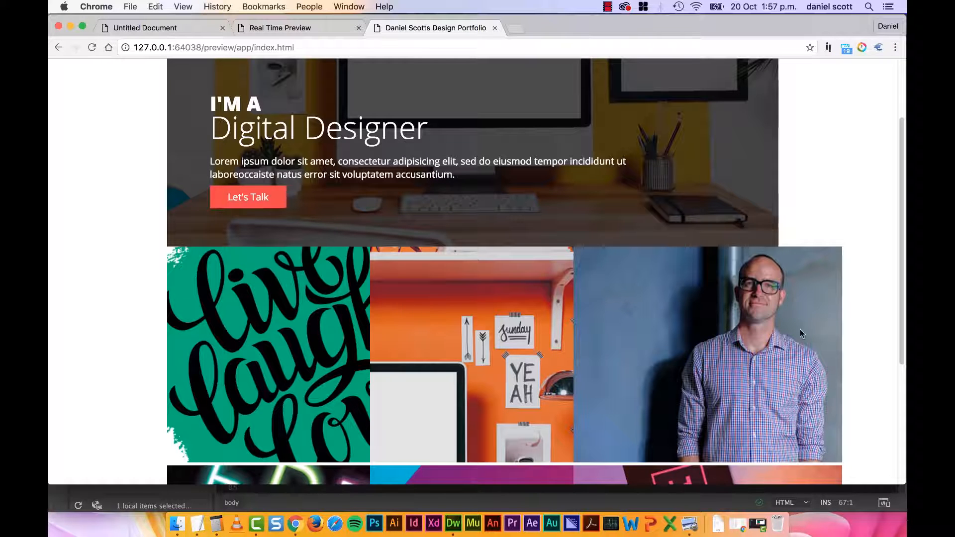
pyautogui.moveTo(737, 358)
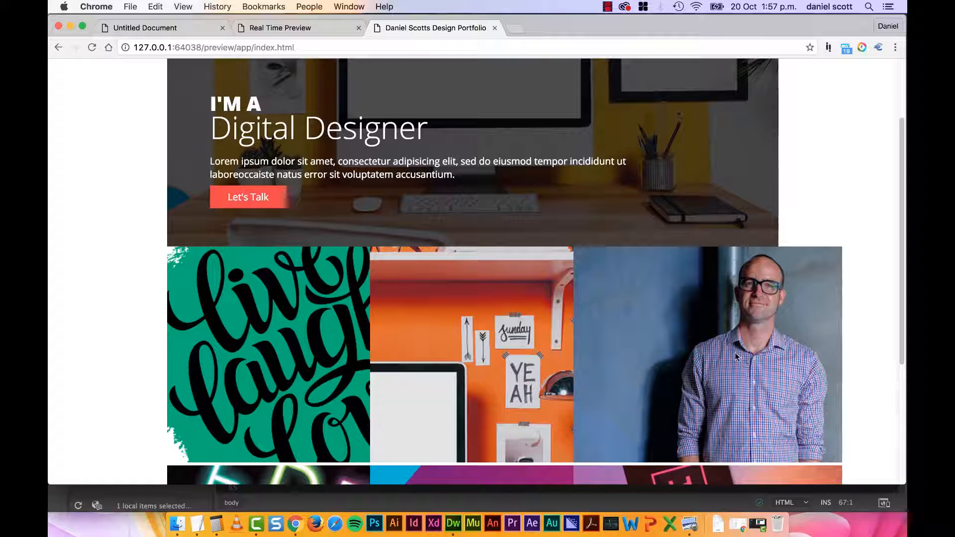
pyautogui.scroll(-3)
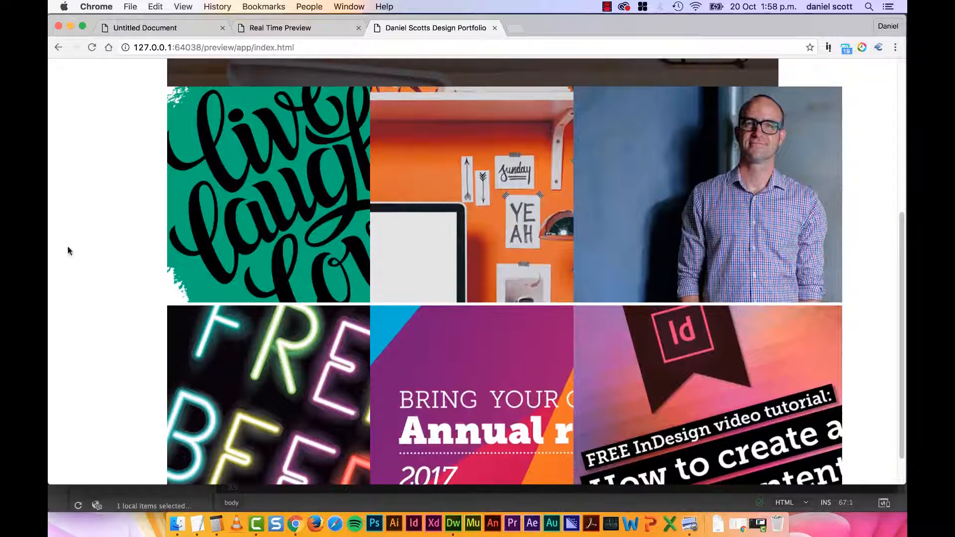
pyautogui.moveTo(688, 211)
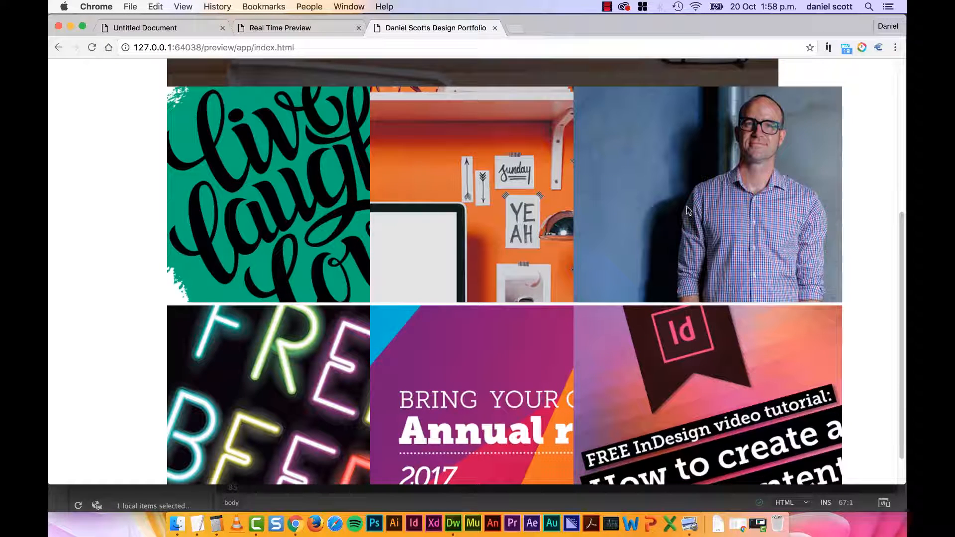
pyautogui.scroll(3)
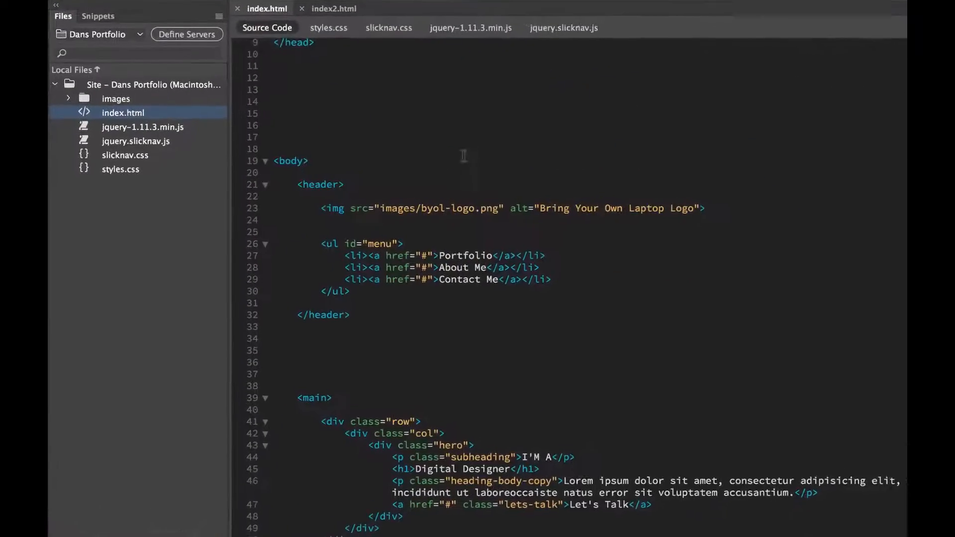
# In styles.css, start a .col-lg img rule with width: 100%.
pyautogui.click(328, 27)
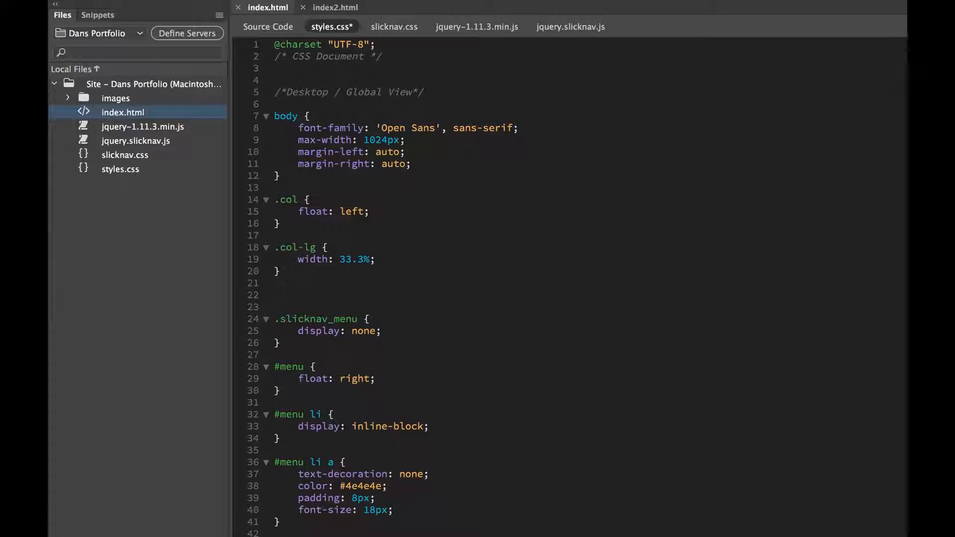
pyautogui.write('.col-lg ima')
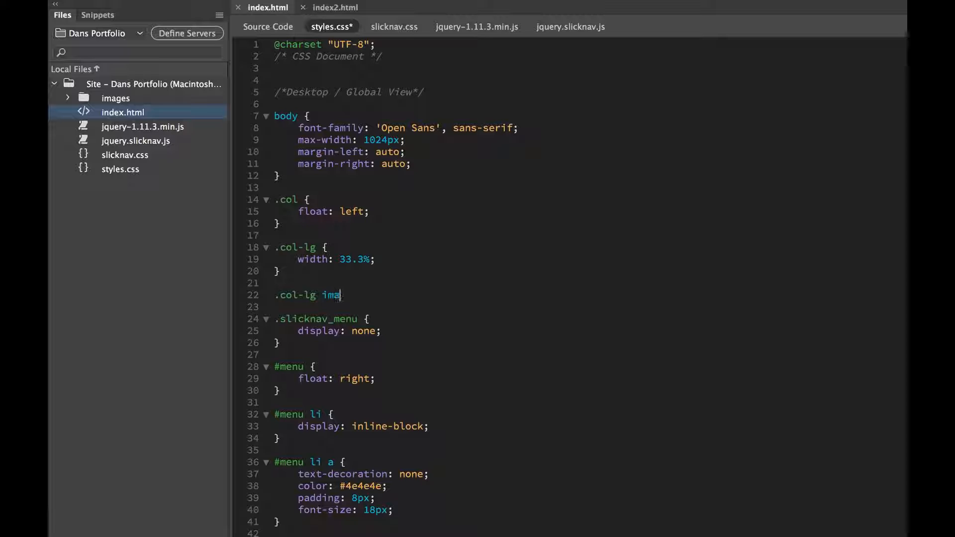
pyautogui.write('g')
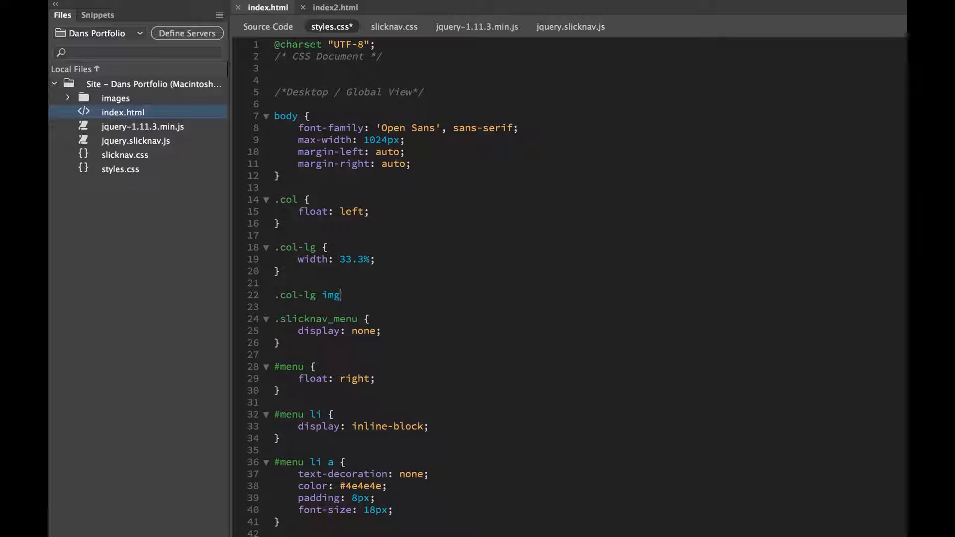
pyautogui.write('{')
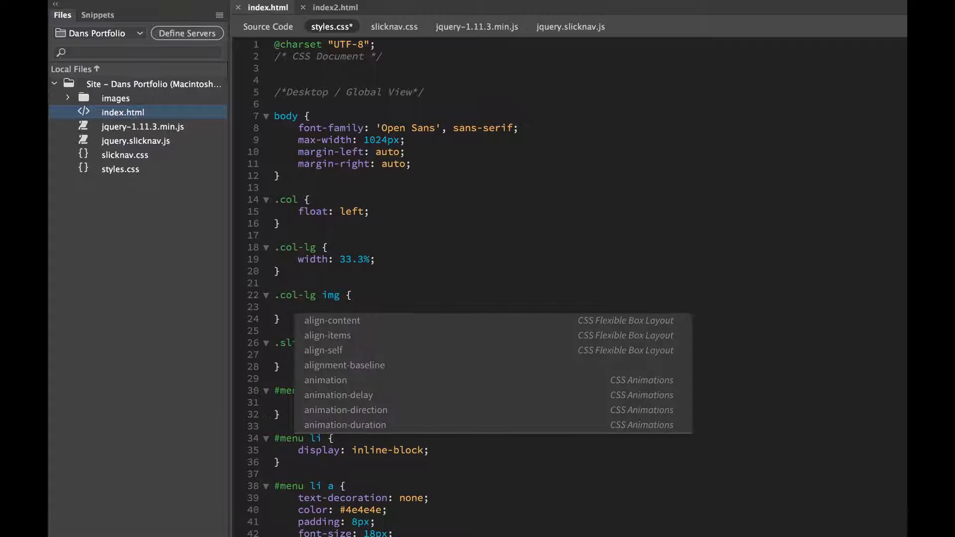
pyautogui.write('width:')
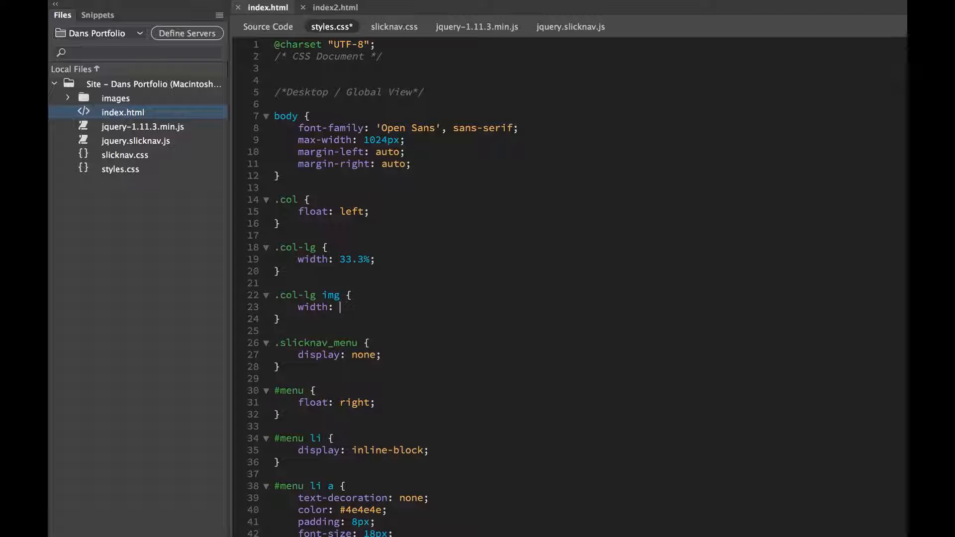
pyautogui.write('100%;')
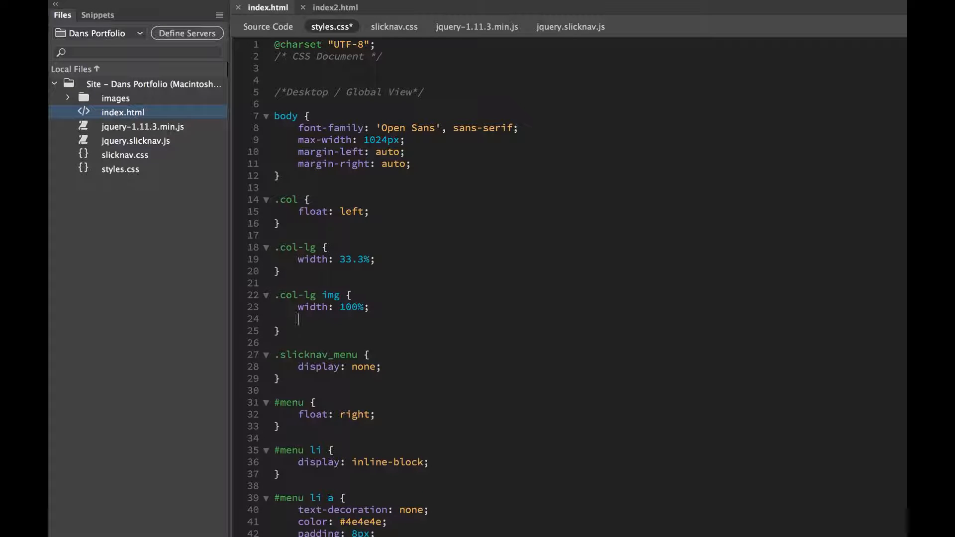
# Complete the .col-lg img rule with height: auto and display: block.
pyautogui.write('height')
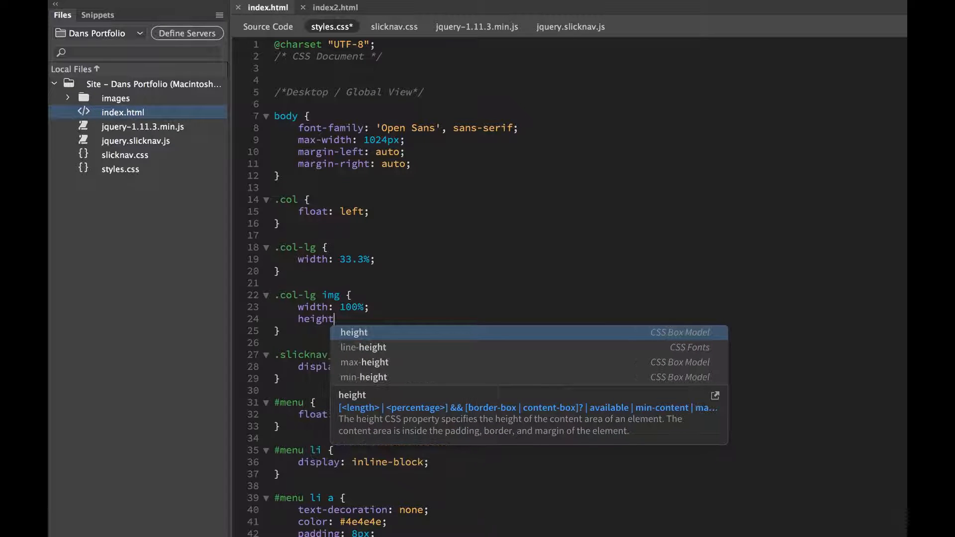
pyautogui.write(': auto')
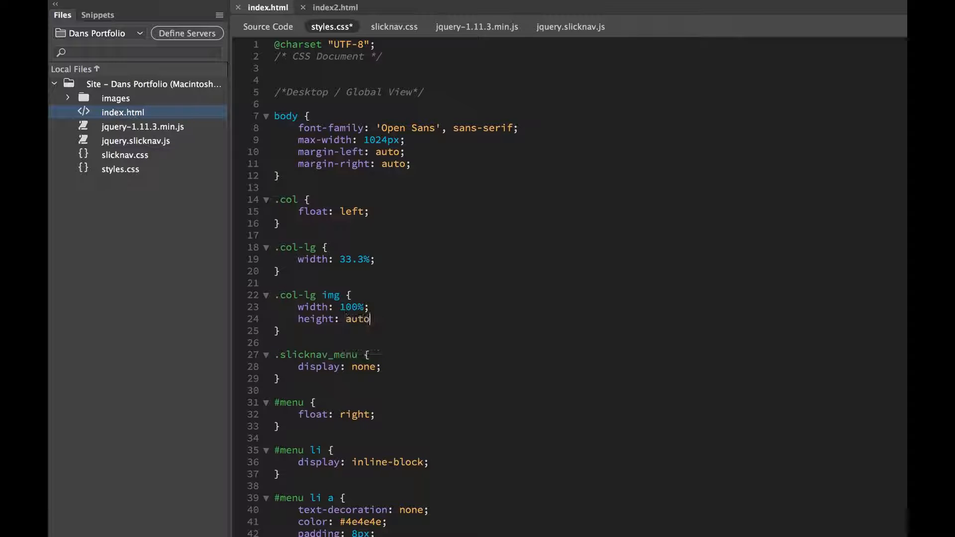
pyautogui.press('enter')
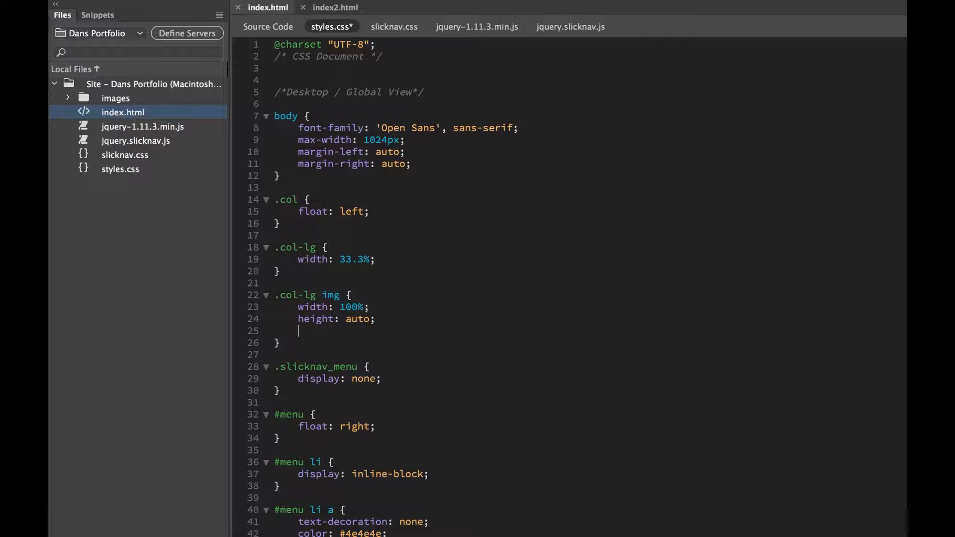
pyautogui.write('display:')
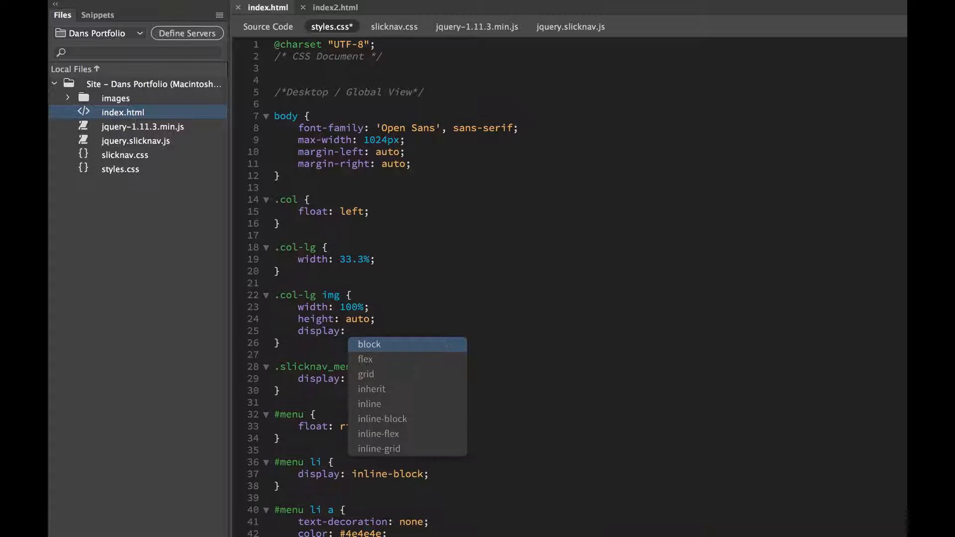
pyautogui.click(369, 344)
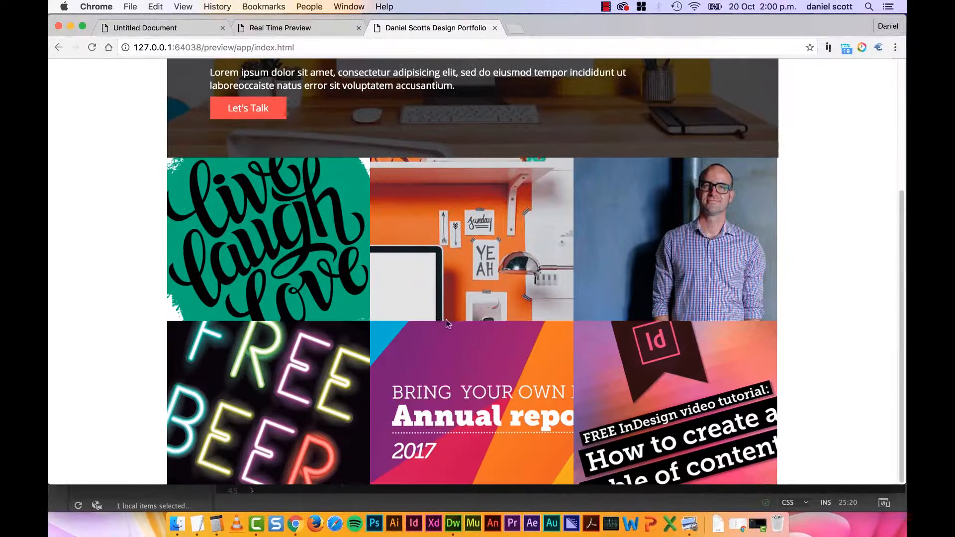
pyautogui.moveTo(357, 244)
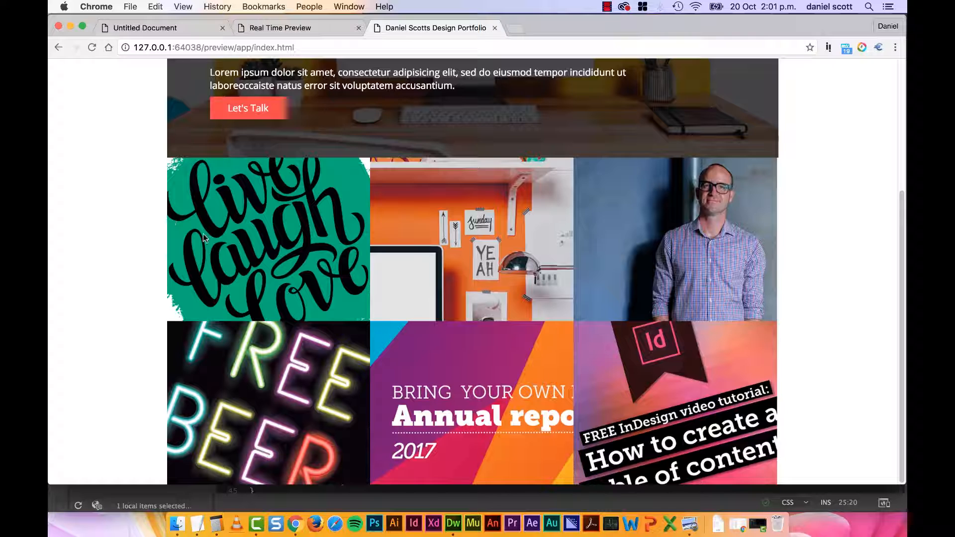
pyautogui.moveTo(359, 237)
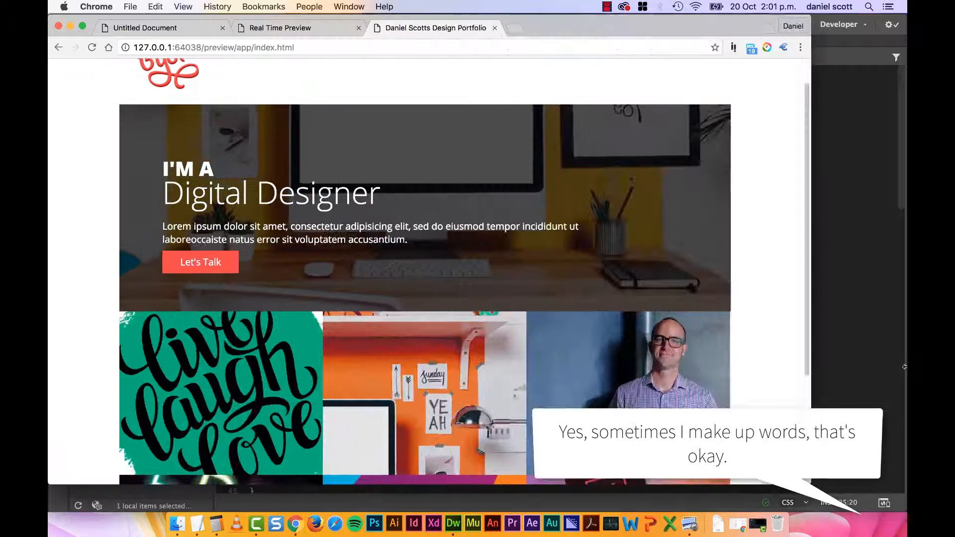
# Scroll through the gapless three-per-row thumbnail grid in the Chrome preview.
pyautogui.scroll(-3)
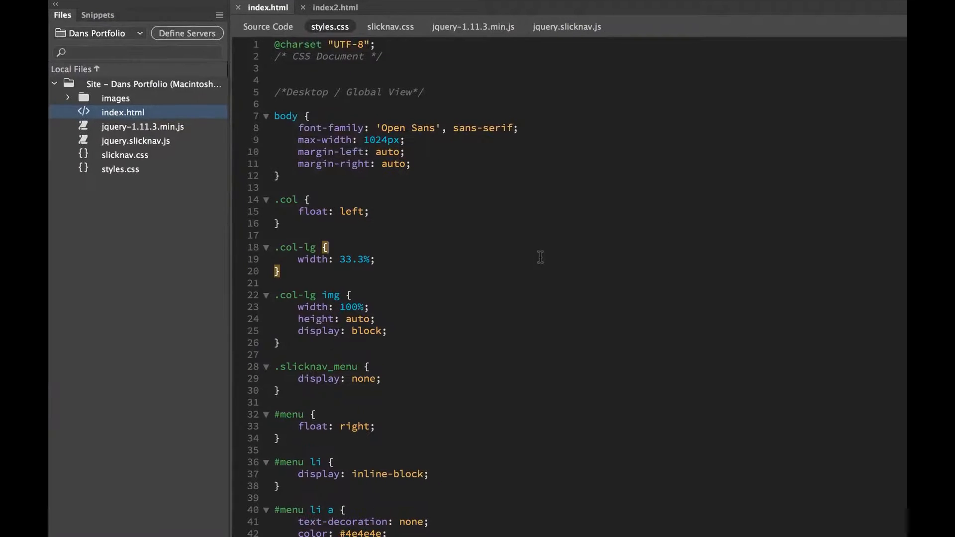
pyautogui.moveTo(382, 289)
pyautogui.write('1')
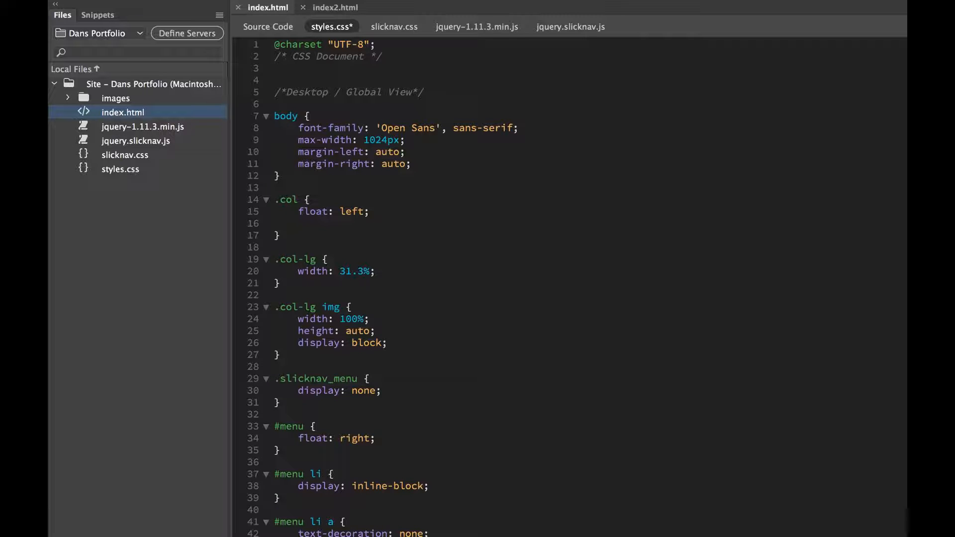
# Add padding: 1% to the .col rule in styles.css.
pyautogui.write('padding:')
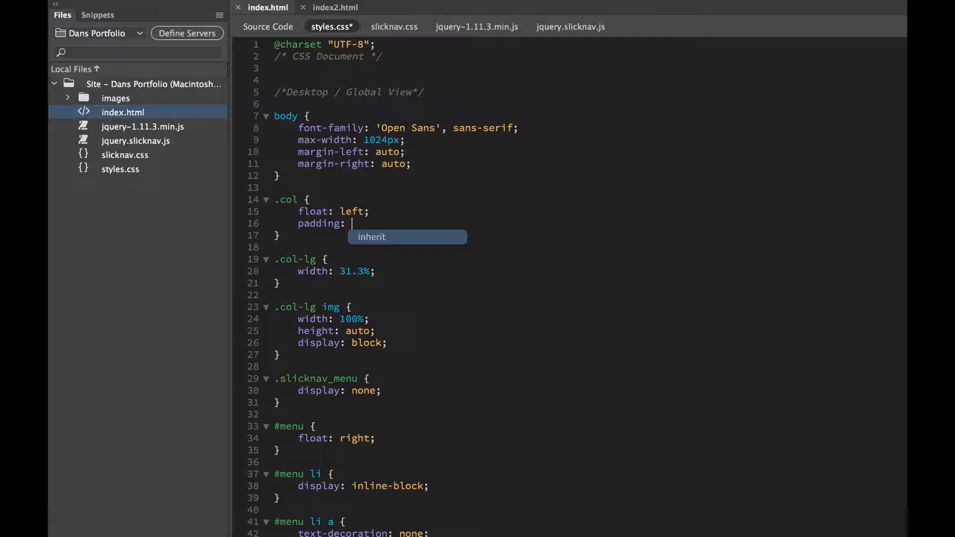
pyautogui.write('1%')
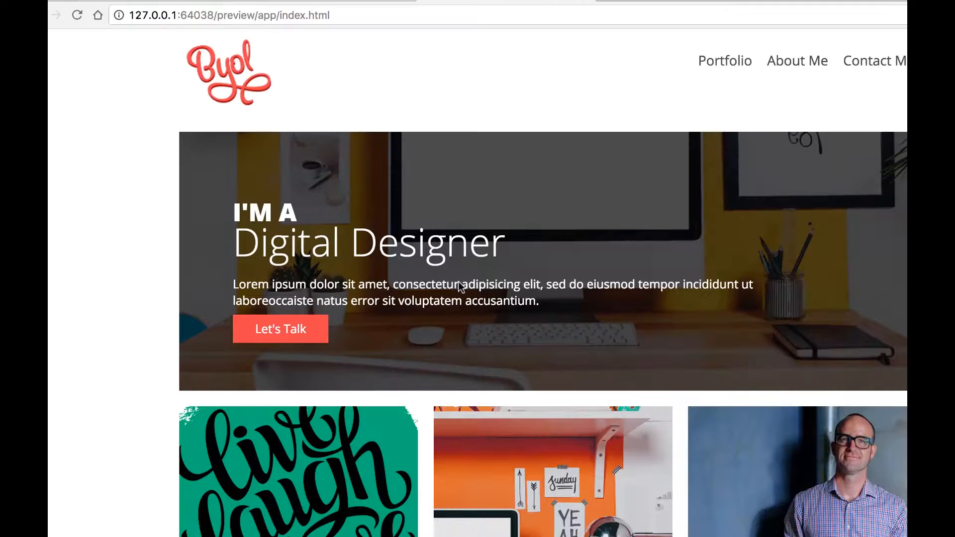
# Reduce the .col-lg width to 31% and check the gapped three-per-row grid in Chrome.
pyautogui.scroll(-3)
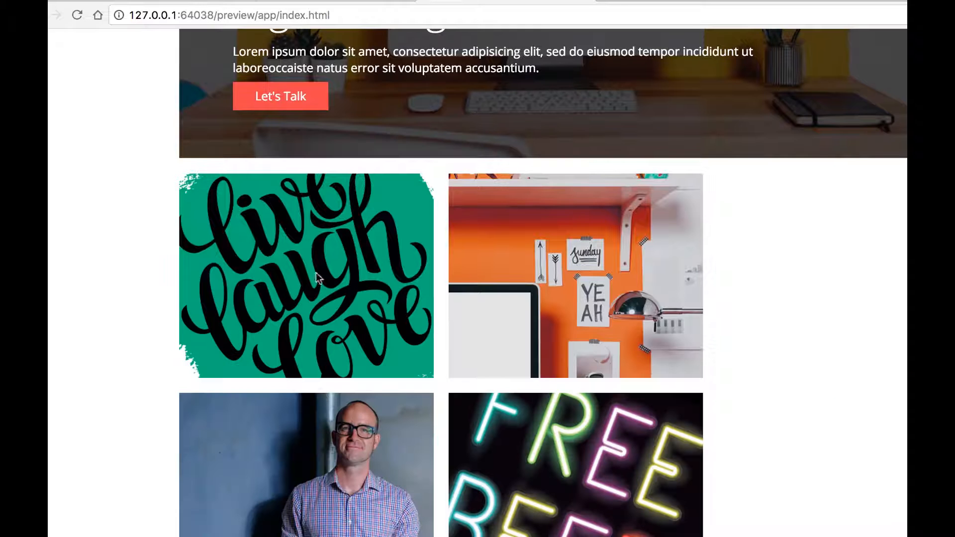
pyautogui.moveTo(465, 285)
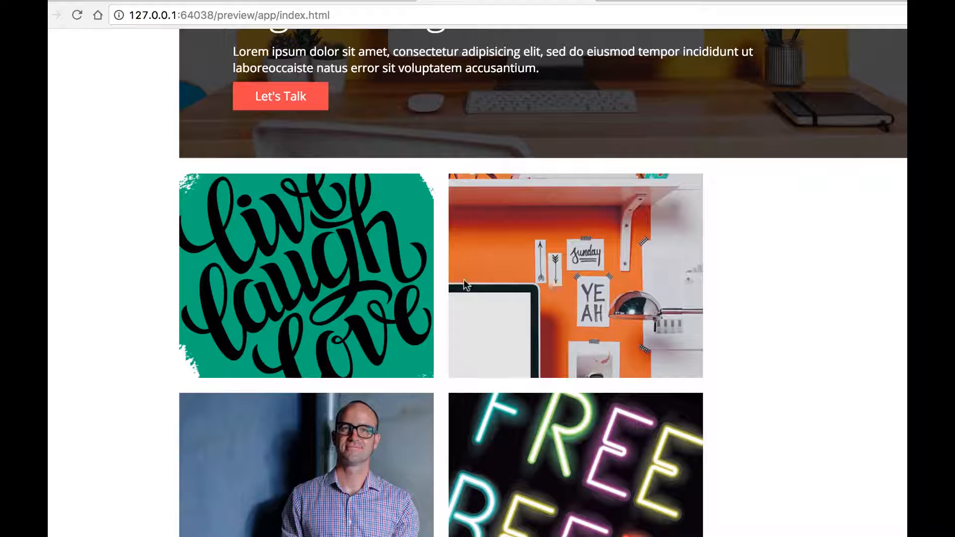
pyautogui.moveTo(539, 396)
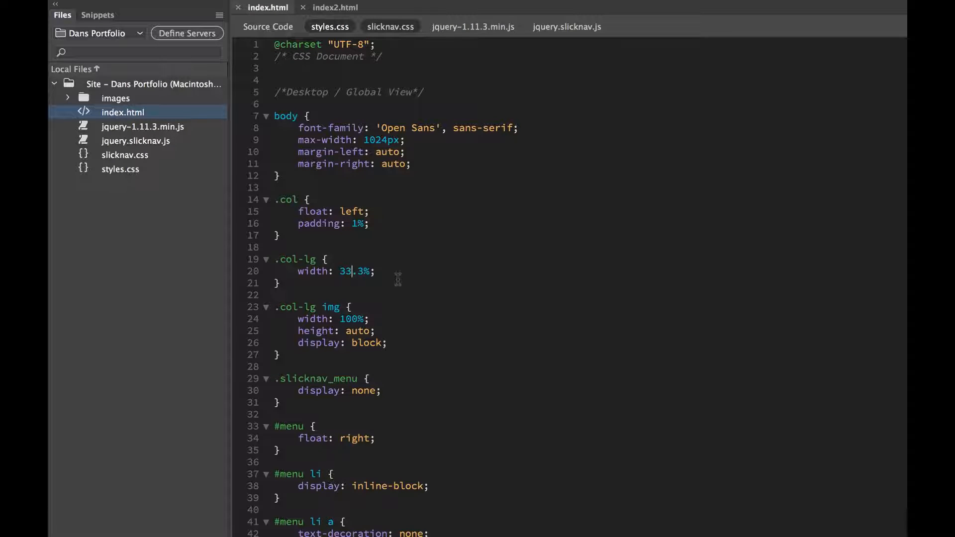
pyautogui.write('31')
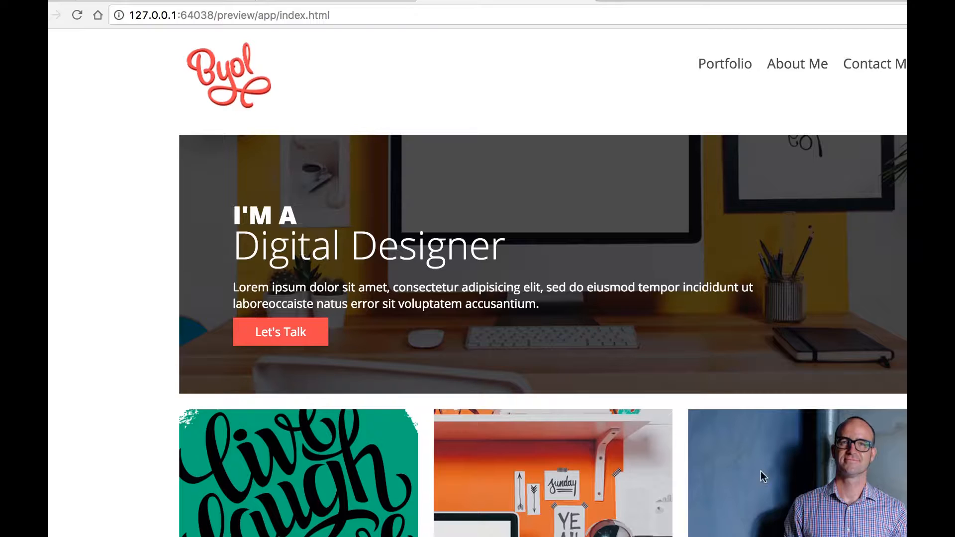
pyautogui.scroll(-3)
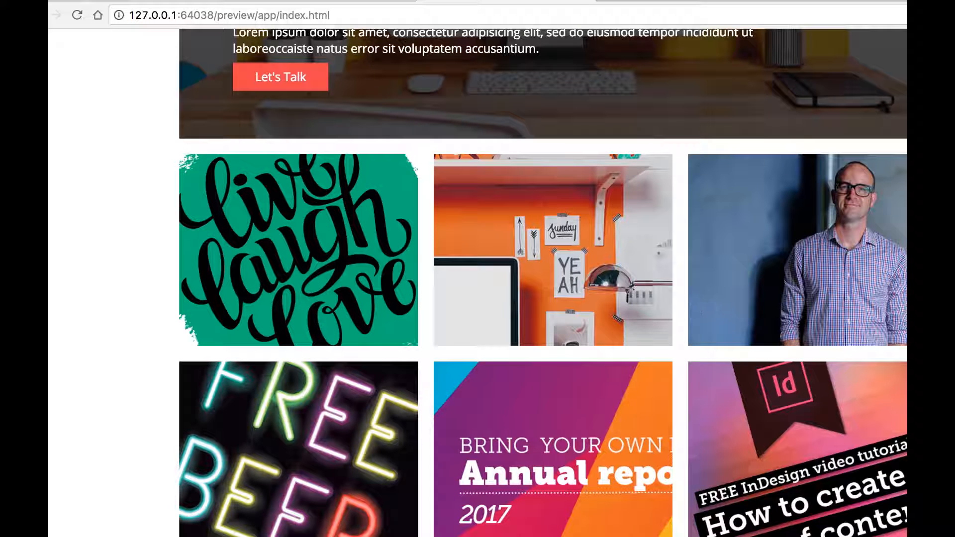
pyautogui.moveTo(563, 273)
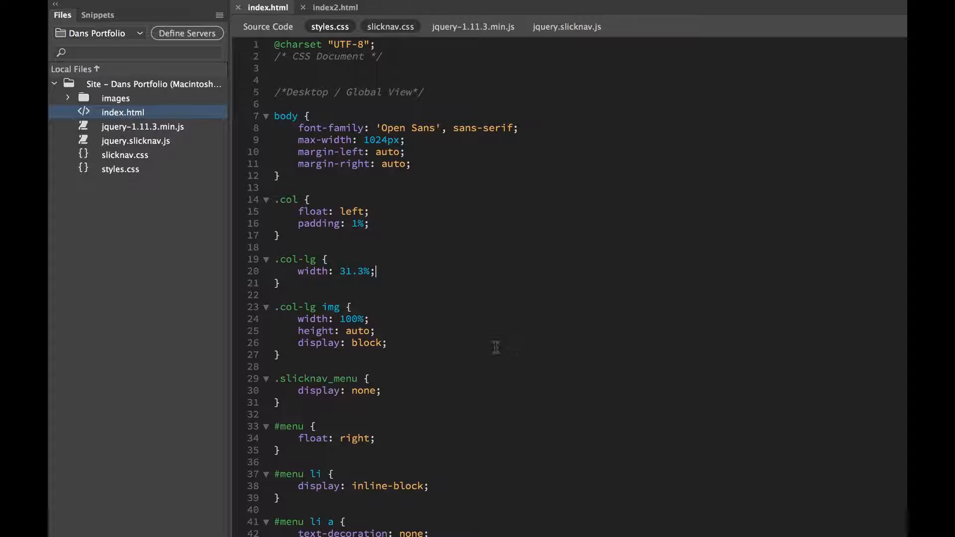
# Add a .col-md rule with a 50% value inside the Tablet View media query and save.
pyautogui.scroll(-3)
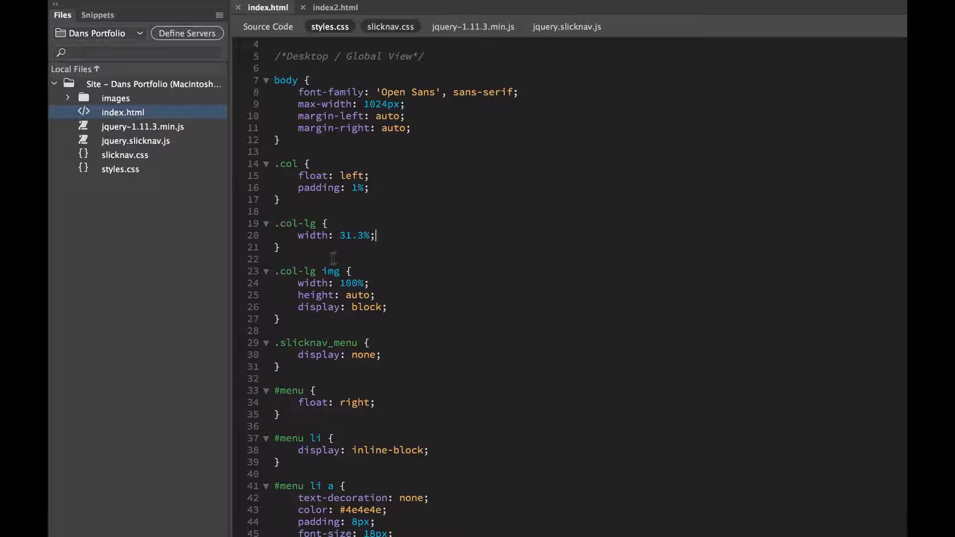
pyautogui.scroll(-3)
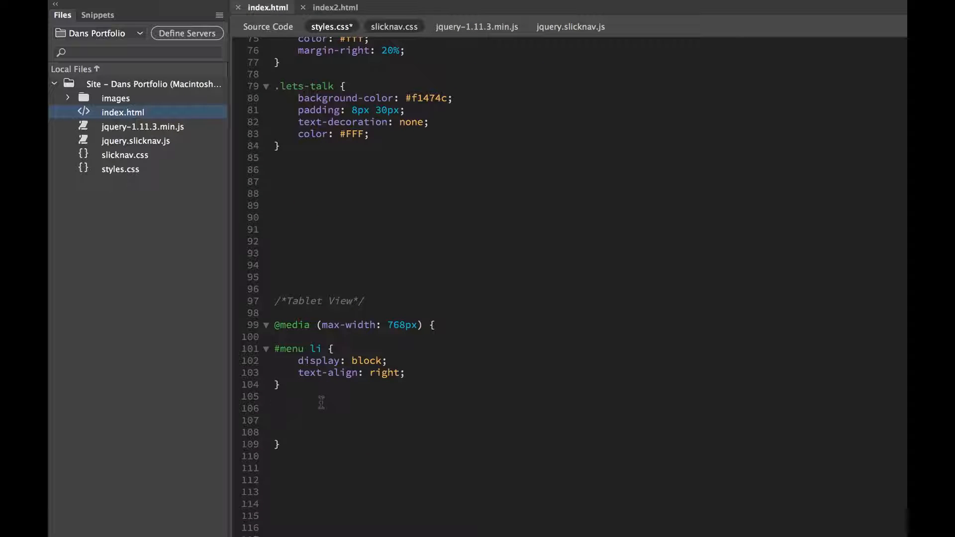
pyautogui.moveTo(315, 425)
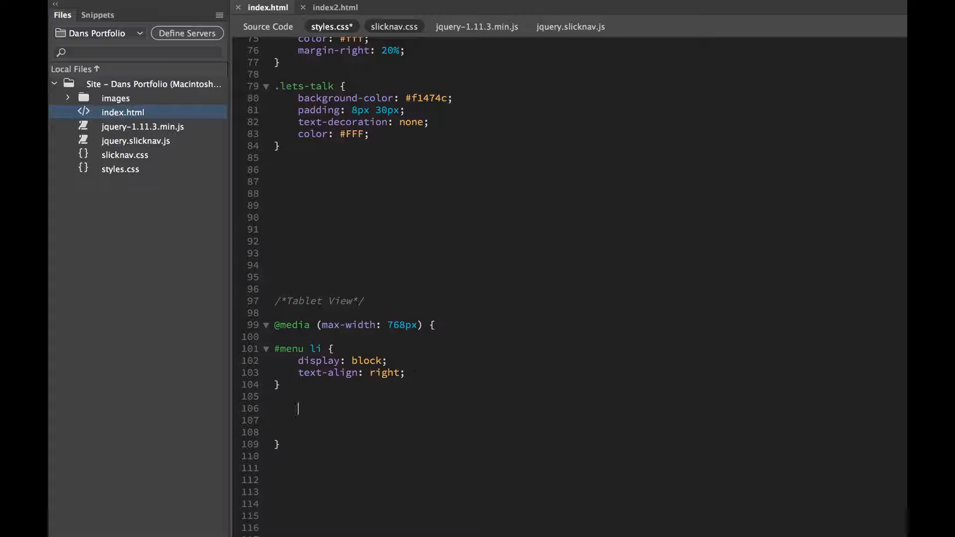
pyautogui.write('.col-md')
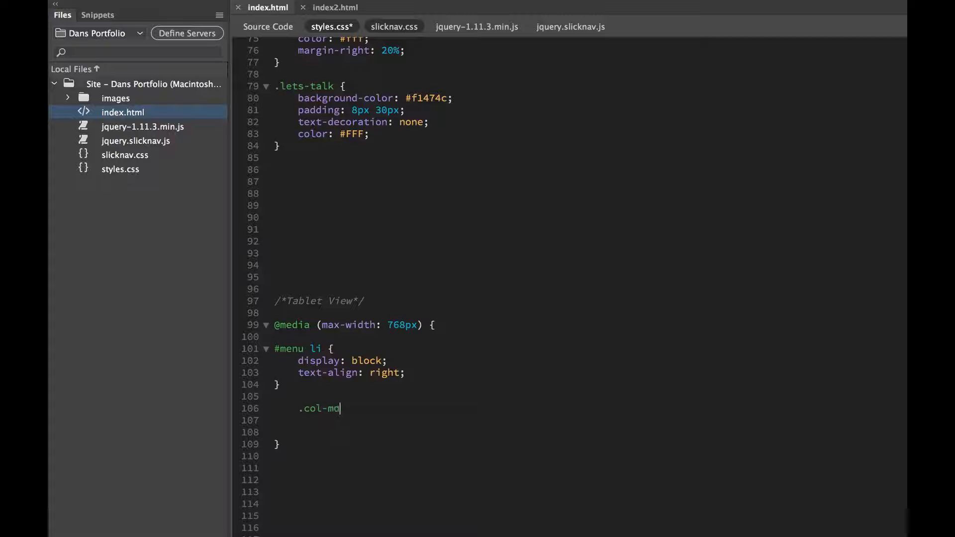
pyautogui.write('{')
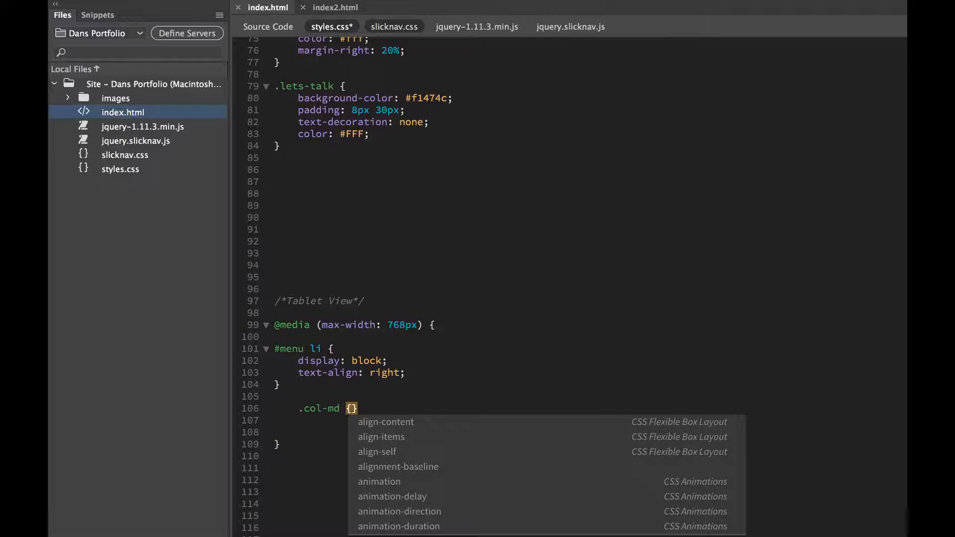
pyautogui.write('25')
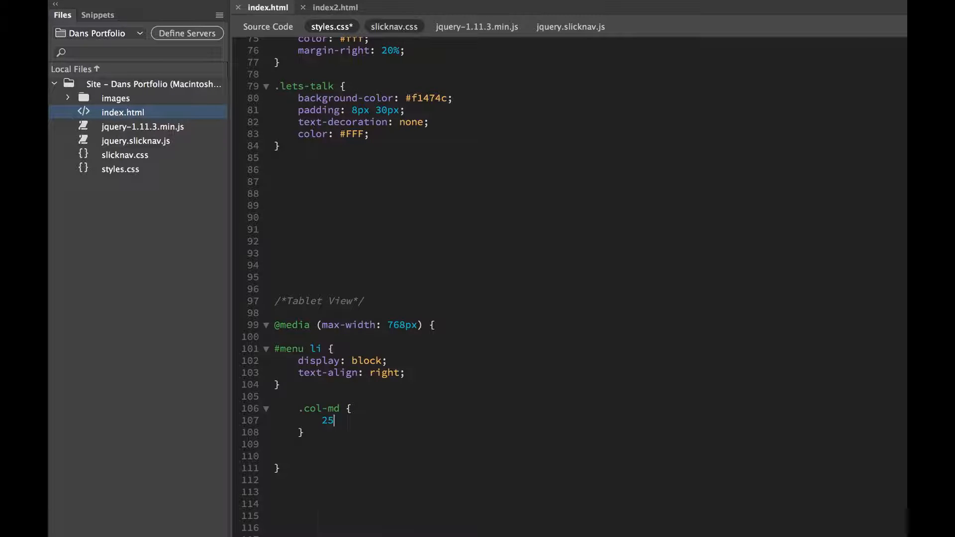
pyautogui.write('%')
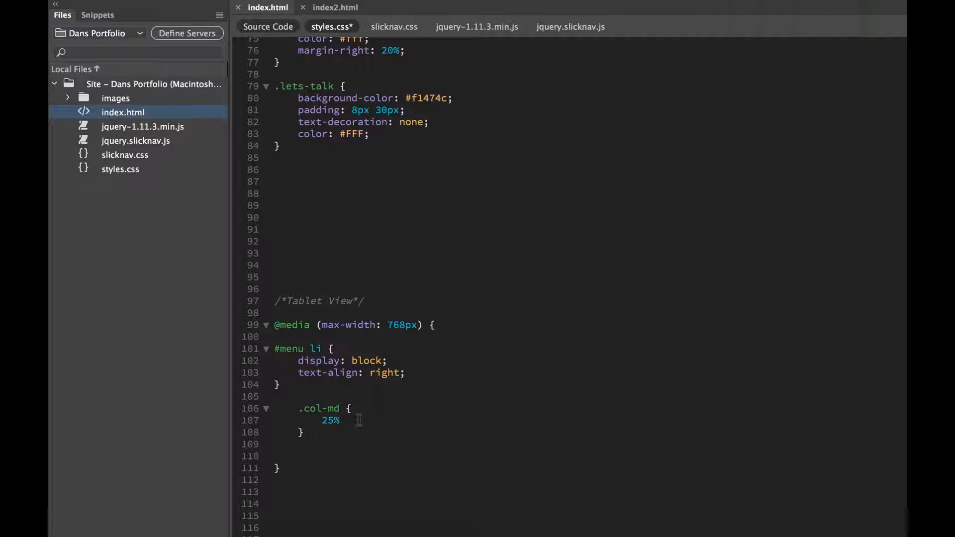
pyautogui.write('50%')
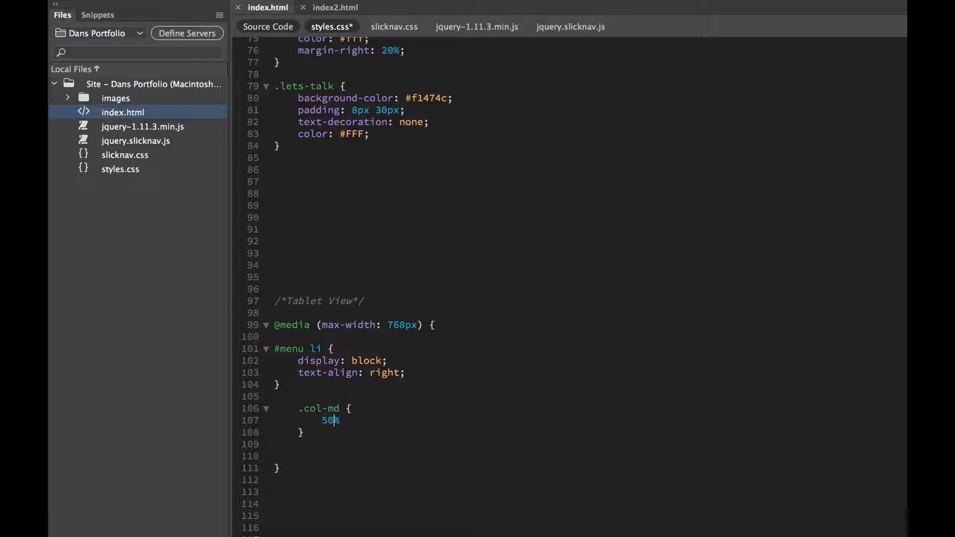
pyautogui.press('cmd+s')
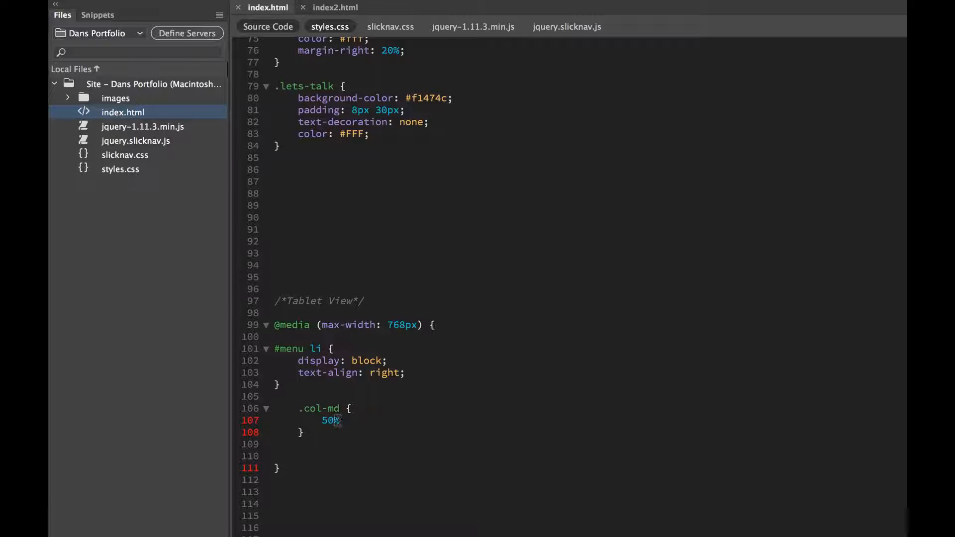
# Correct the rule to a proper width: 50%; declaration for .col-md.
pyautogui.doubleClick(330, 420)
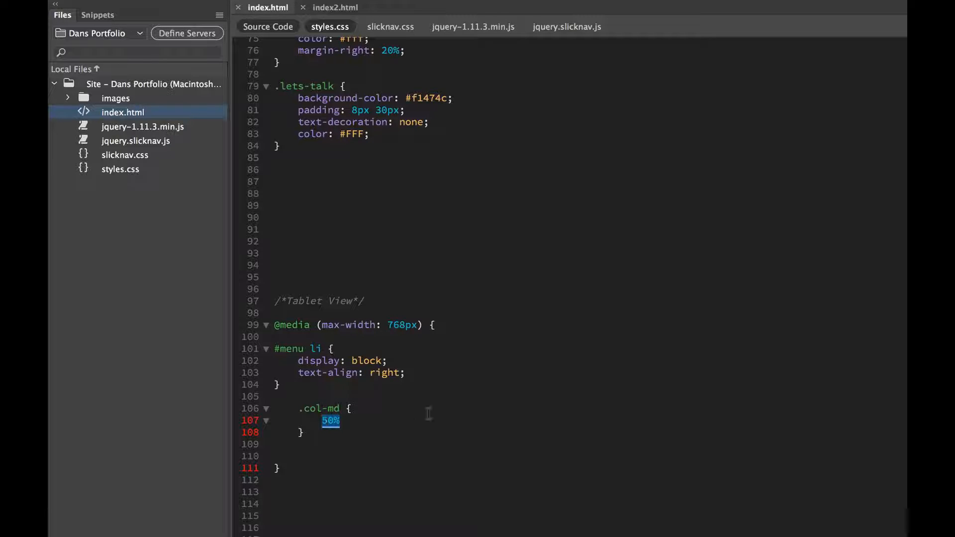
pyautogui.write('width:')
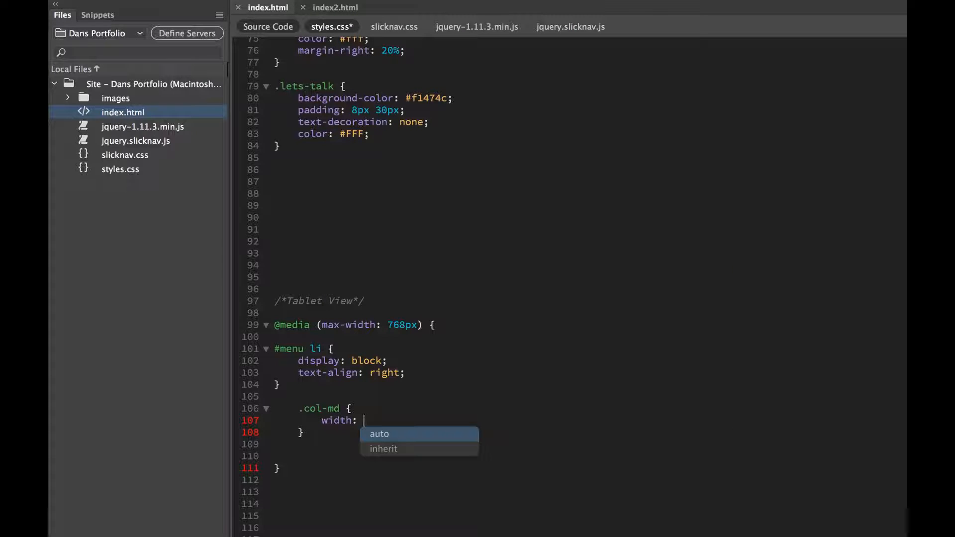
pyautogui.write('50%;')
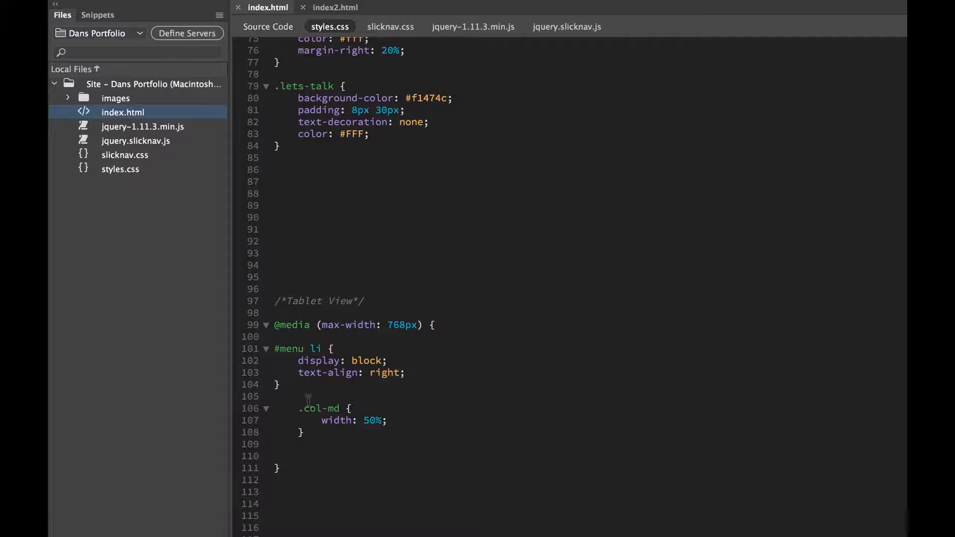
pyautogui.doubleClick(319, 409)
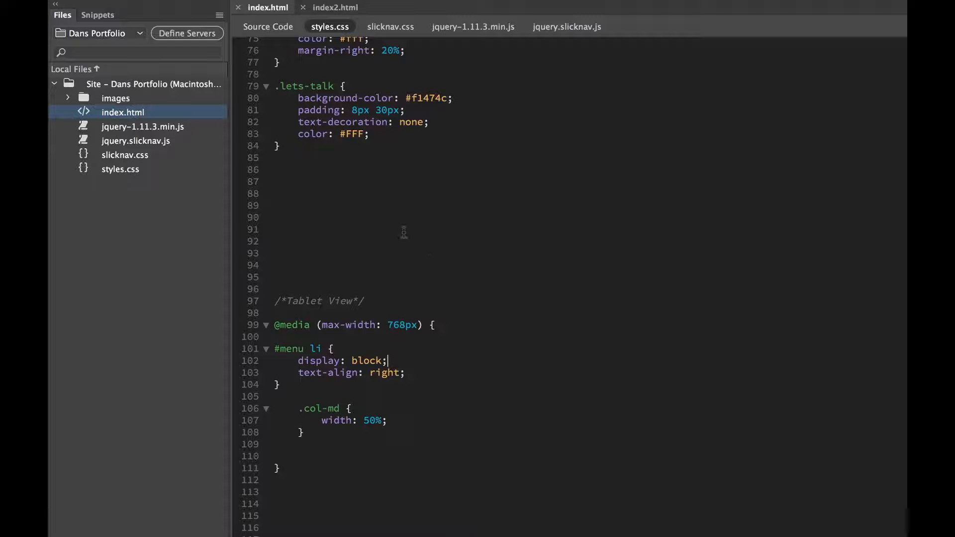
# In index.html, add the col-md class after col-lg on all six thumbnail divs via multi-cursor.
pyautogui.click(268, 25)
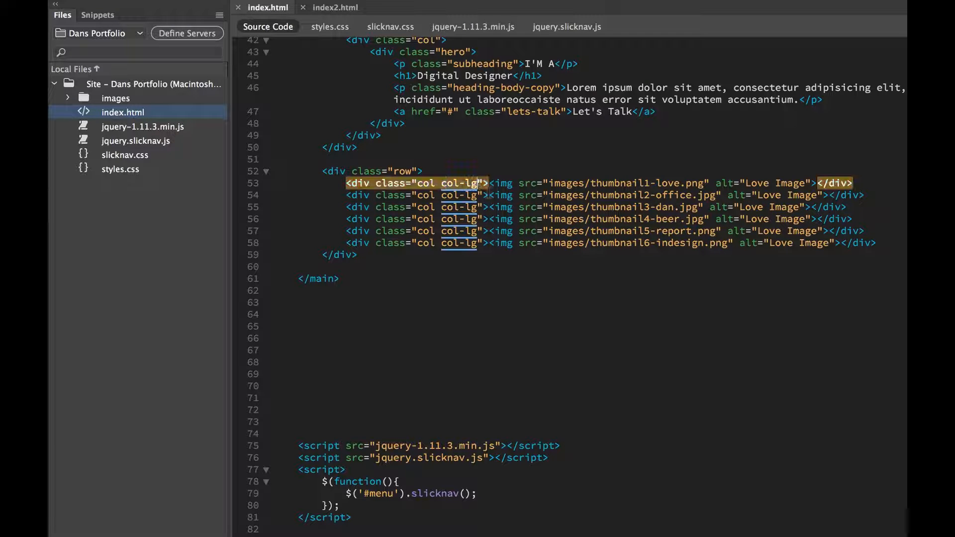
pyautogui.moveTo(487, 183); pyautogui.dragTo(481, 244)
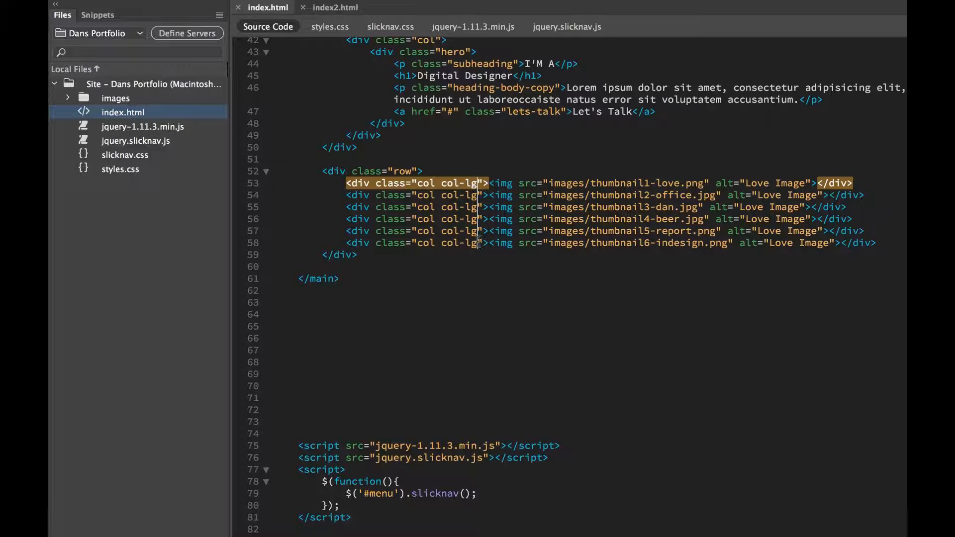
pyautogui.write('col-md')
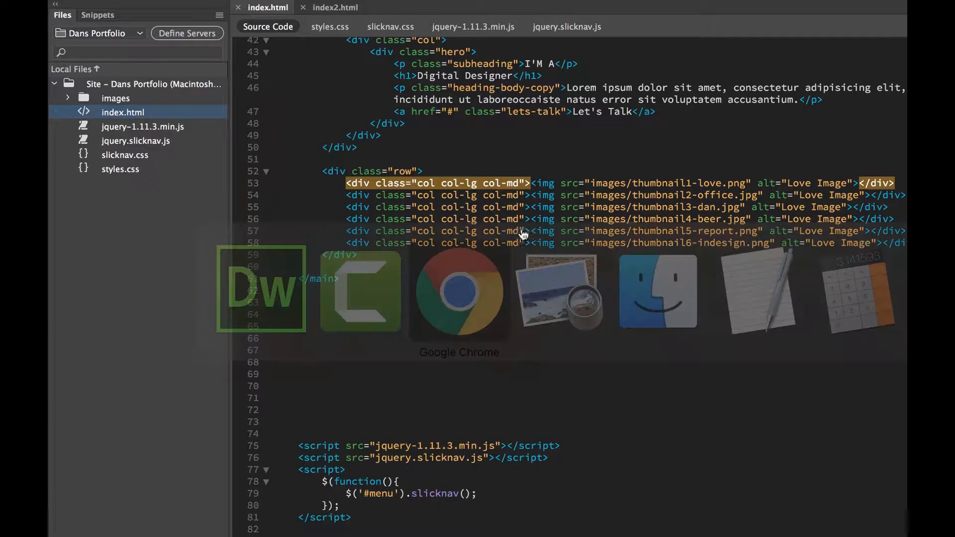
pyautogui.click(458, 292)
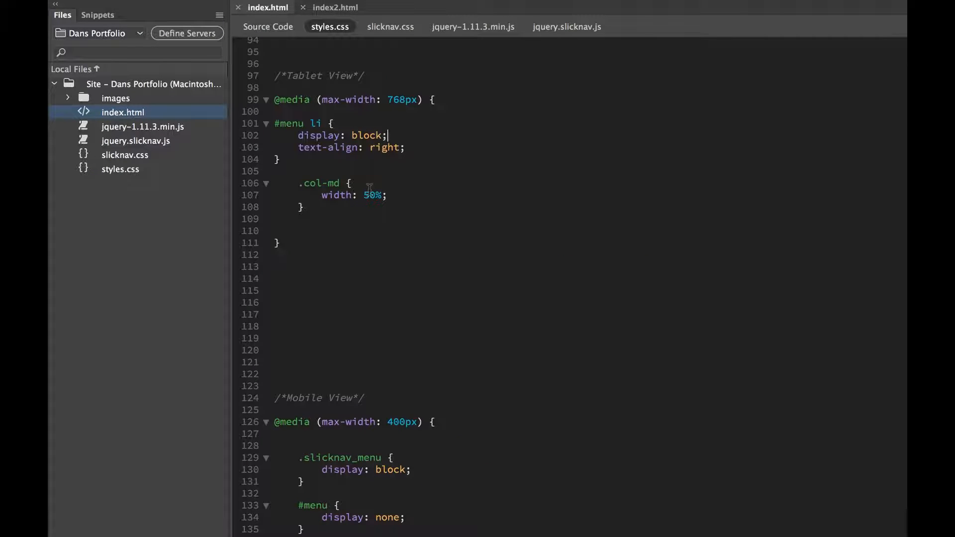
# Change the tablet .col-md width to 48% and preview two-per-row thumbnails in Chrome.
pyautogui.write('48')
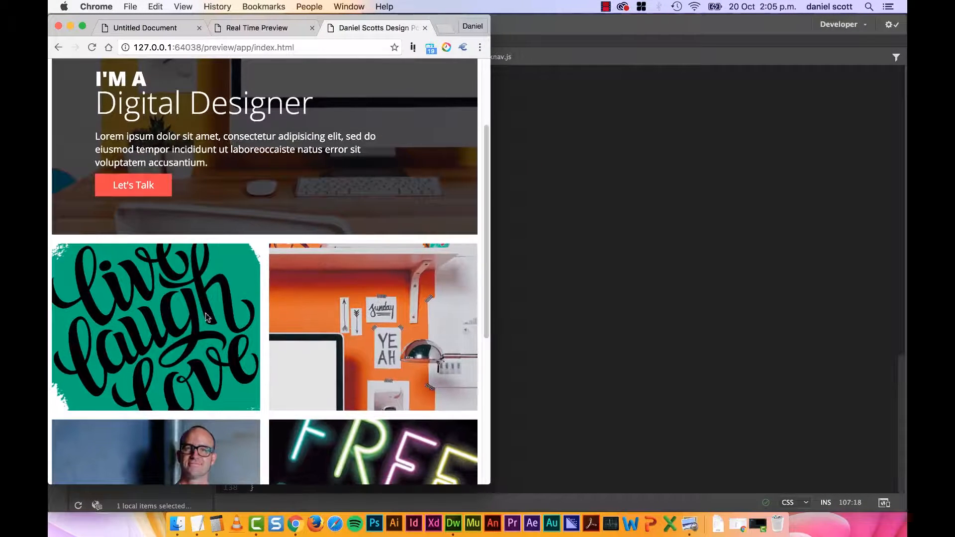
pyautogui.scroll(-3)
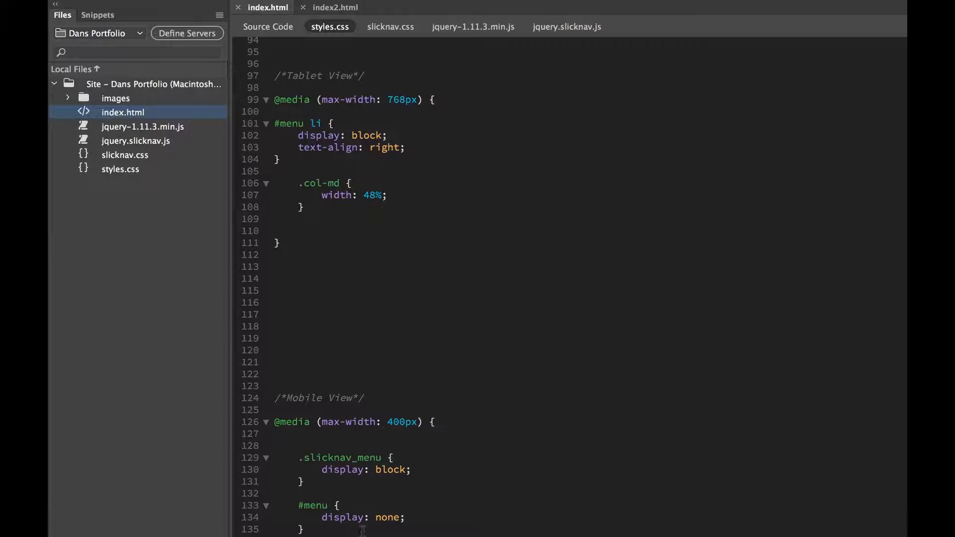
# Add a .col-sm rule with width 100% inside the Mobile View media query.
pyautogui.write('.col-sm {')
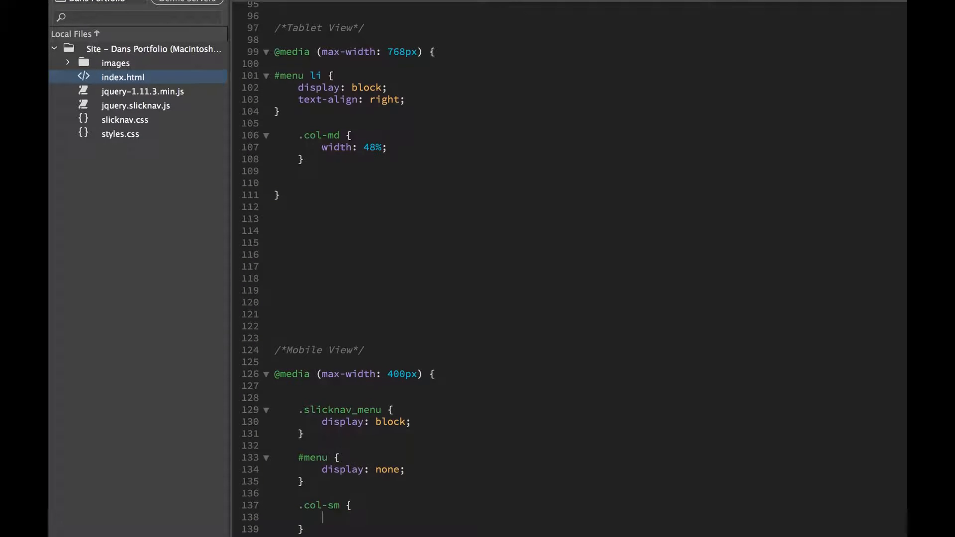
pyautogui.write('widows:')
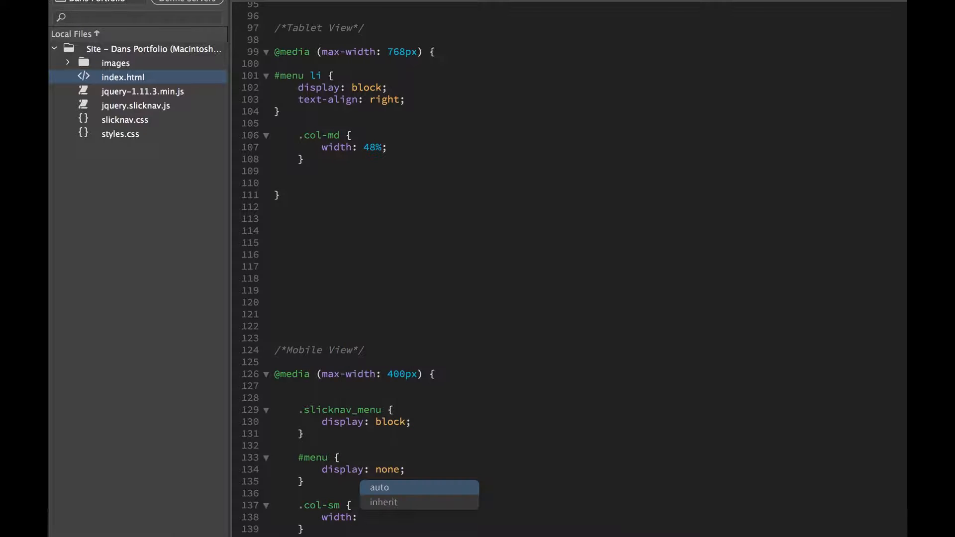
pyautogui.write('100')
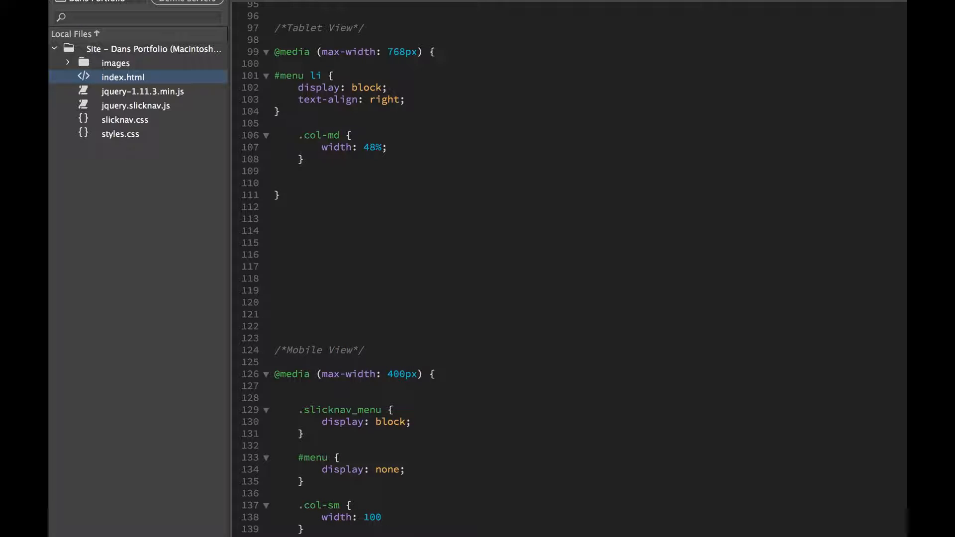
pyautogui.write('%;')
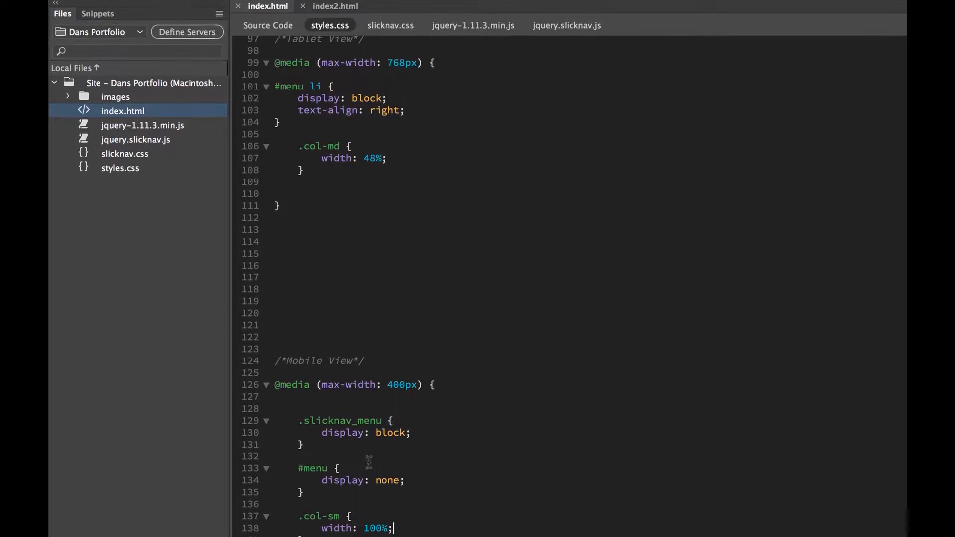
pyautogui.click(267, 25)
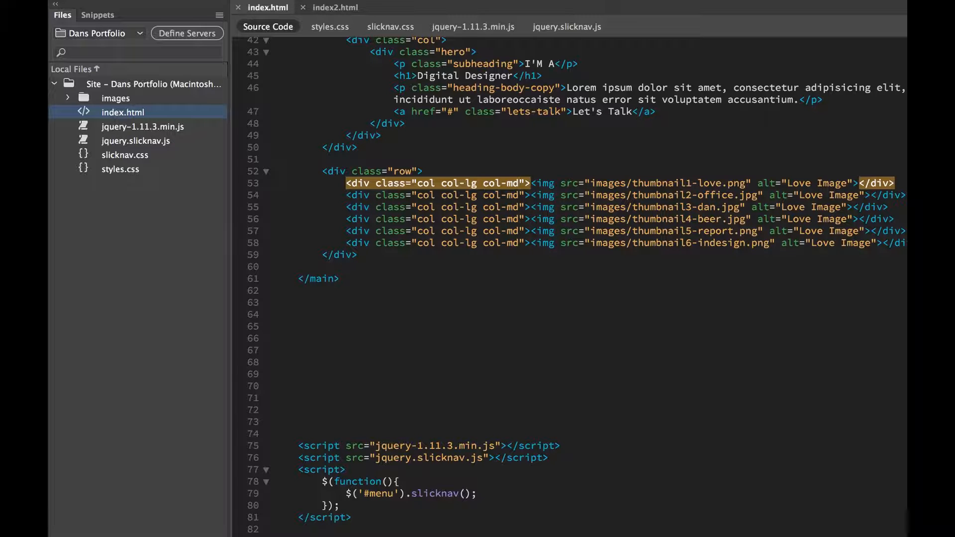
# Add the col-sm class to the six thumbnail divs and preview the single-column layout in Chrome.
pyautogui.write('col-sm')
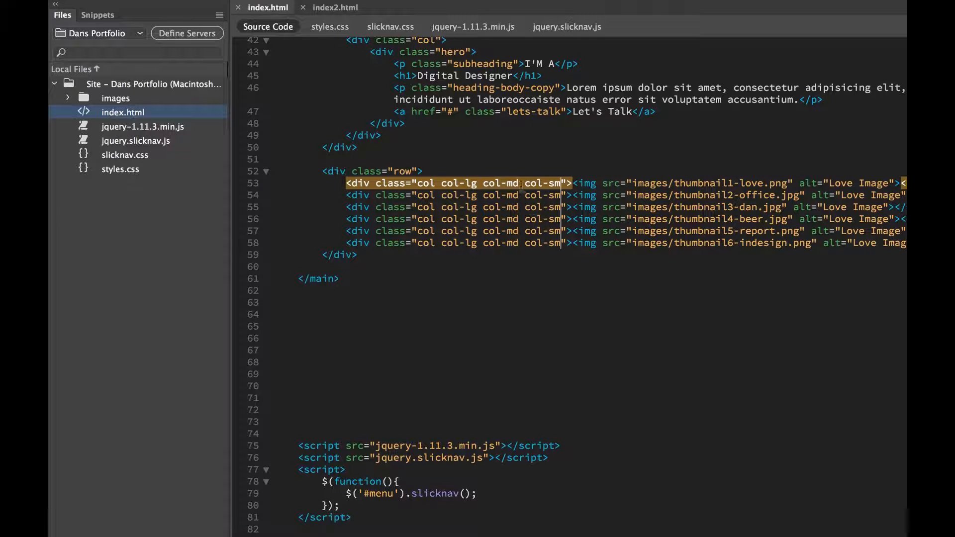
pyautogui.press('cmd+tab')
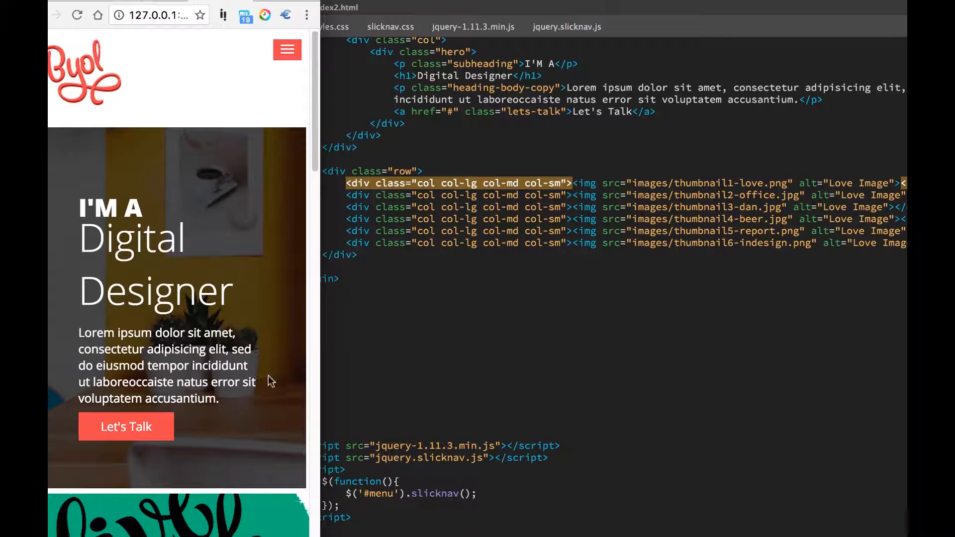
pyautogui.scroll(-3)
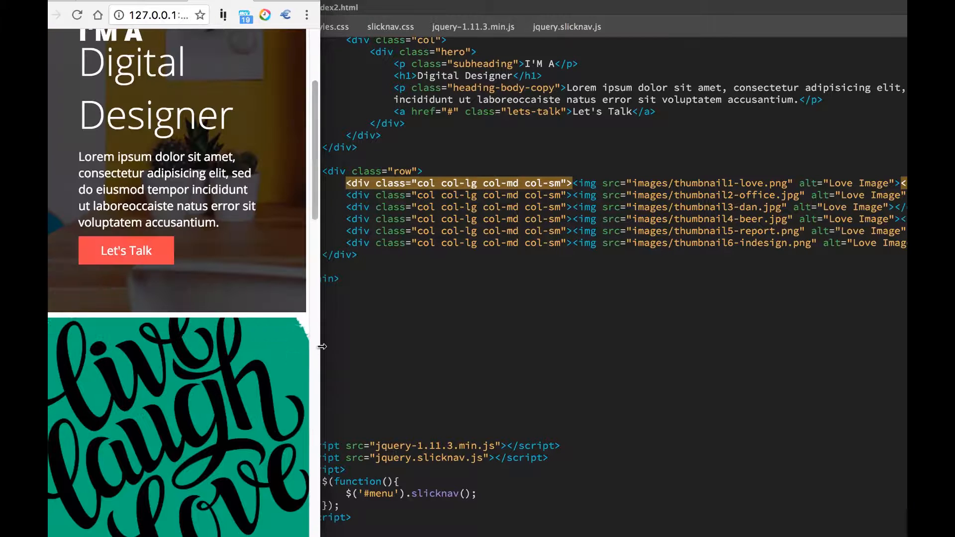
pyautogui.scroll(-3)
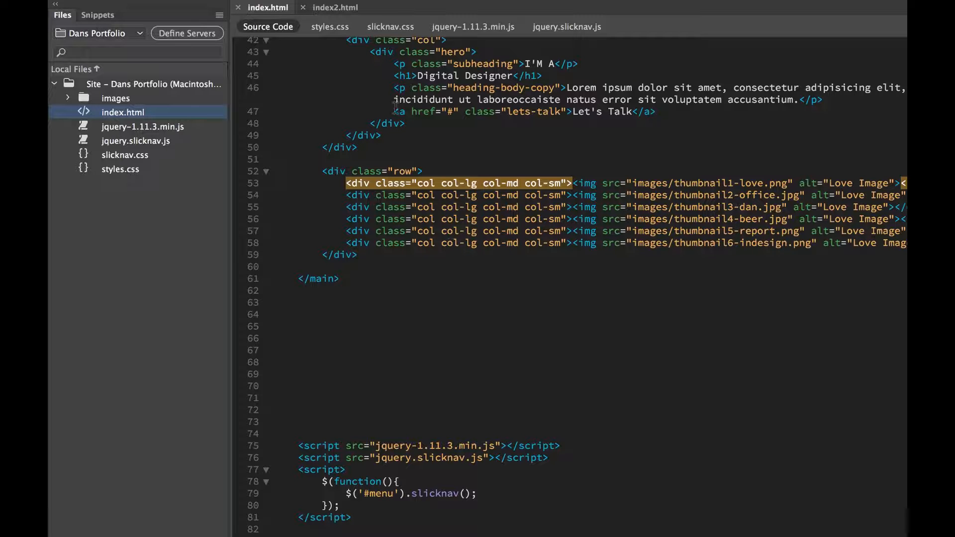
# Add a .col rule with padding 0% inside the 400px mobile media query in styles.css.
pyautogui.click(329, 26)
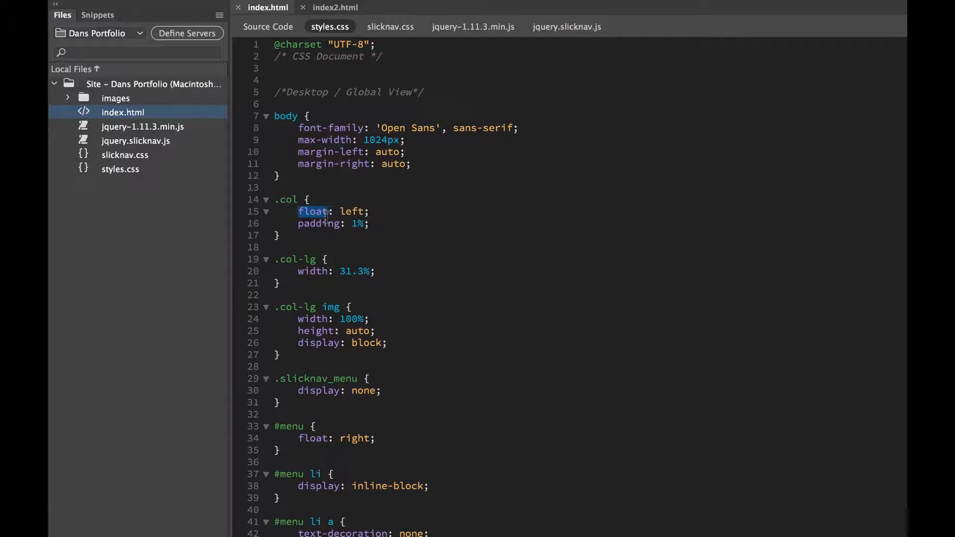
pyautogui.click(335, 235)
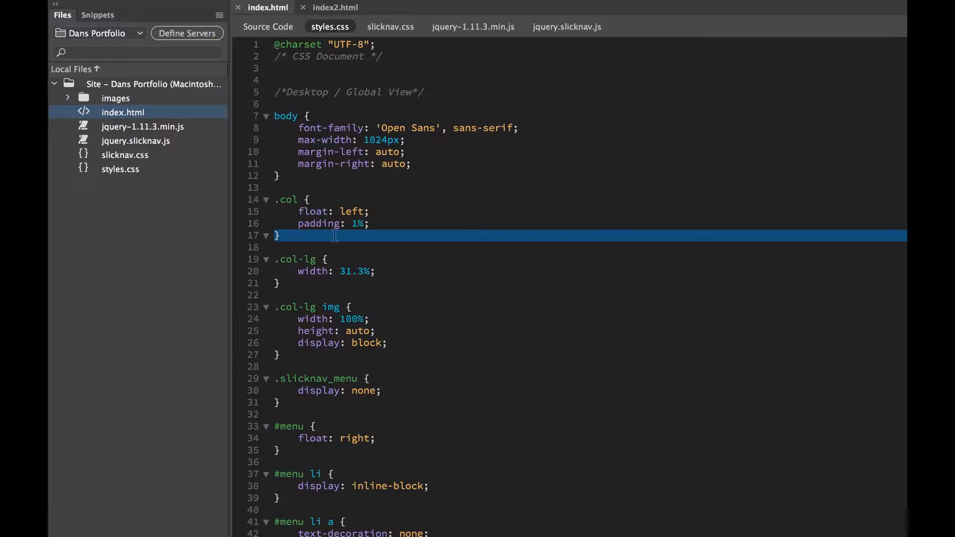
pyautogui.scroll(-3)
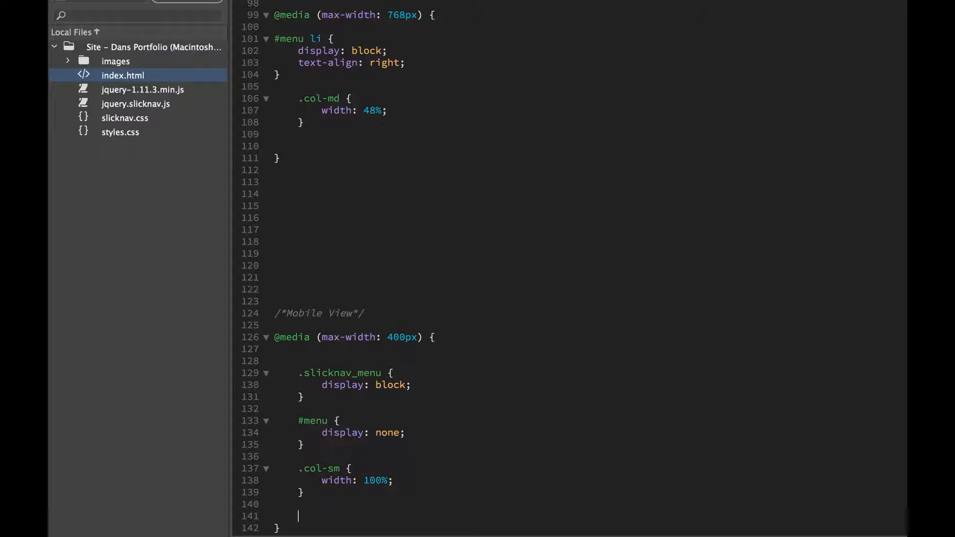
pyautogui.write('.col')
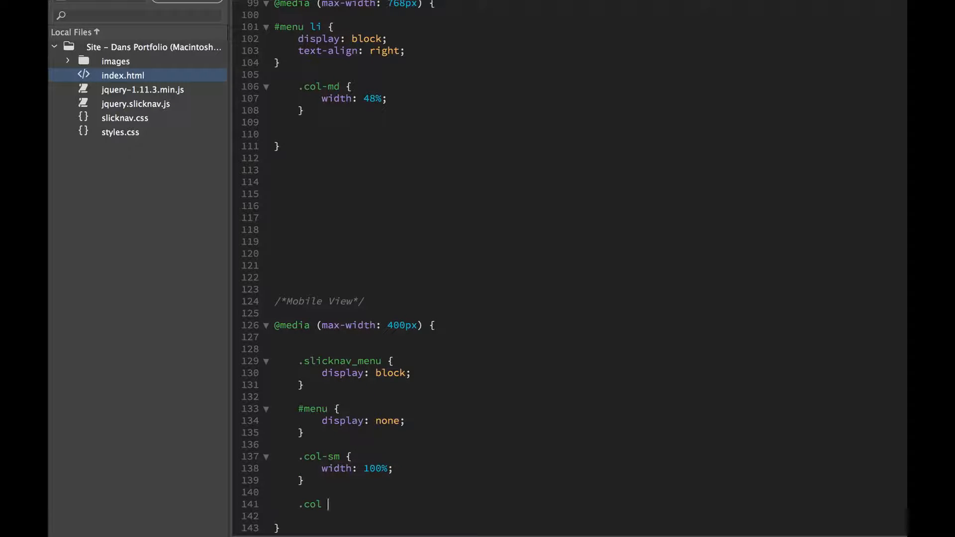
pyautogui.write('padding: 0%;')
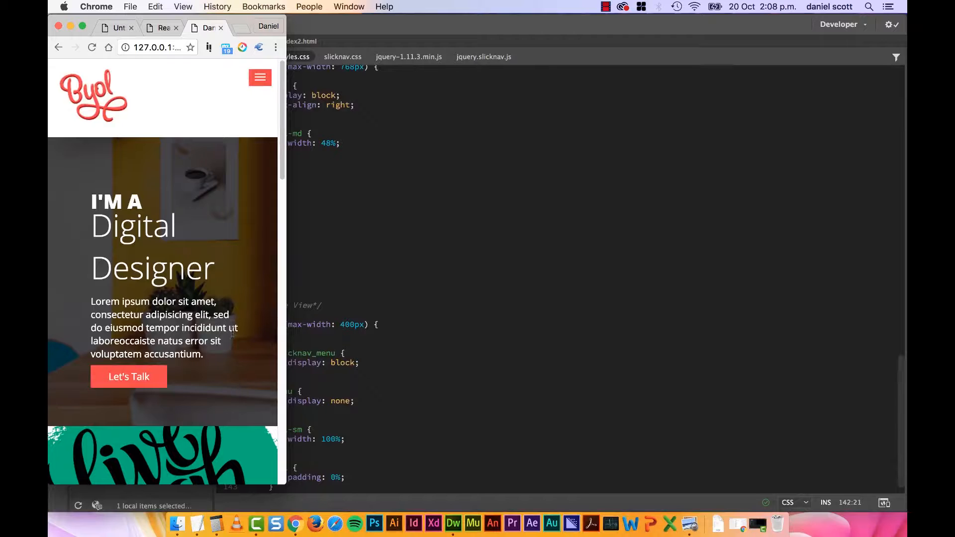
pyautogui.scroll(-3)
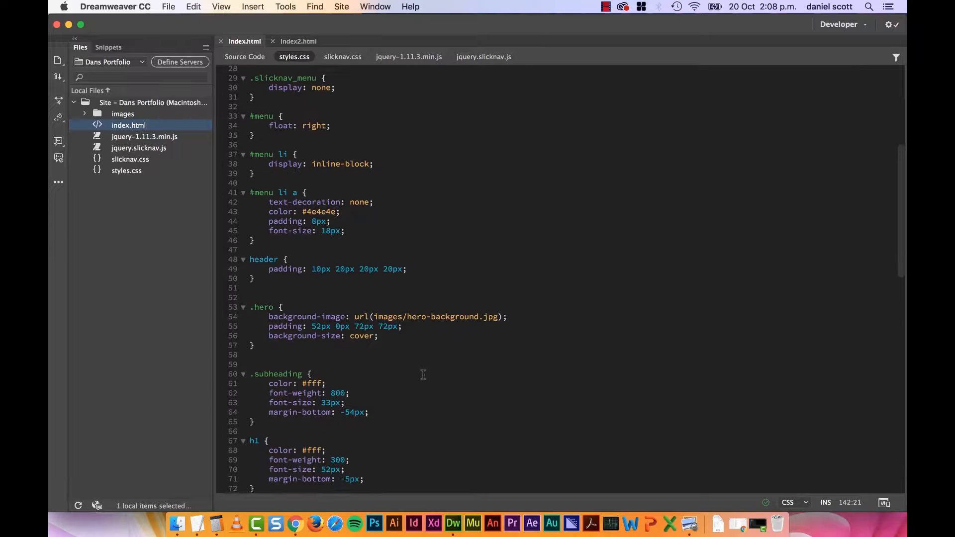
# Look over the slicknav.css and jQuery tabs, then return to index.html positioned after the main section.
pyautogui.click(245, 56)
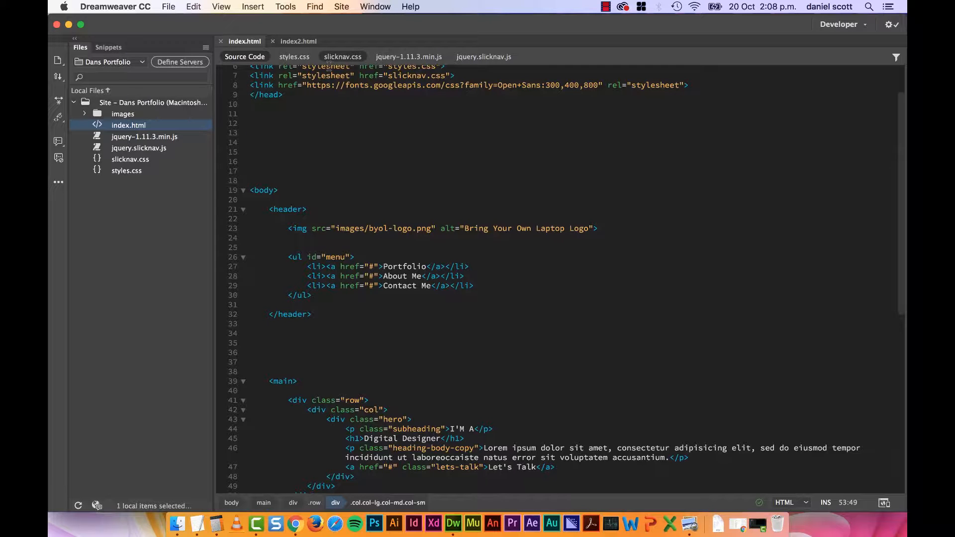
pyautogui.click(484, 57)
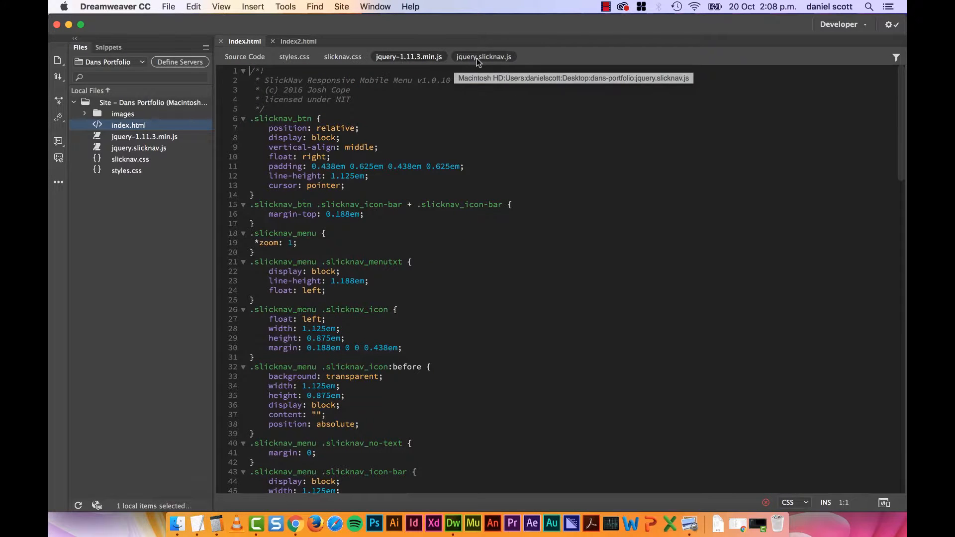
pyautogui.click(408, 57)
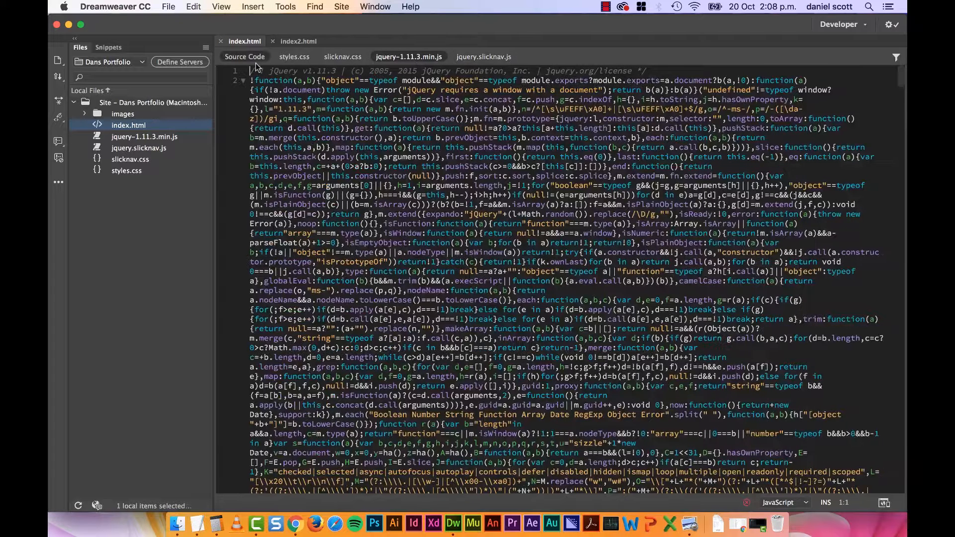
pyautogui.click(244, 41)
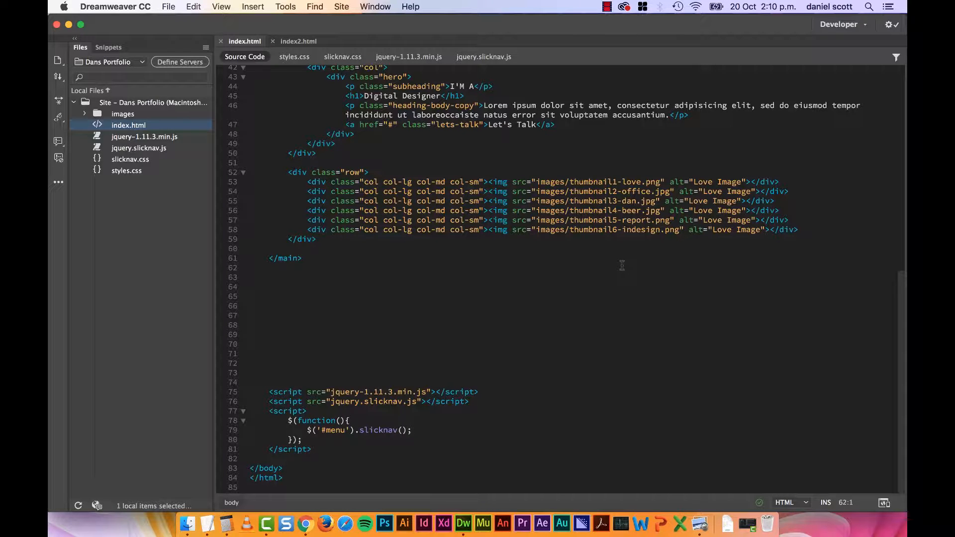
pyautogui.click(249, 268)
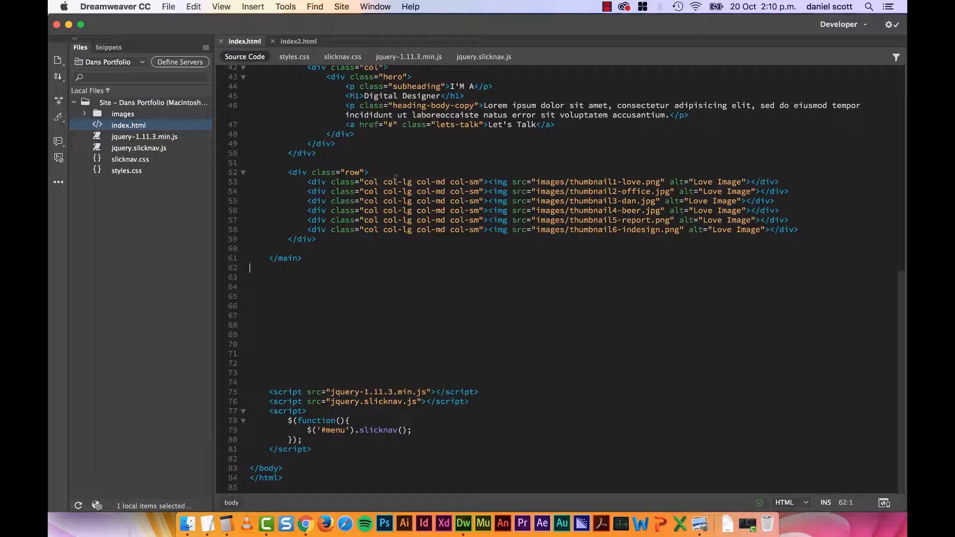
pyautogui.click(295, 57)
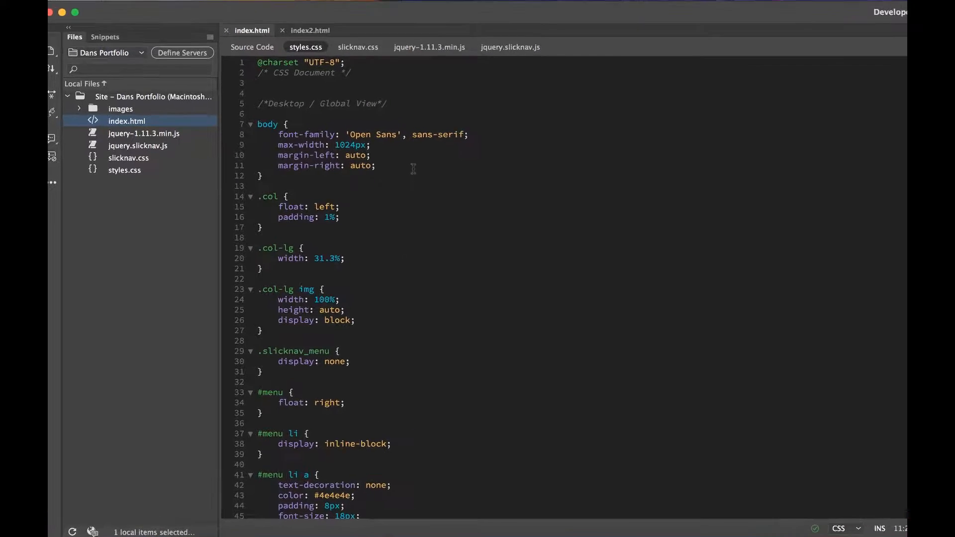
# Add background-color to the body rule and choose a light grey (#DDDDDD) from the colour picker.
pyautogui.write('background-color:')
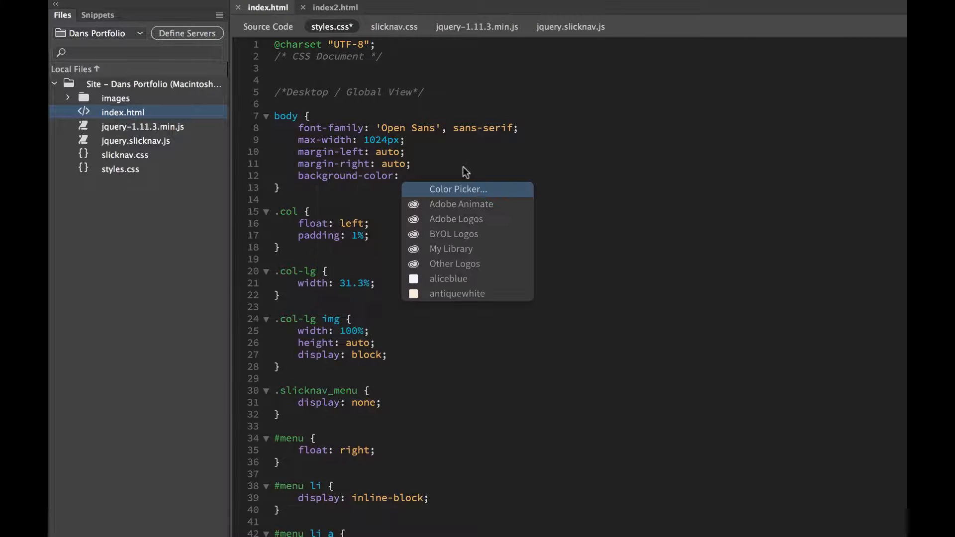
pyautogui.click(458, 189)
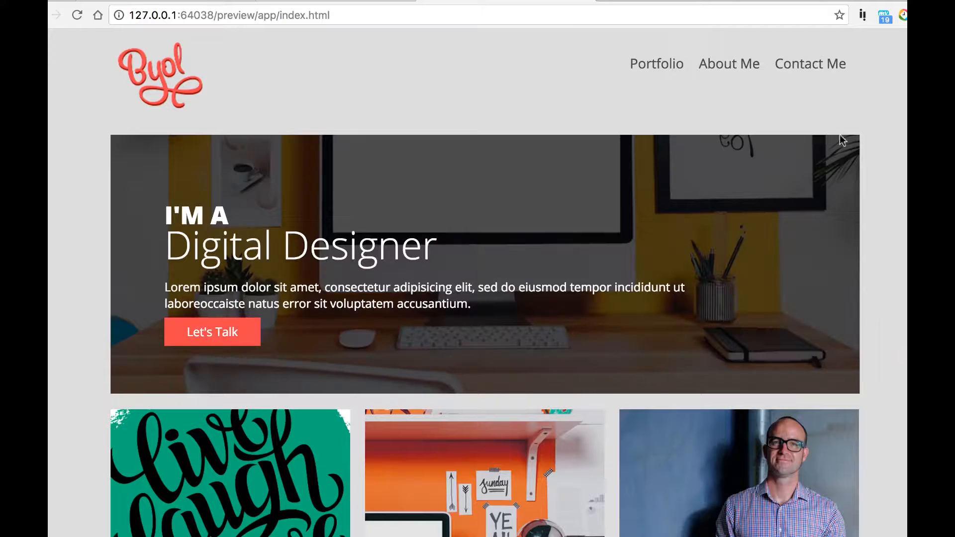
pyautogui.moveTo(840, 261)
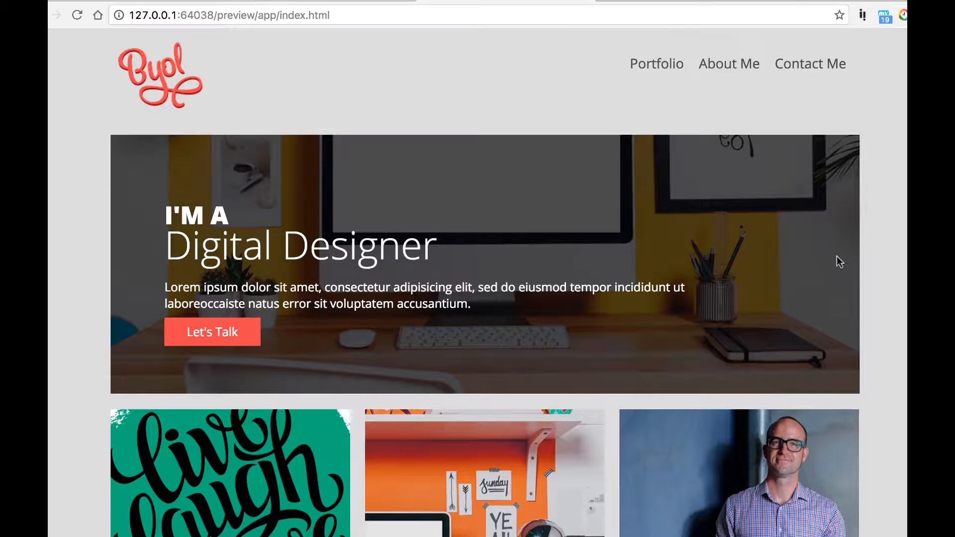
pyautogui.moveTo(390, 78)
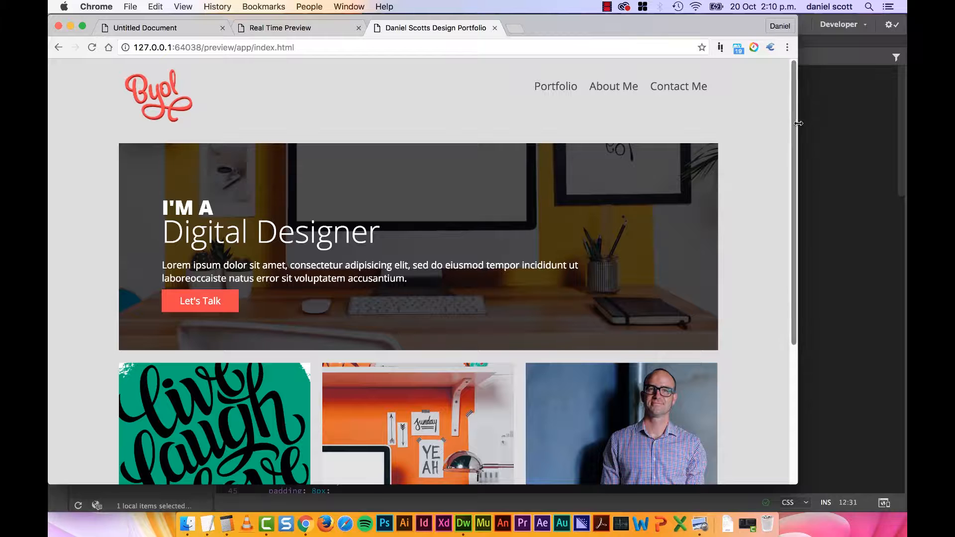
# Shrink the Chrome window past the tablet breakpoint down to phone width and scroll the collapsed layout.
pyautogui.moveTo(798, 123); pyautogui.dragTo(553, 134)
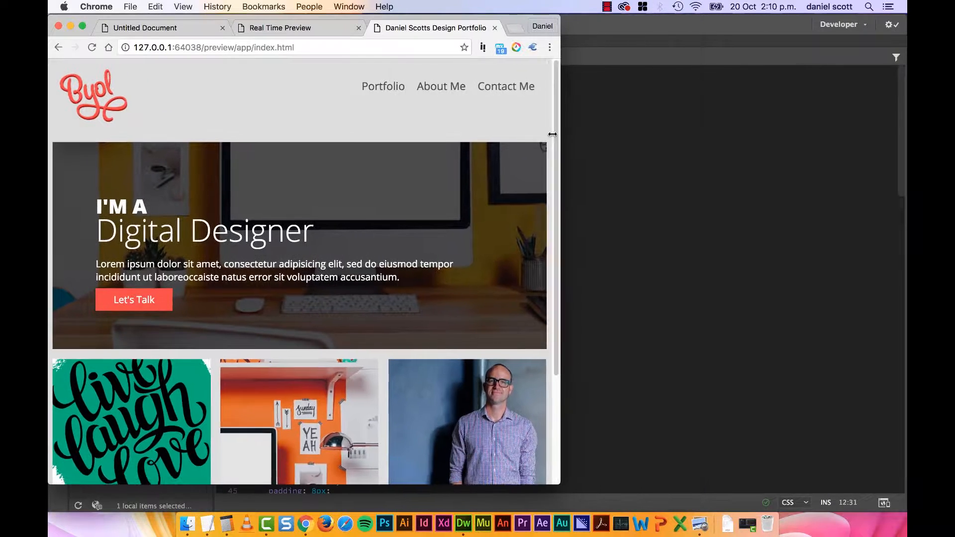
pyautogui.moveTo(552, 134); pyautogui.dragTo(483, 132)
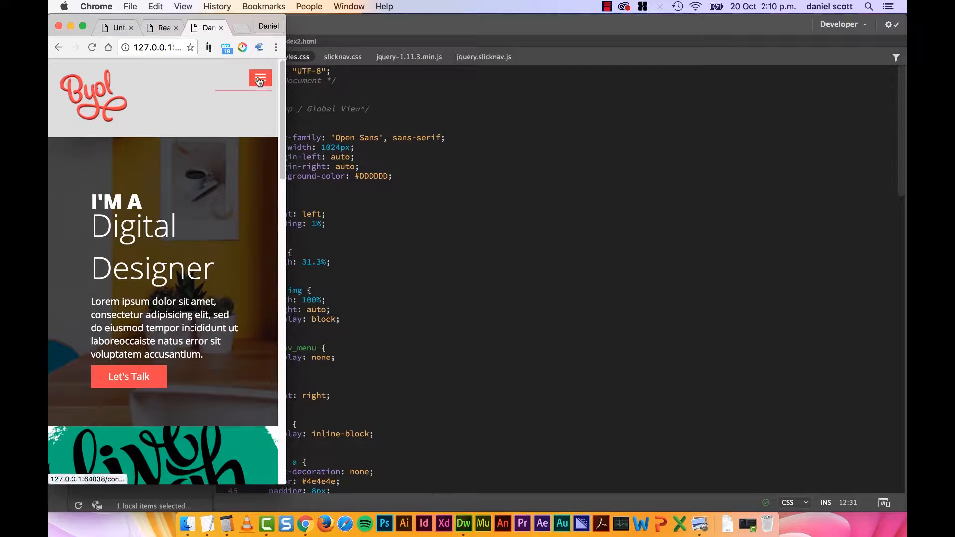
pyautogui.scroll(-3)
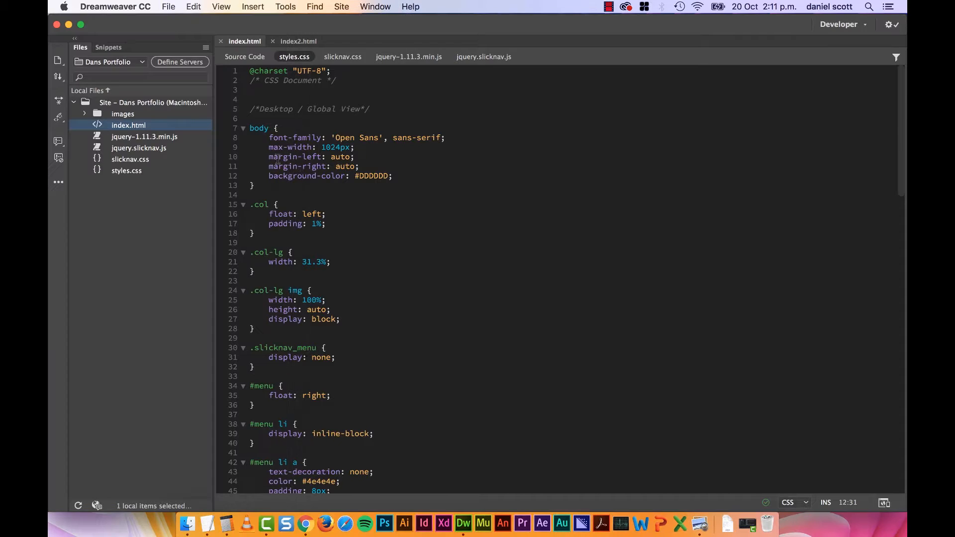
pyautogui.scroll(-3)
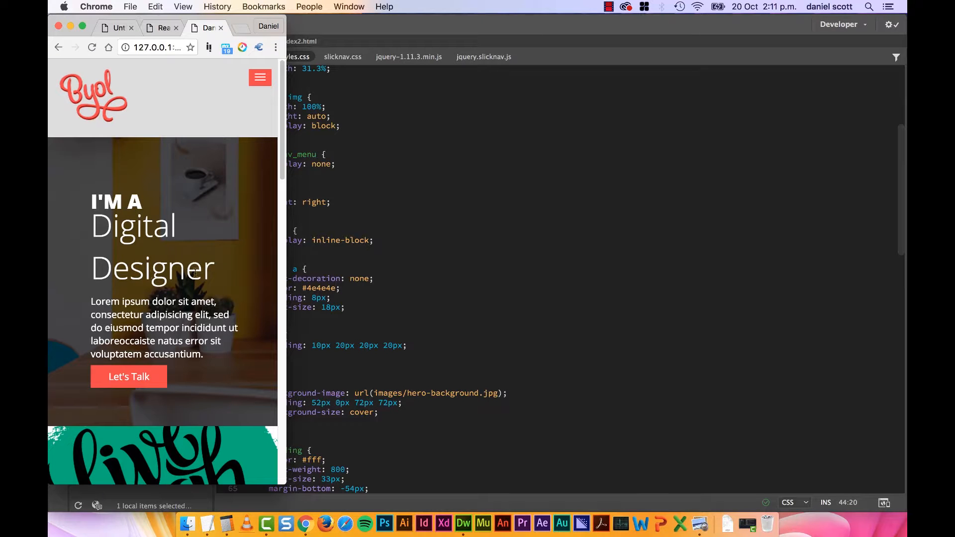
pyautogui.moveTo(195, 255)
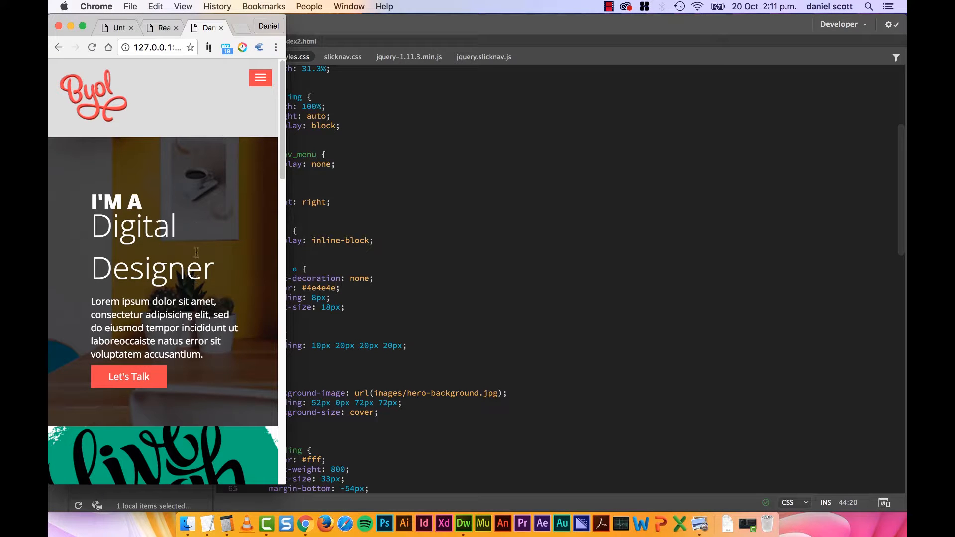